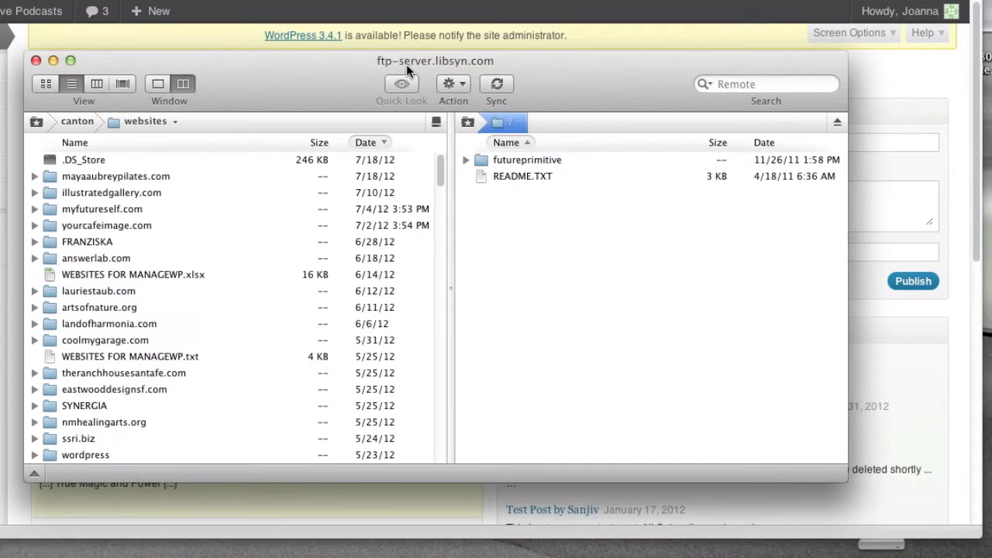
{"action": "mouse_move", "coordinate": [486, 68]}
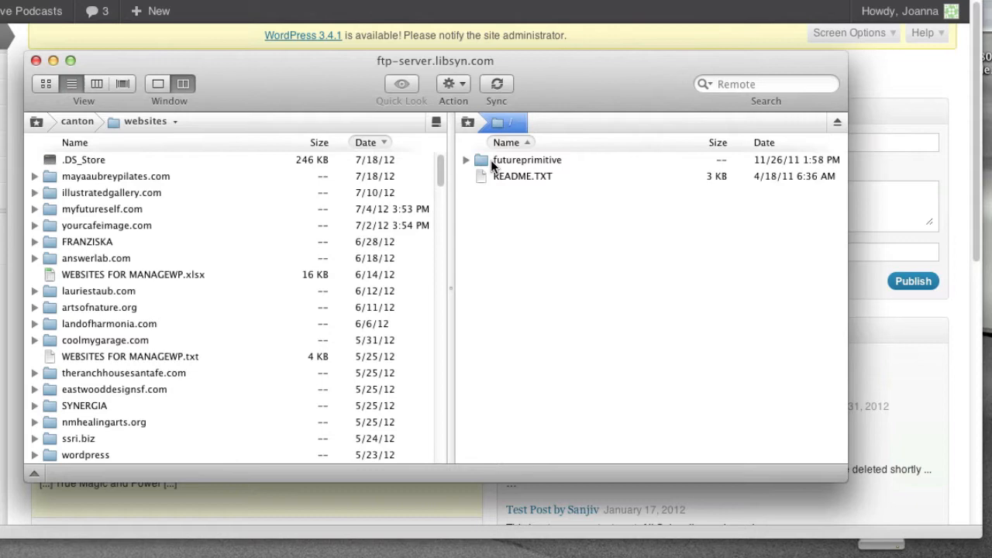
In Transmit's remote pane, open futureprimitive and then its quickcast folder
{"action": "left_click", "coordinate": [527, 160]}
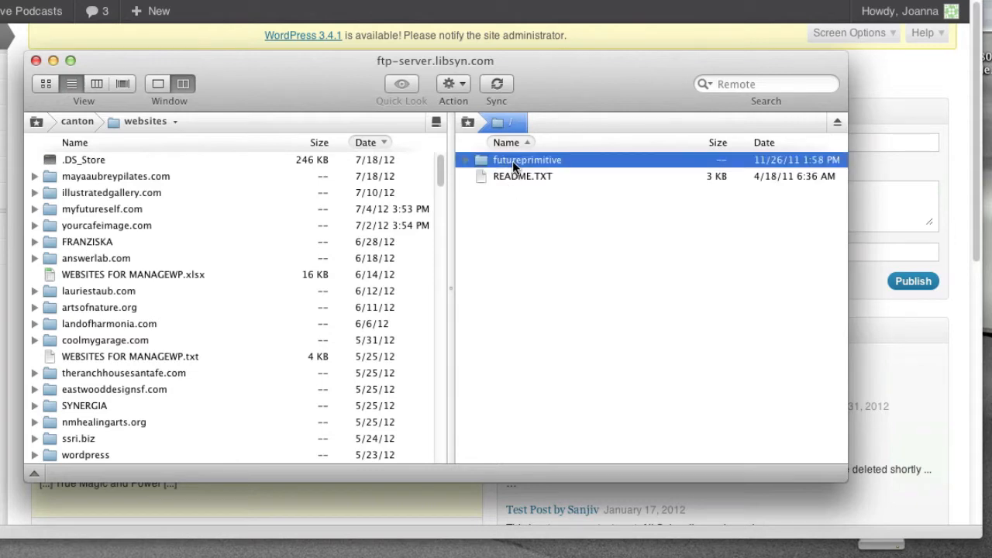
{"action": "double_click", "coordinate": [527, 160]}
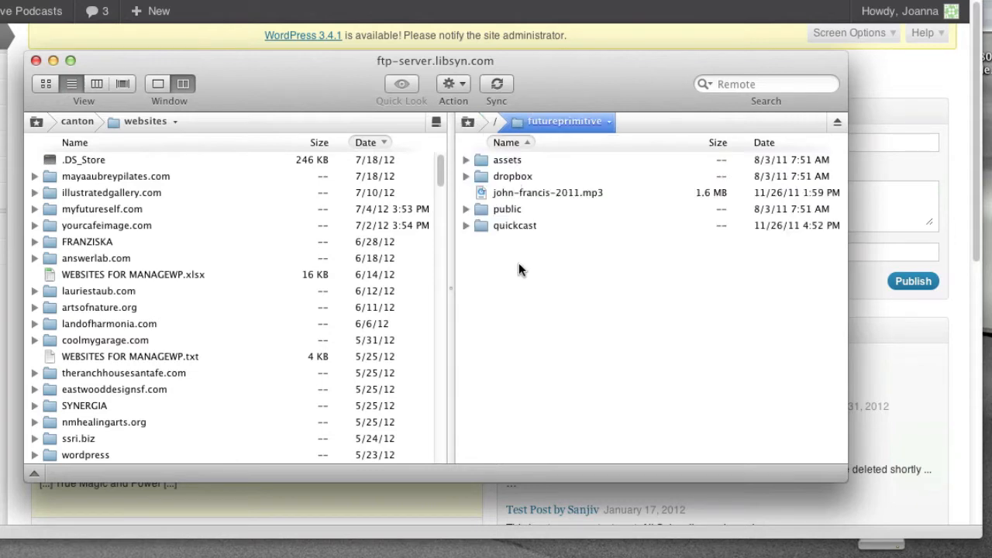
{"action": "double_click", "coordinate": [515, 226]}
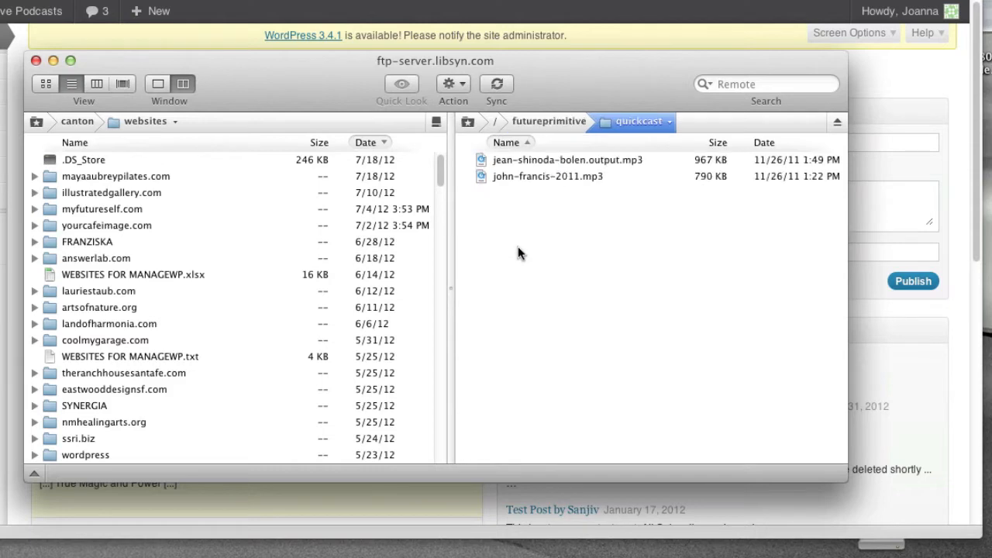
{"action": "mouse_move", "coordinate": [548, 191]}
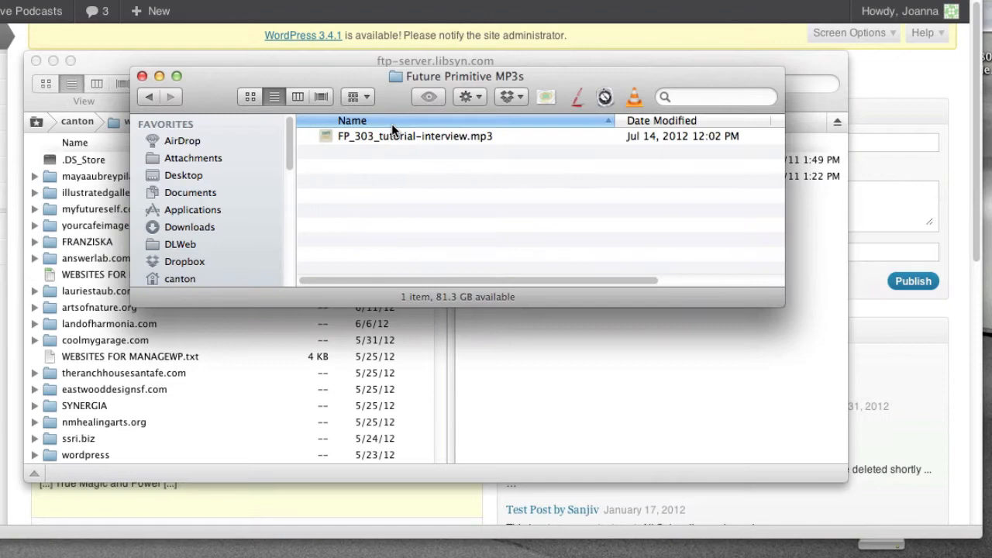
Select FP_303_tutorial-interview.mp3 in the Future Primitive MP3s Finder window
{"action": "left_click", "coordinate": [414, 136]}
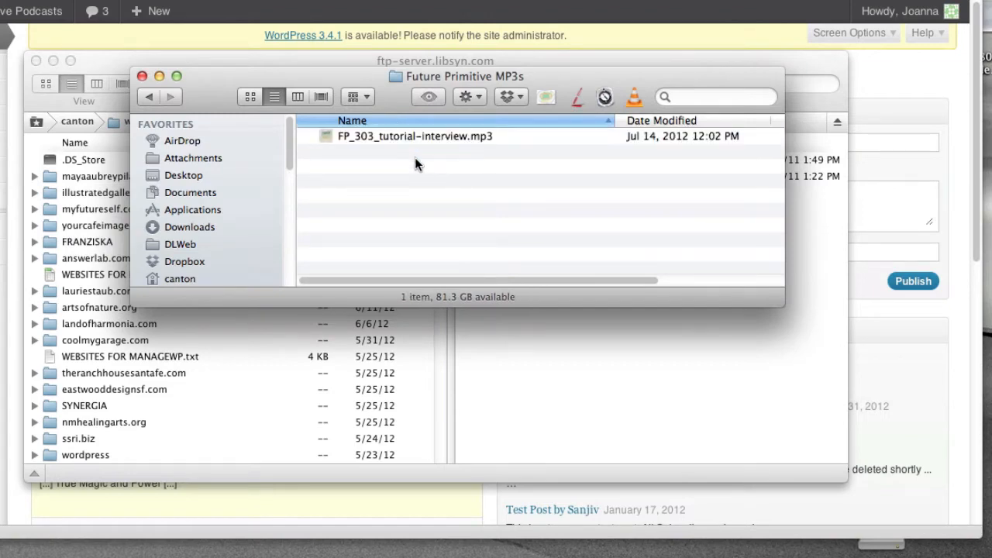
{"action": "left_click", "coordinate": [414, 136]}
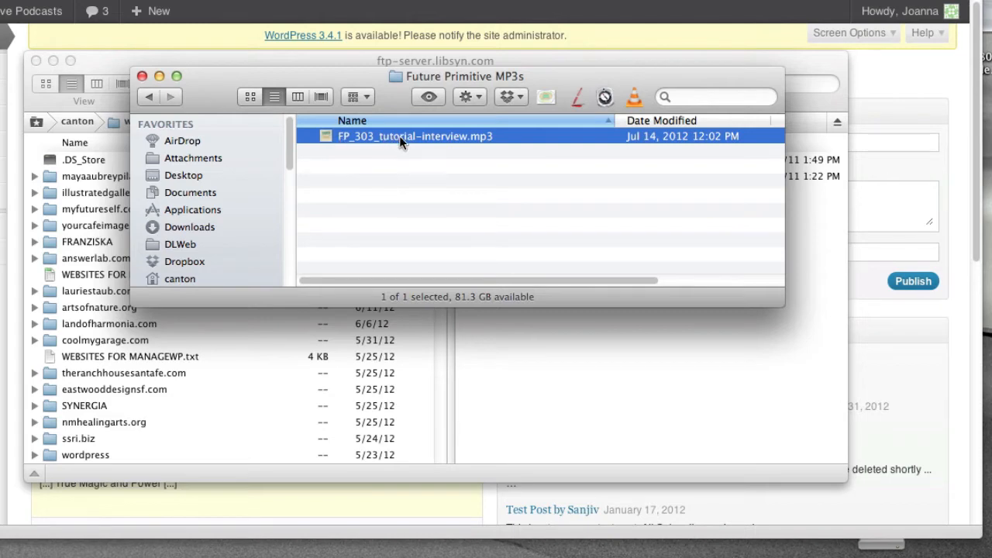
{"action": "mouse_move", "coordinate": [423, 146]}
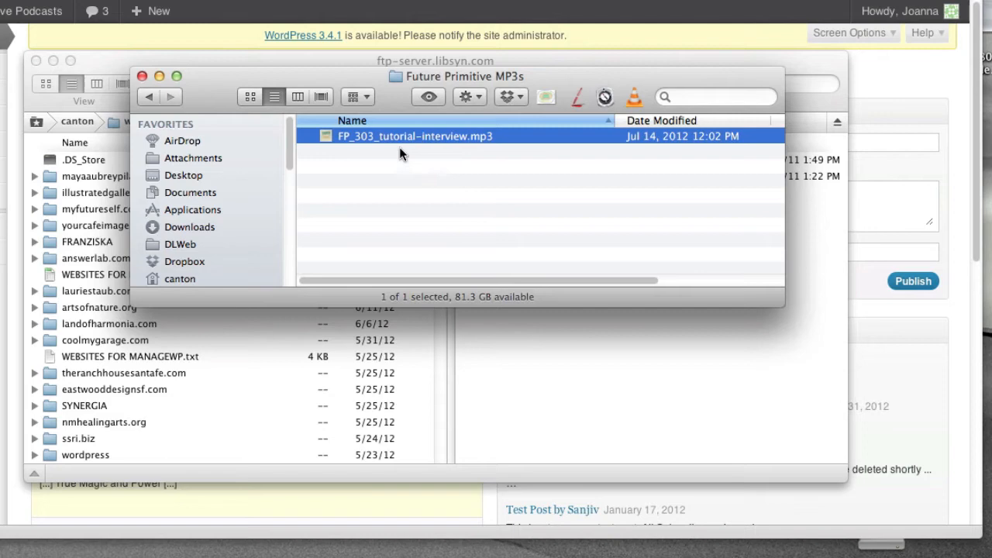
{"action": "mouse_move", "coordinate": [474, 148]}
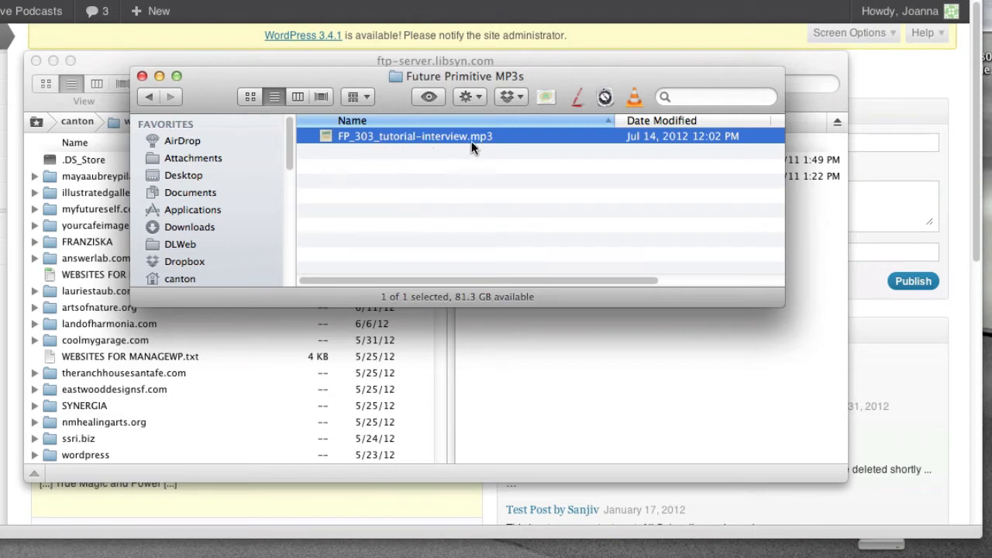
{"action": "mouse_move", "coordinate": [463, 151]}
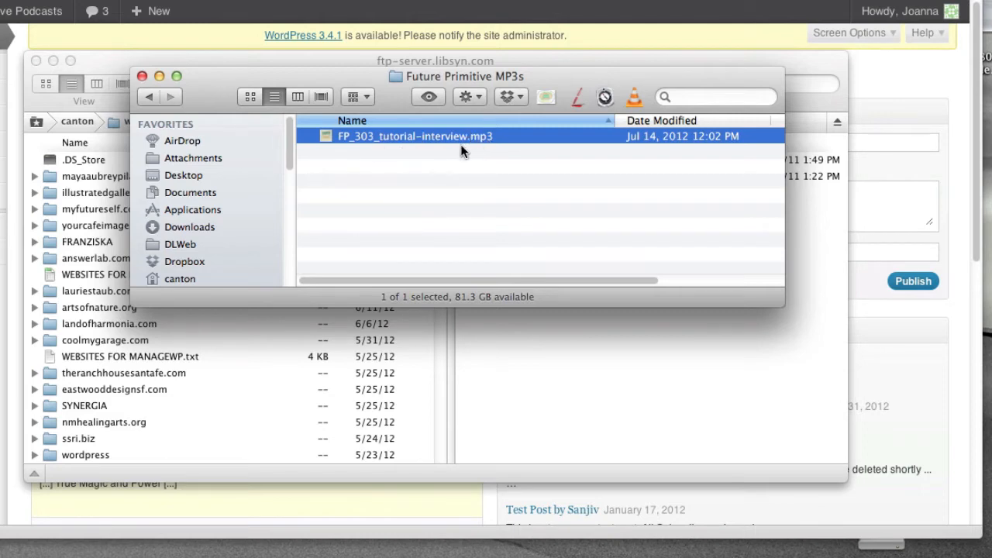
{"action": "mouse_move", "coordinate": [380, 146]}
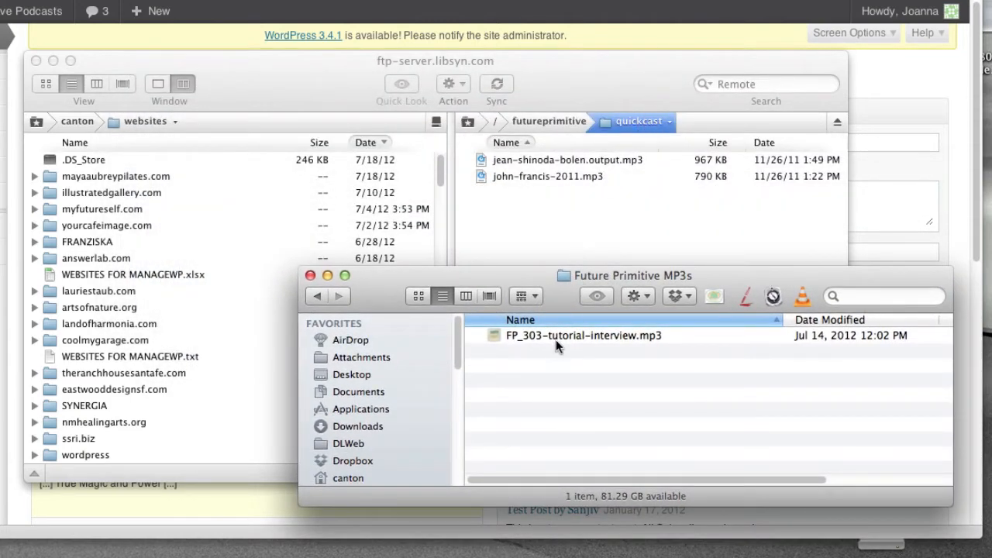
Upload FP_303_tutorial-interview.mp3 (34.6 MB) into quickcast and select the uploaded file
{"action": "left_click_drag", "start_coordinate": [583, 335], "coordinate": [568, 218]}
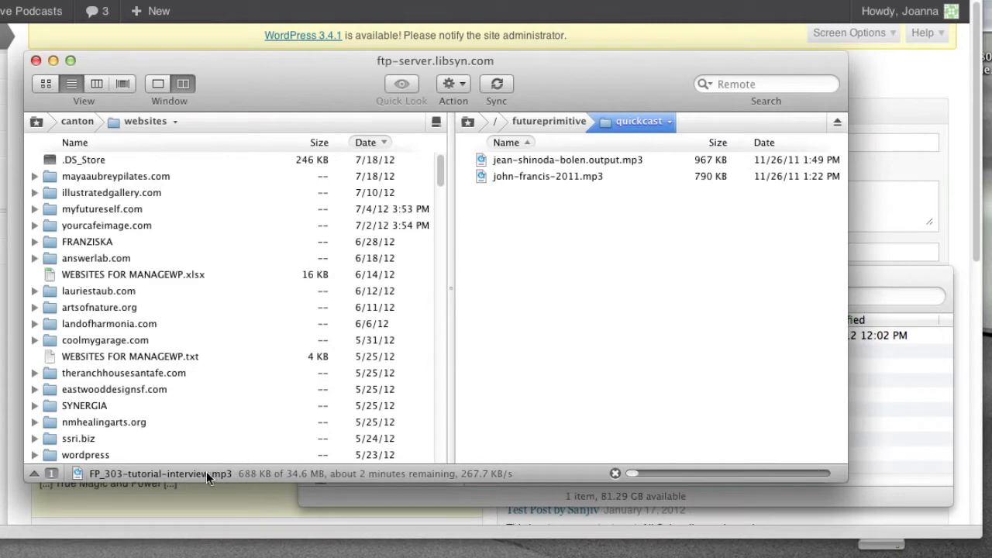
{"action": "mouse_move", "coordinate": [403, 479]}
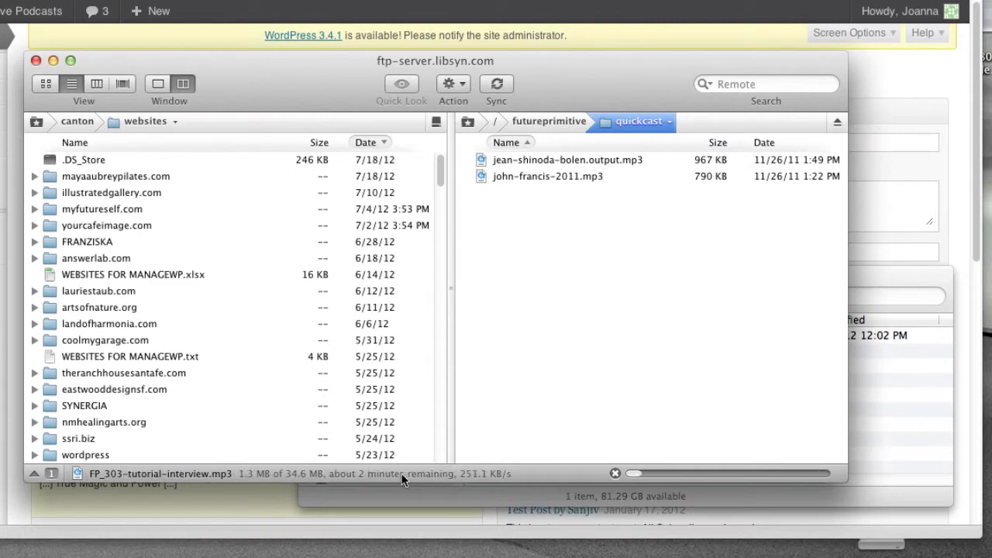
{"action": "mouse_move", "coordinate": [587, 481]}
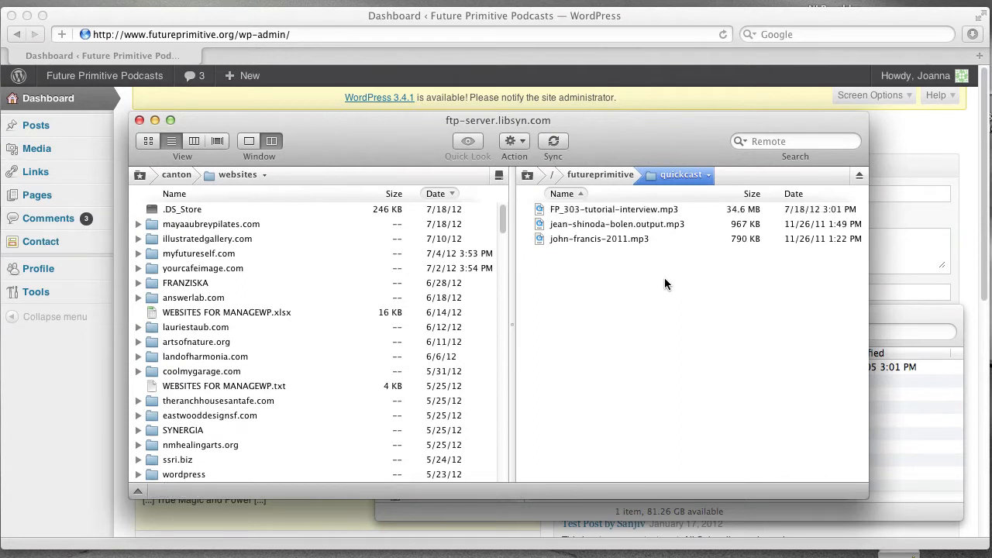
{"action": "left_click", "coordinate": [613, 209]}
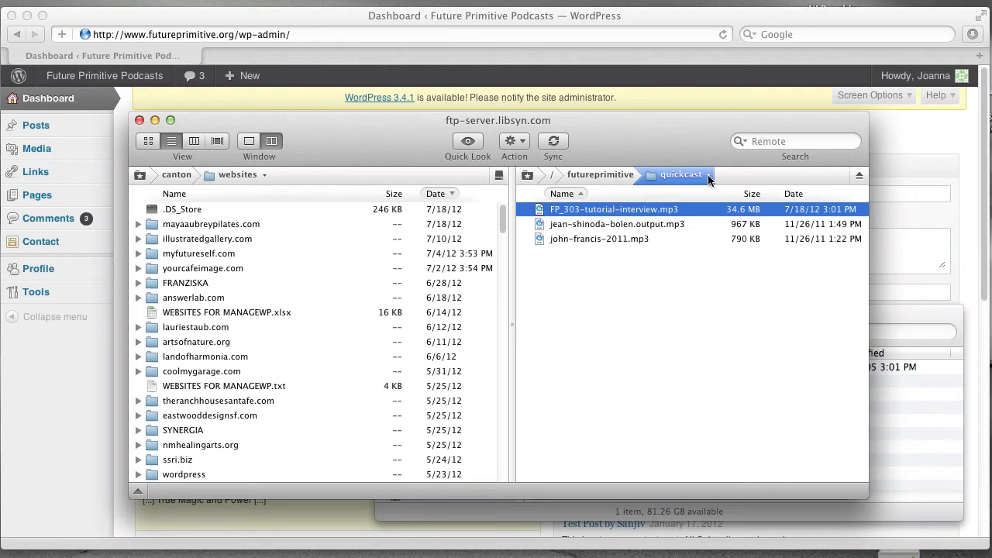
{"action": "mouse_move", "coordinate": [649, 221]}
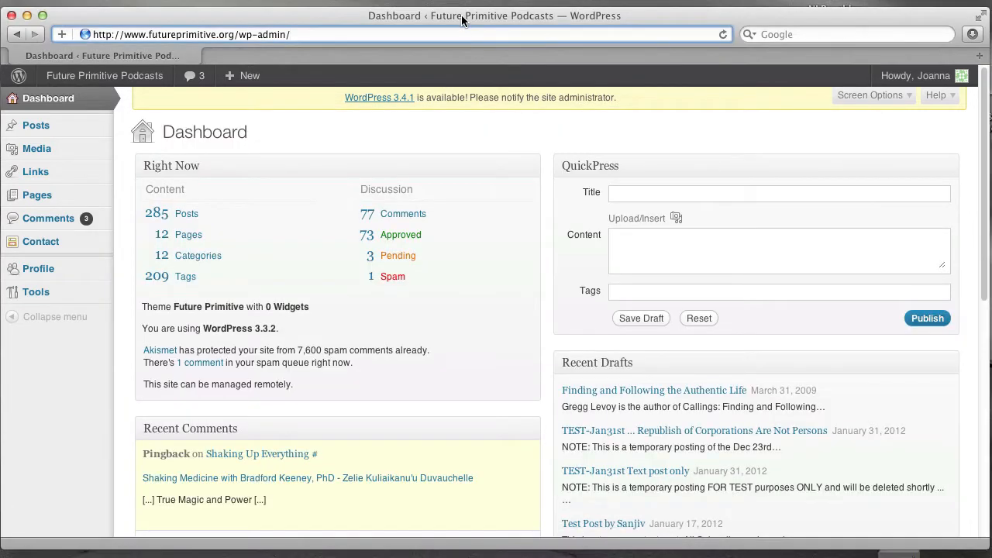
{"action": "mouse_move", "coordinate": [35, 125]}
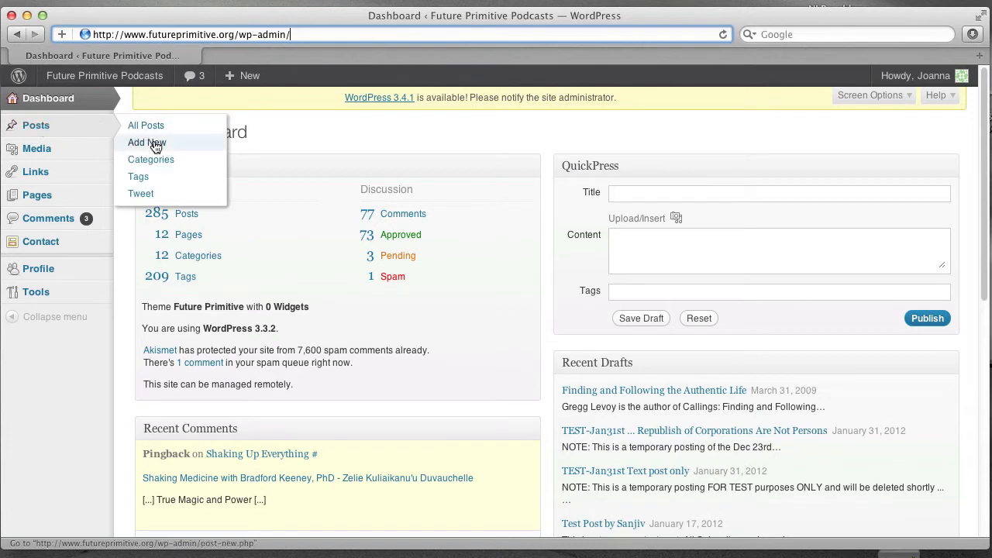
Use Posts > Add New to get a blank post editor
{"action": "left_click", "coordinate": [147, 143]}
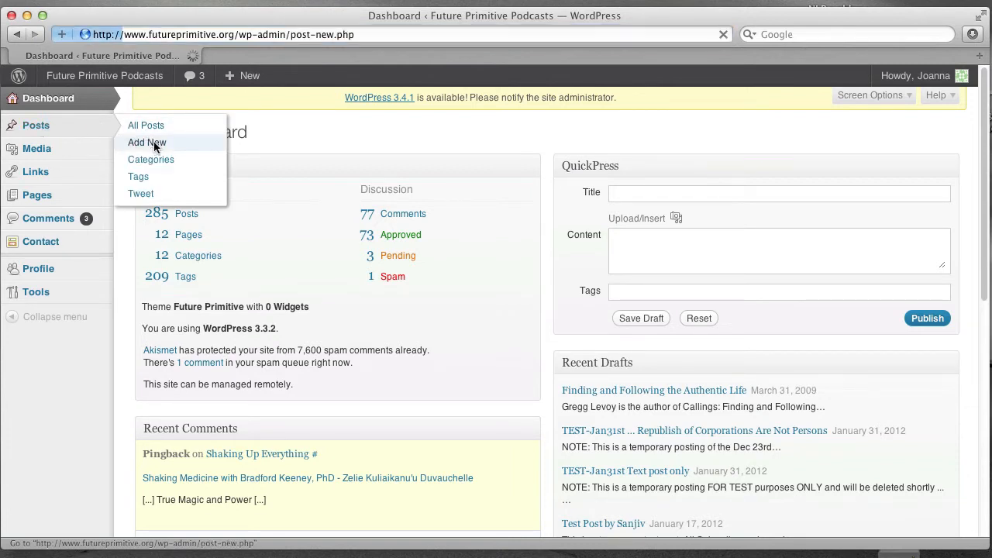
{"action": "left_click", "coordinate": [146, 142]}
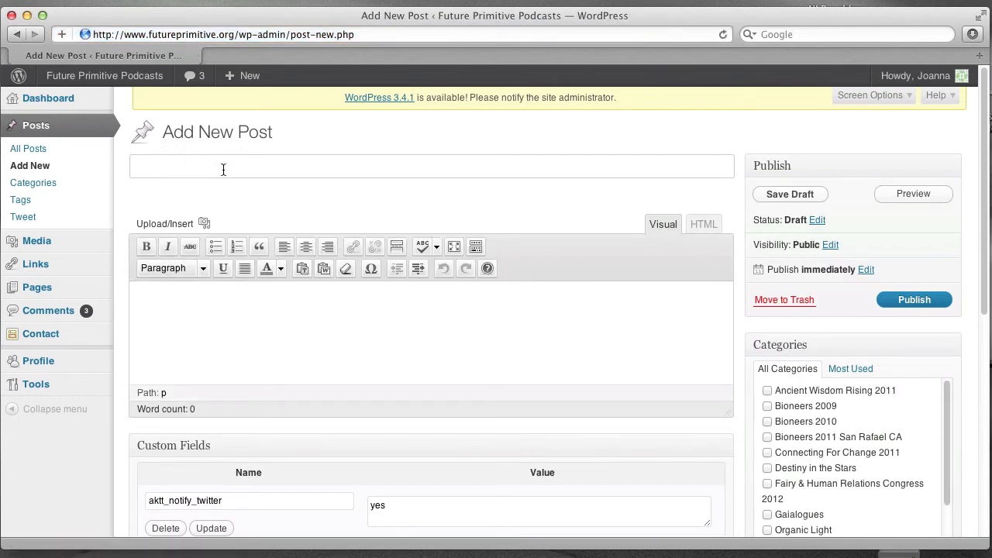
Title the post 'Training Interview with Canton Becker' and set its slug to interview-with-canton-becker
{"action": "type", "text": "Training I"}
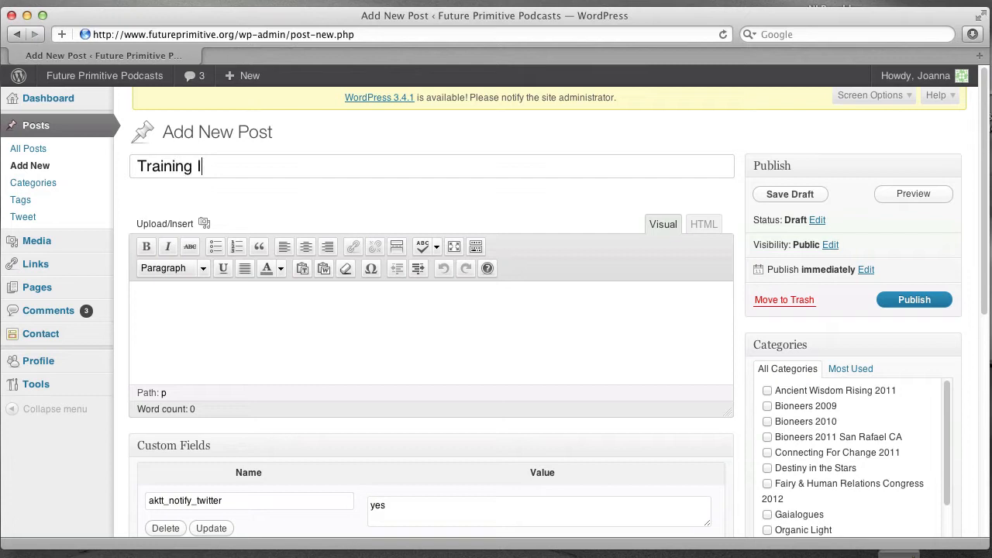
{"action": "type", "text": "Interview with Canton B"}
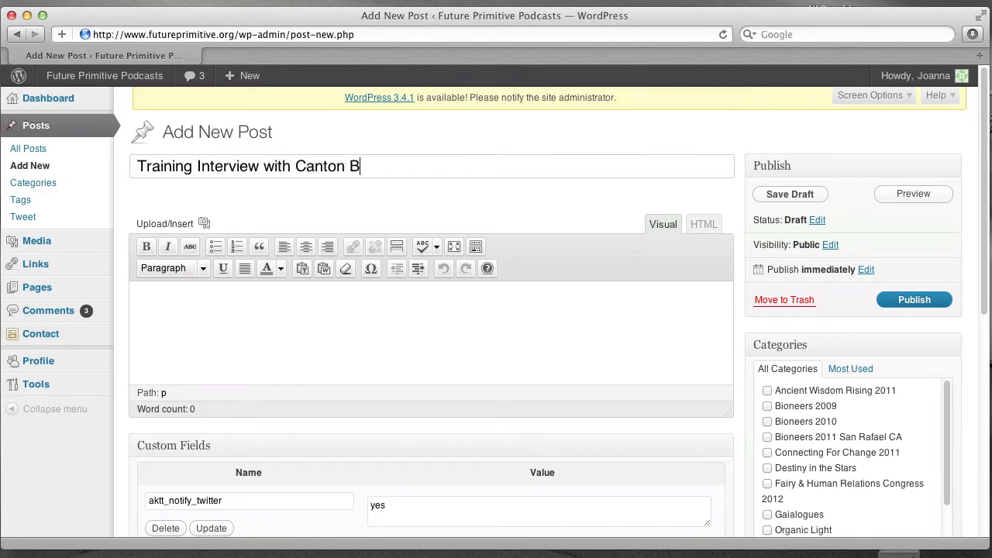
{"action": "type", "text": "ecker"}
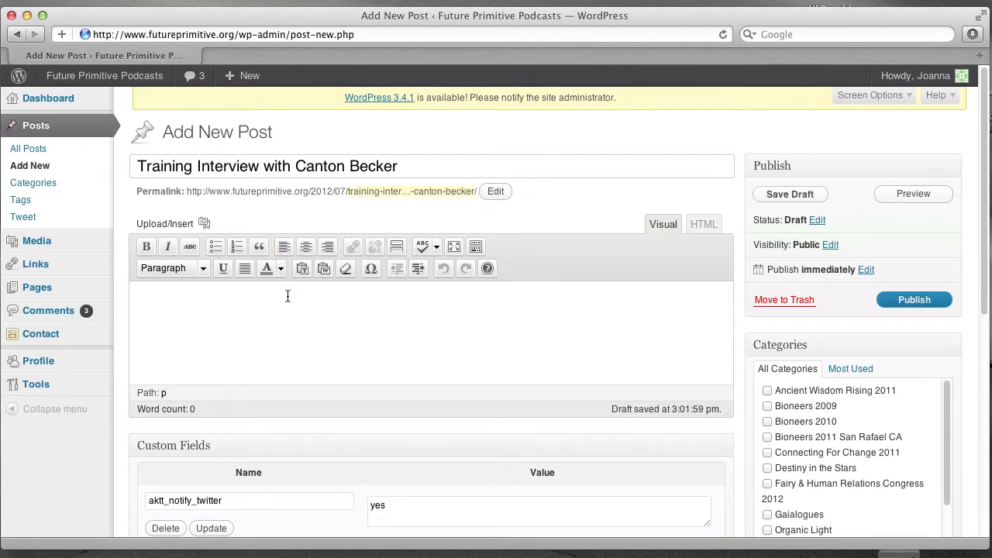
{"action": "mouse_move", "coordinate": [207, 356]}
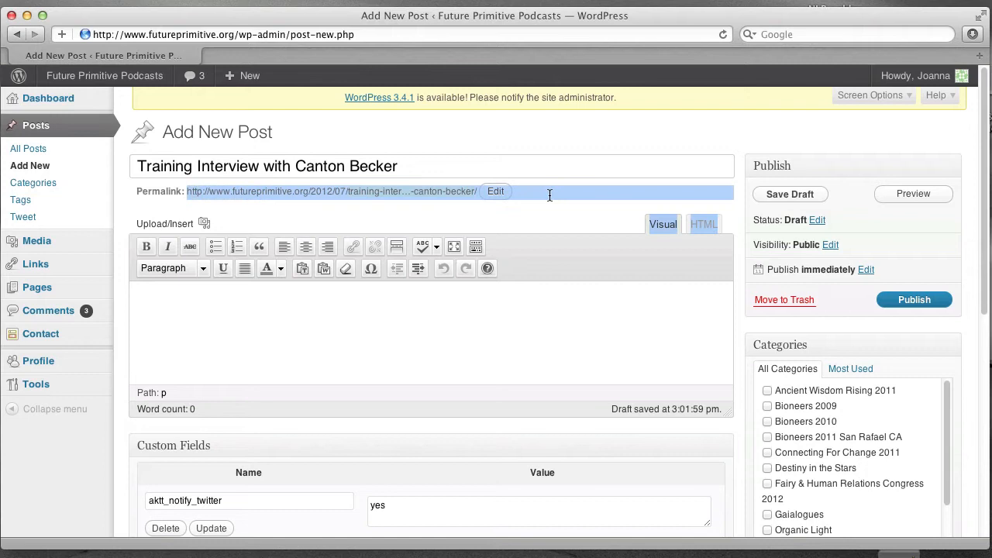
{"action": "mouse_move", "coordinate": [495, 192]}
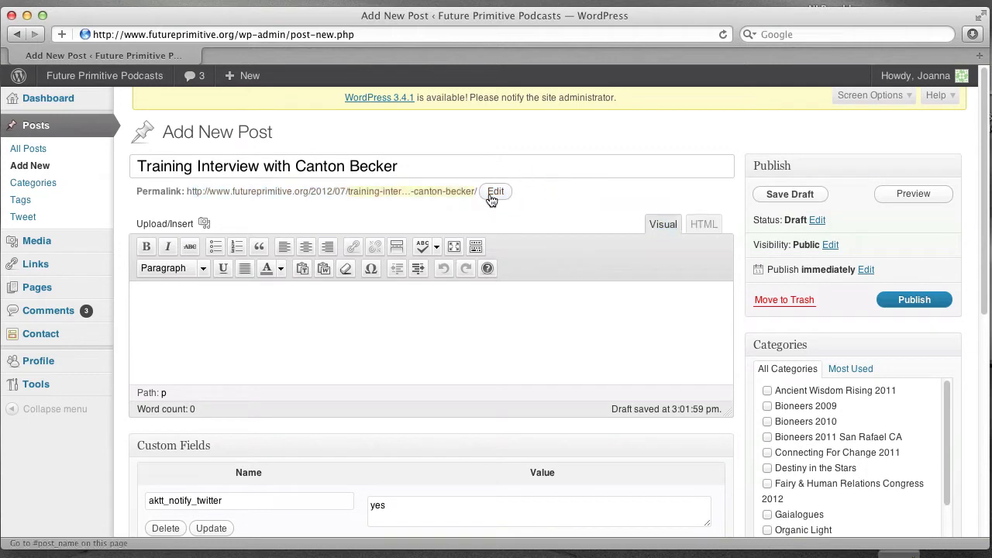
{"action": "left_click", "coordinate": [495, 191]}
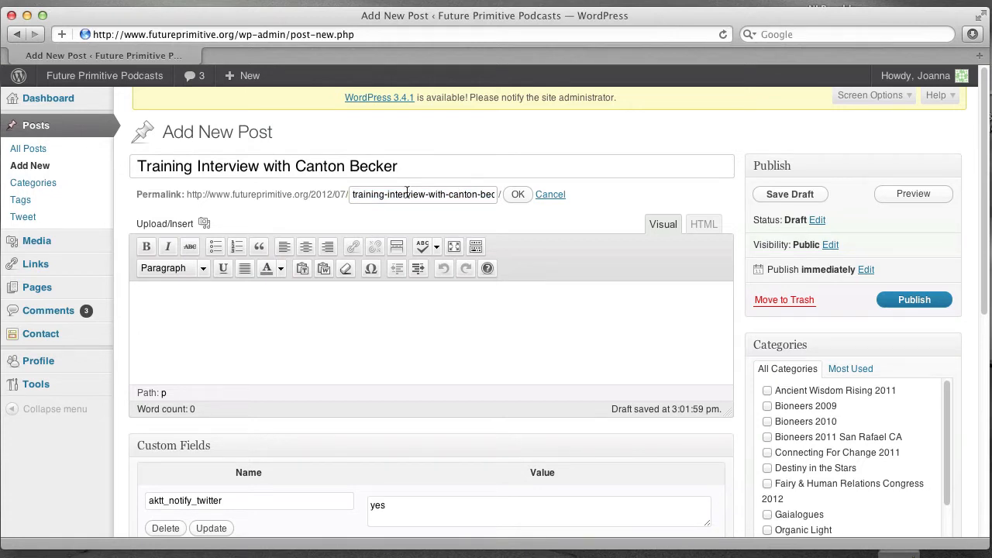
{"action": "mouse_move", "coordinate": [423, 193]}
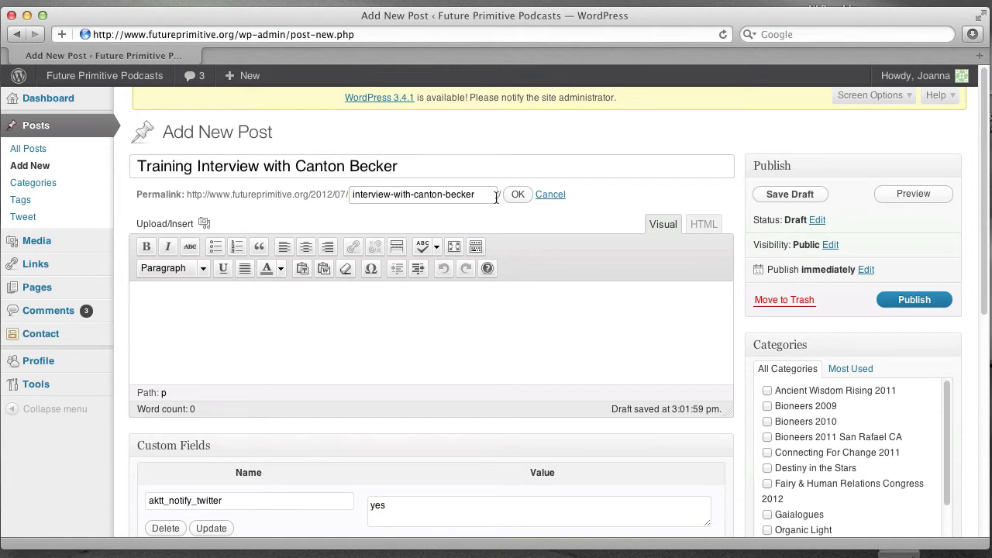
{"action": "left_click", "coordinate": [518, 194]}
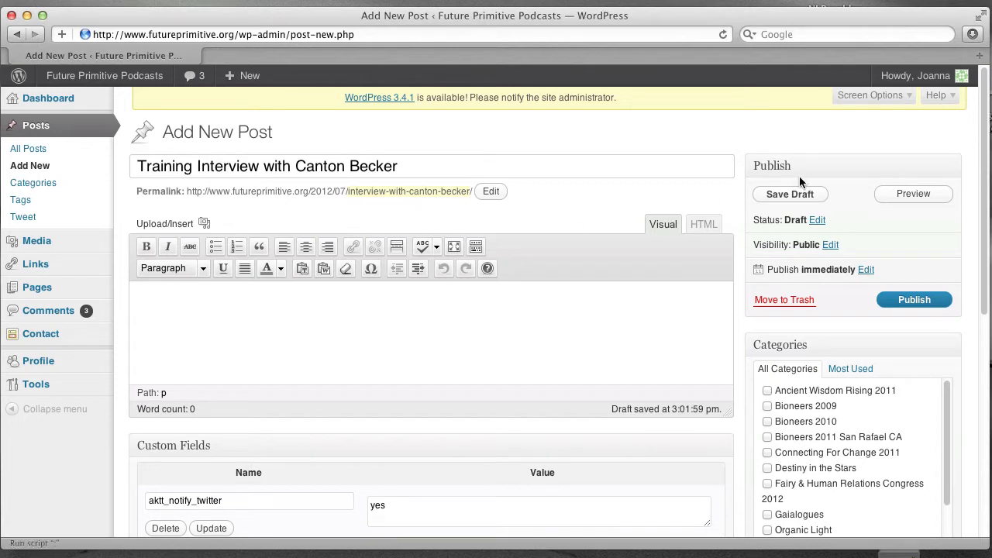
{"action": "scroll", "scroll_direction": "down", "scroll_amount": 3}
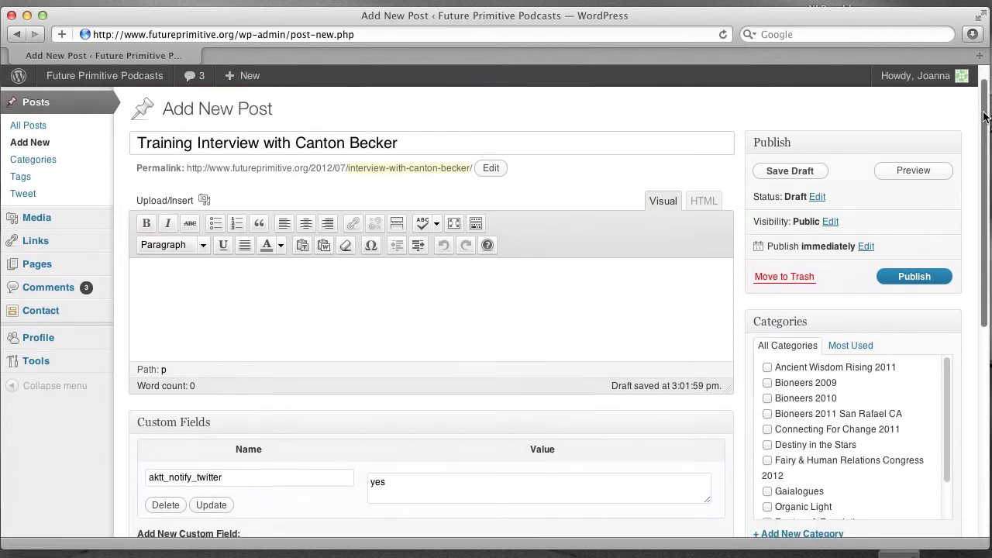
{"action": "scroll", "scroll_direction": "down", "scroll_amount": 3}
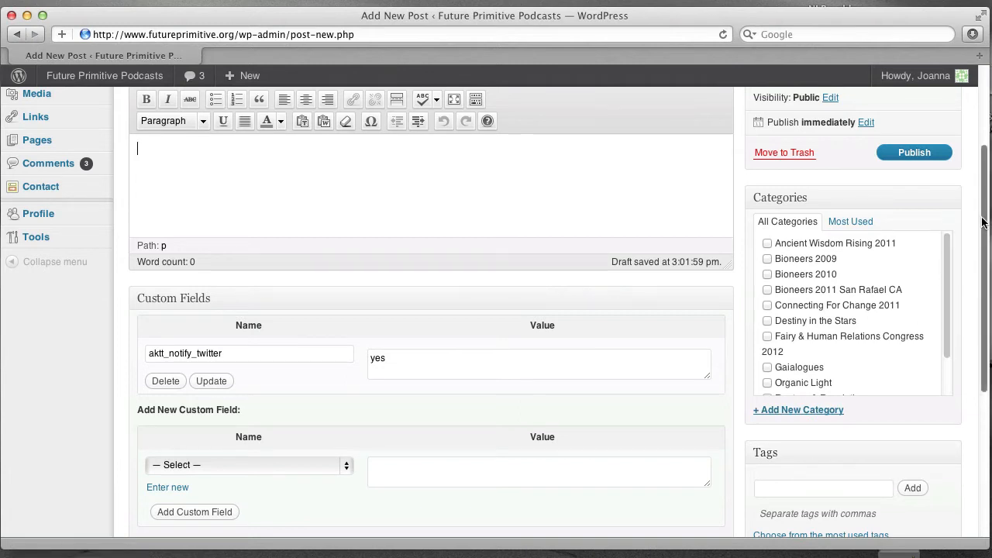
{"action": "scroll", "scroll_direction": "down", "scroll_amount": 3}
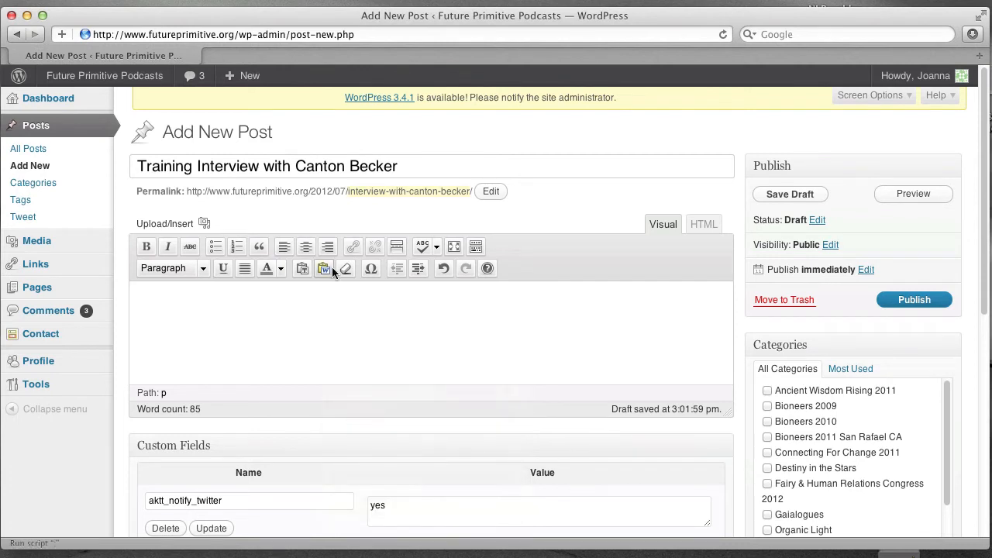
{"action": "mouse_move", "coordinate": [324, 269]}
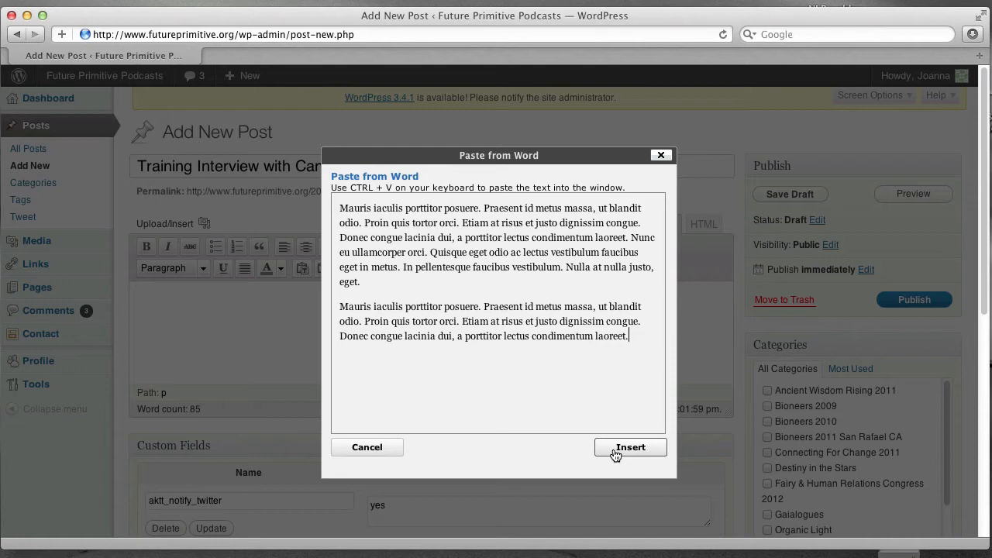
Insert the two pasted paragraphs of placeholder text into the post body
{"action": "left_click", "coordinate": [630, 447]}
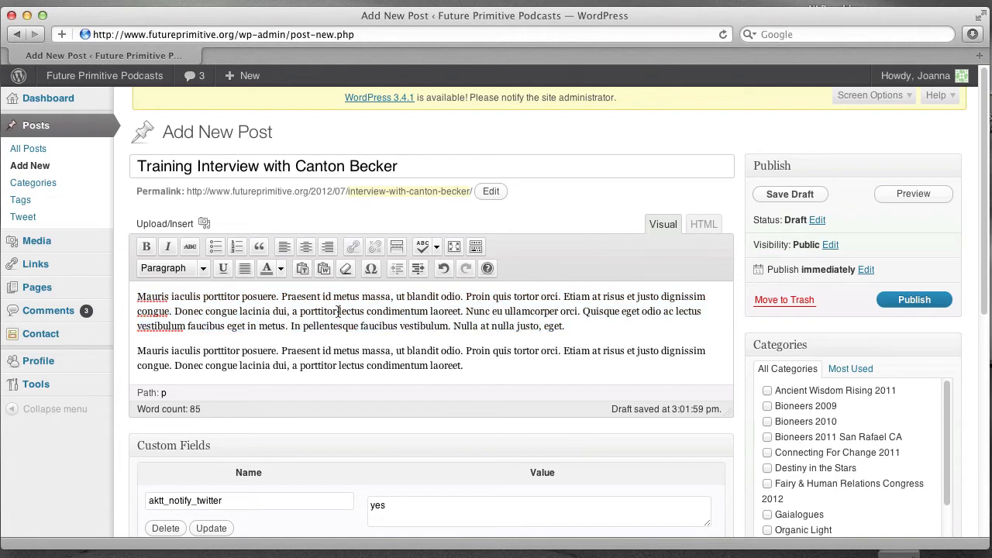
{"action": "scroll", "scroll_direction": "down", "scroll_amount": 3}
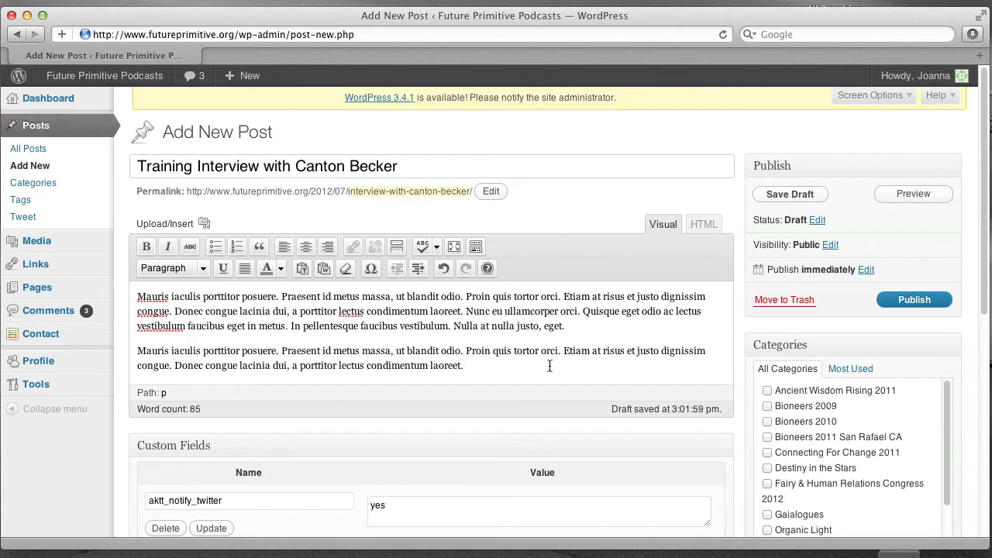
{"action": "type", "text": "Click here"}
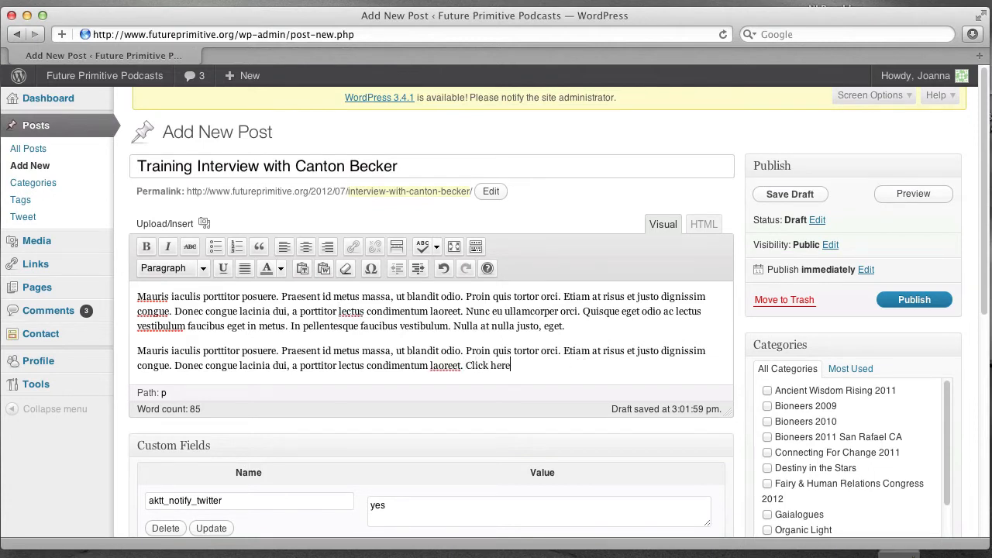
{"action": "type", "text": "to visit canton's website."}
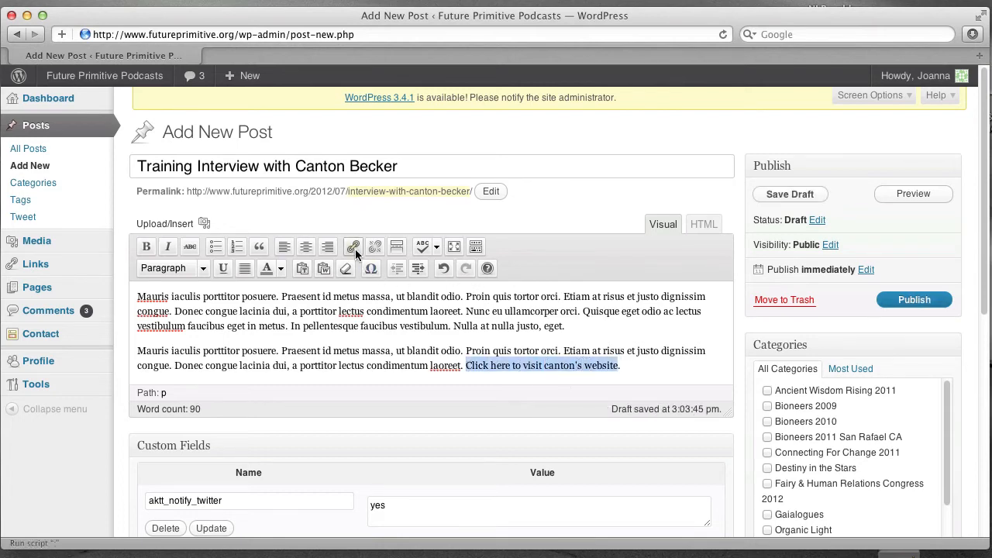
{"action": "left_click", "coordinate": [353, 247]}
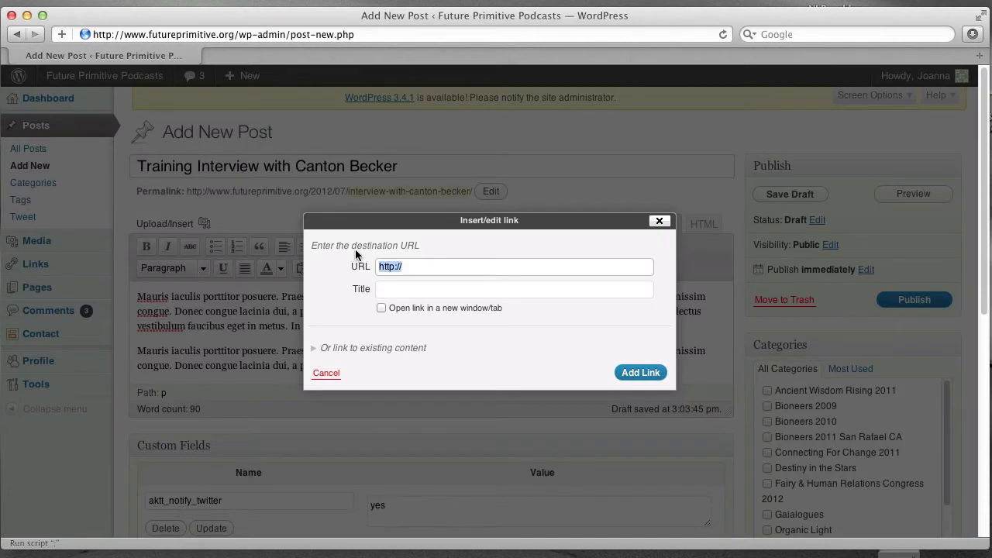
{"action": "type", "text": "cantonbecker.com"}
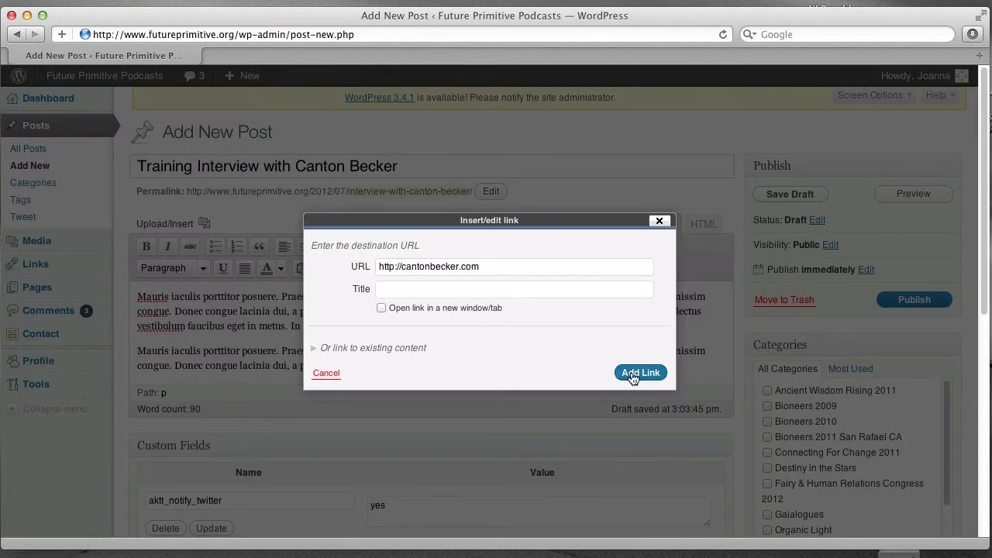
{"action": "left_click", "coordinate": [640, 373]}
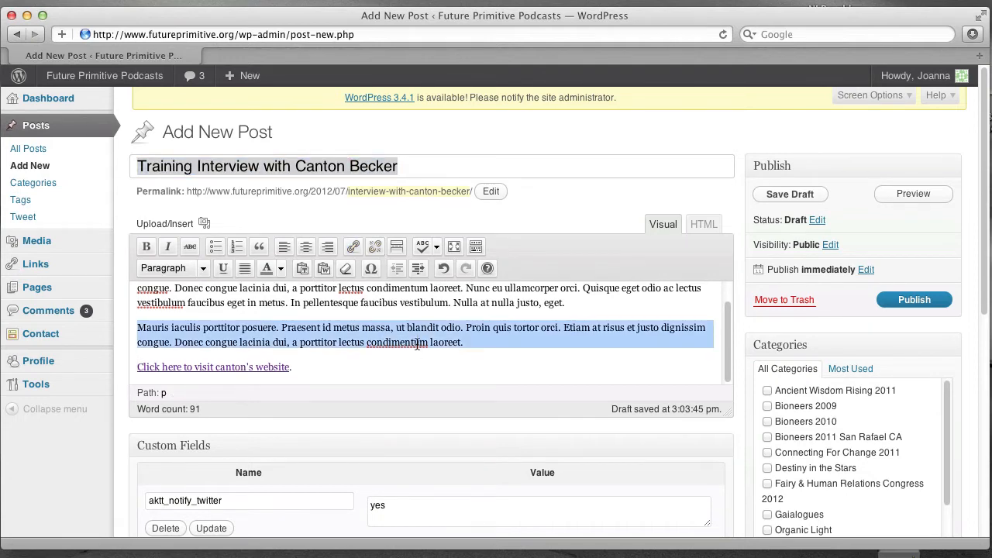
{"action": "scroll", "scroll_direction": "down", "scroll_amount": 3}
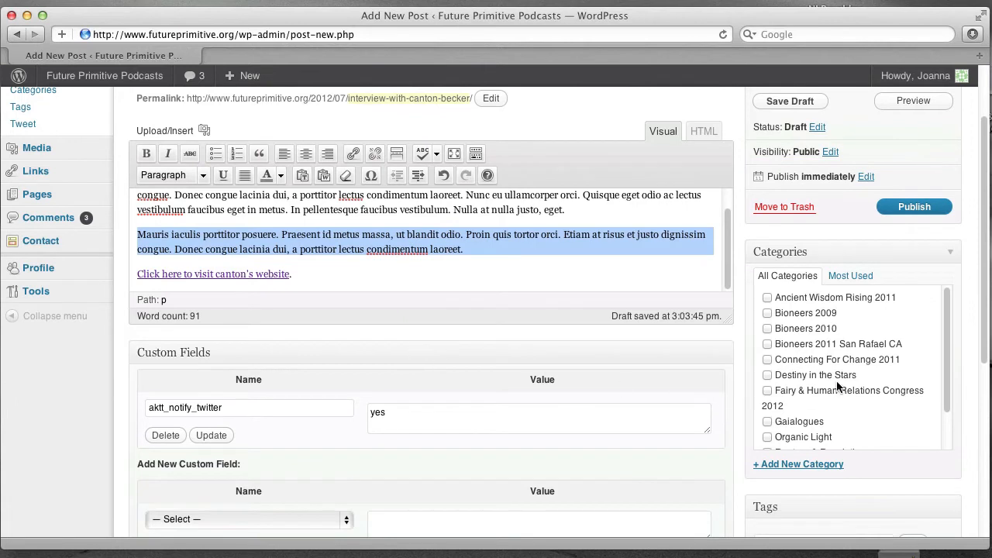
{"action": "mouse_move", "coordinate": [787, 276]}
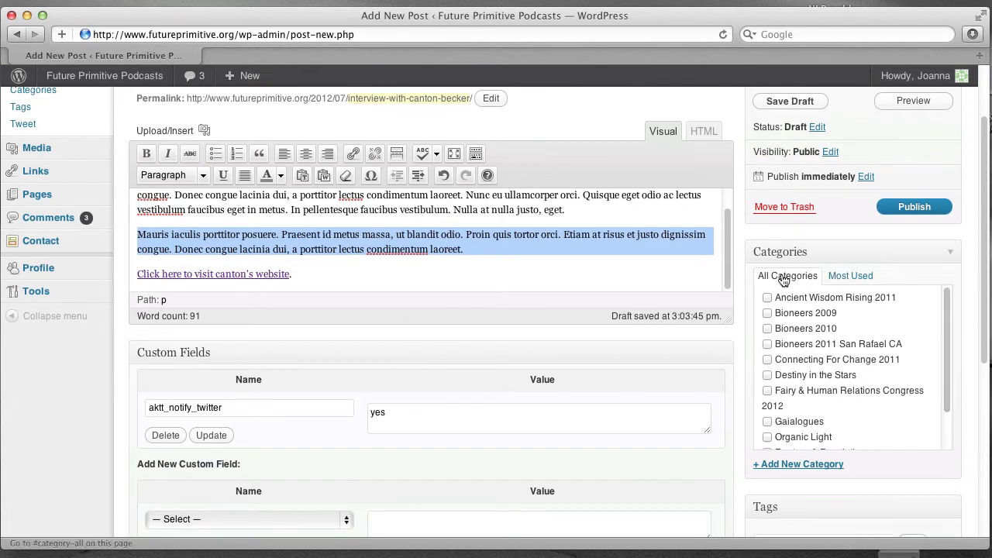
{"action": "mouse_move", "coordinate": [798, 464]}
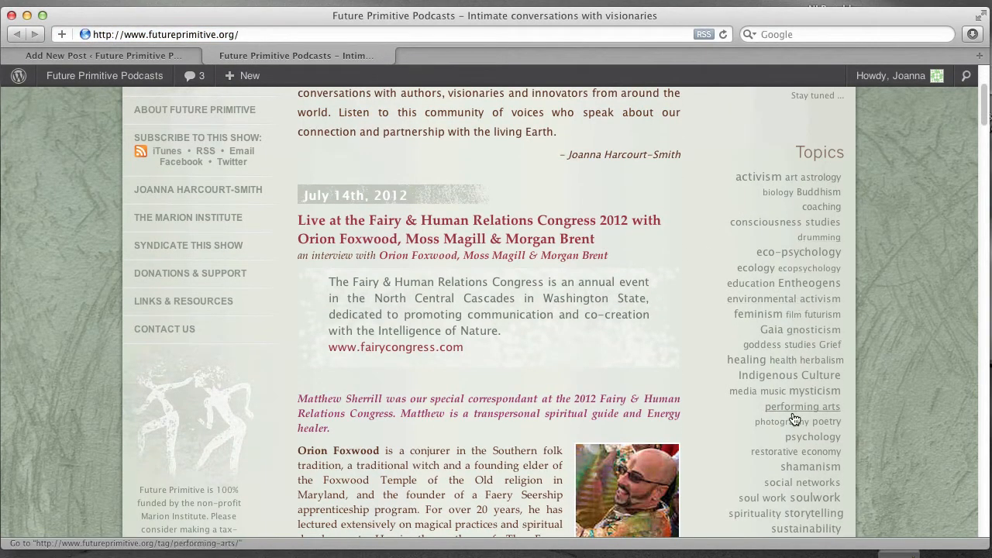
Browse the live site's Topics and Collections, then return to the draft post editor
{"action": "scroll", "scroll_direction": "down", "scroll_amount": 3}
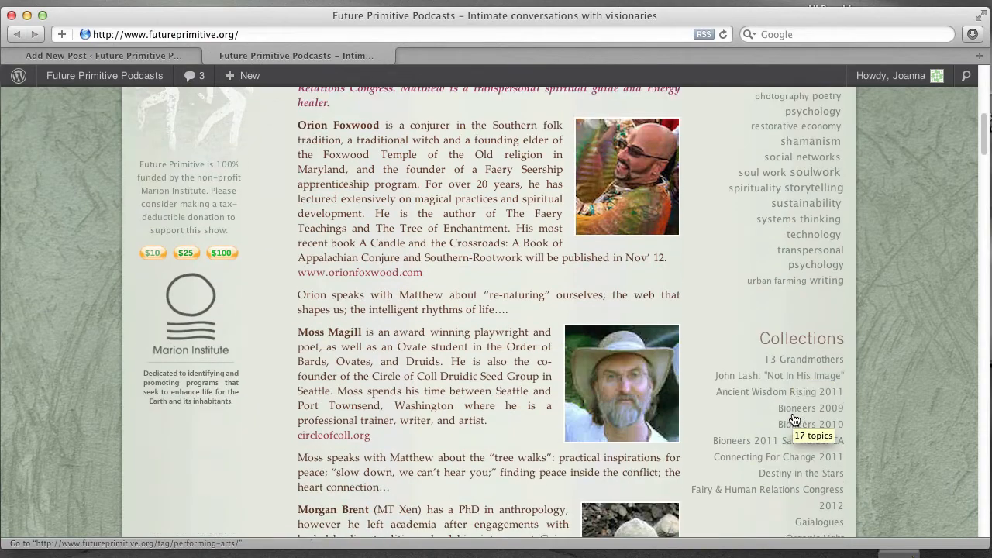
{"action": "mouse_move", "coordinate": [812, 506]}
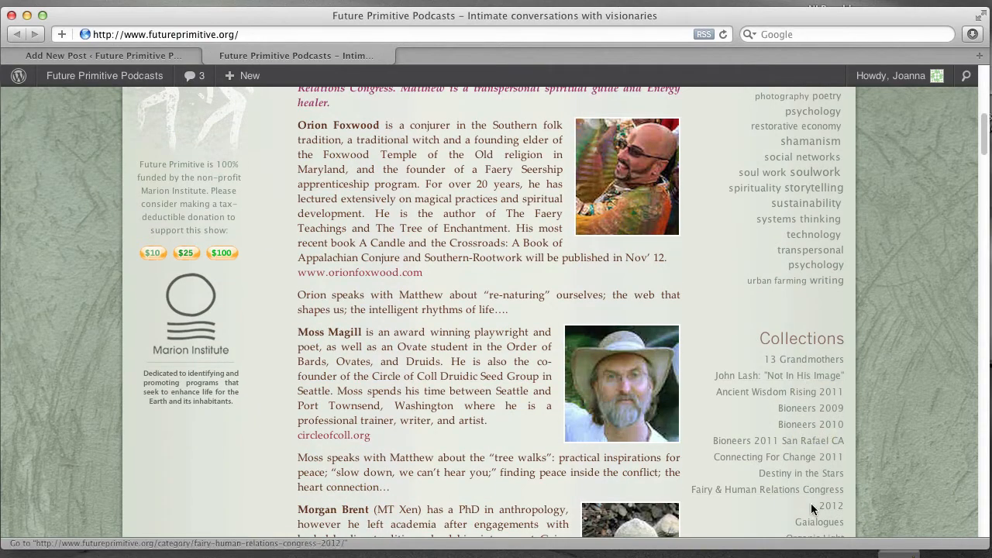
{"action": "scroll", "scroll_direction": "down", "scroll_amount": 3}
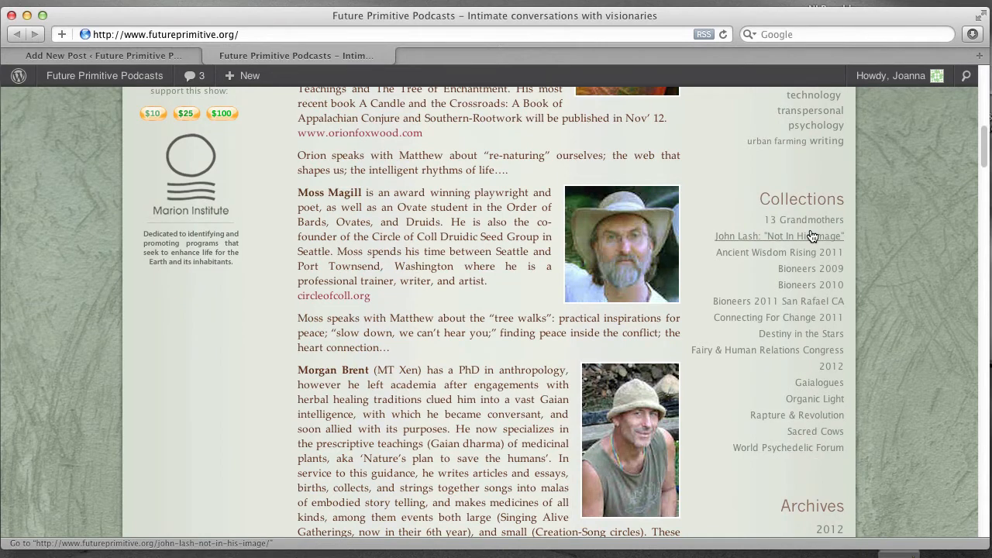
{"action": "mouse_move", "coordinate": [820, 383]}
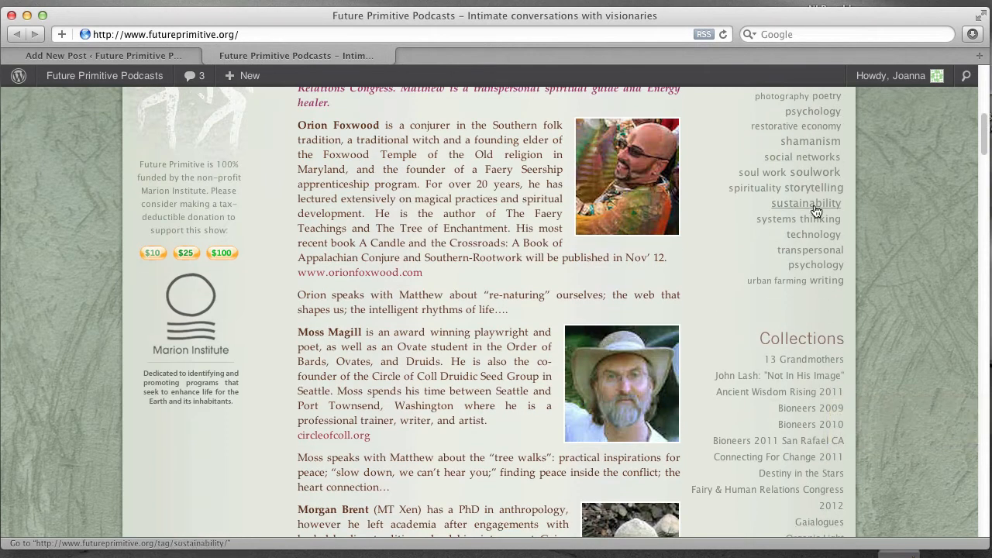
{"action": "scroll", "scroll_direction": "down", "scroll_amount": 3}
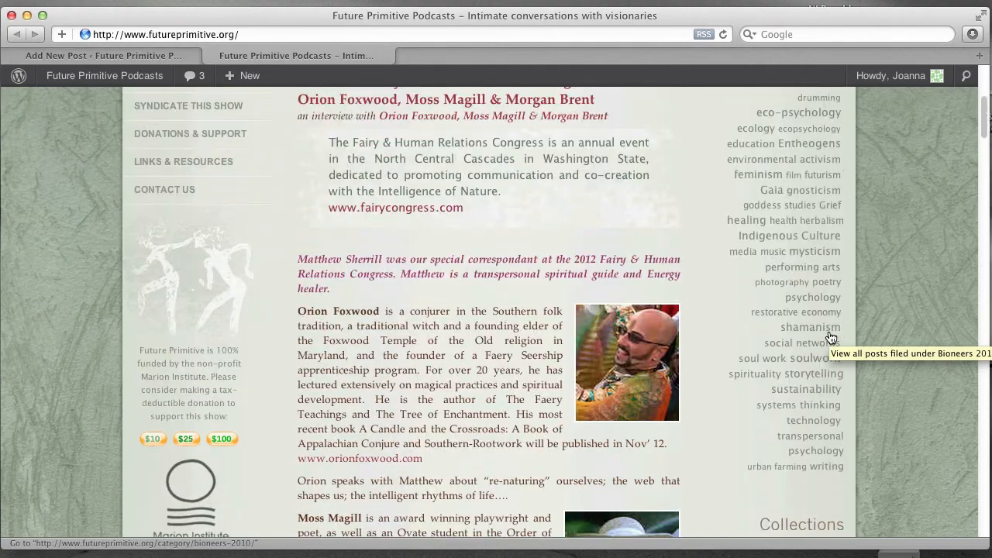
{"action": "left_click", "coordinate": [101, 55]}
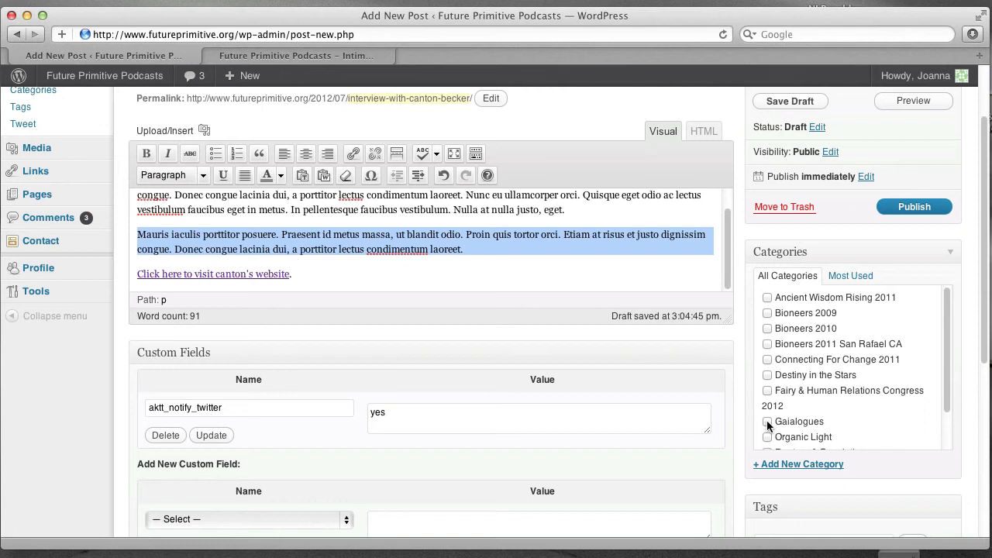
File the post under the Gaialogues category
{"action": "left_click", "coordinate": [768, 421]}
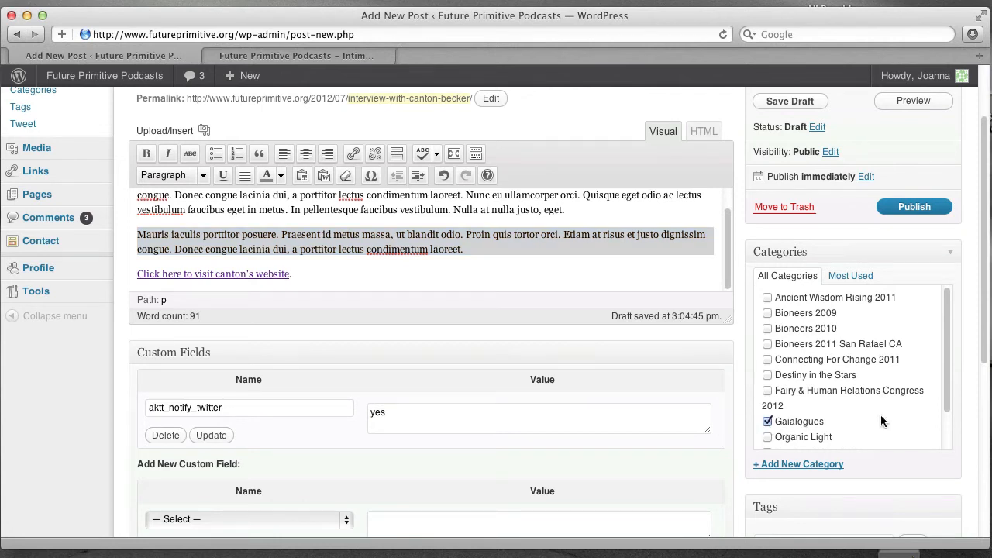
{"action": "scroll", "scroll_direction": "down", "scroll_amount": 3}
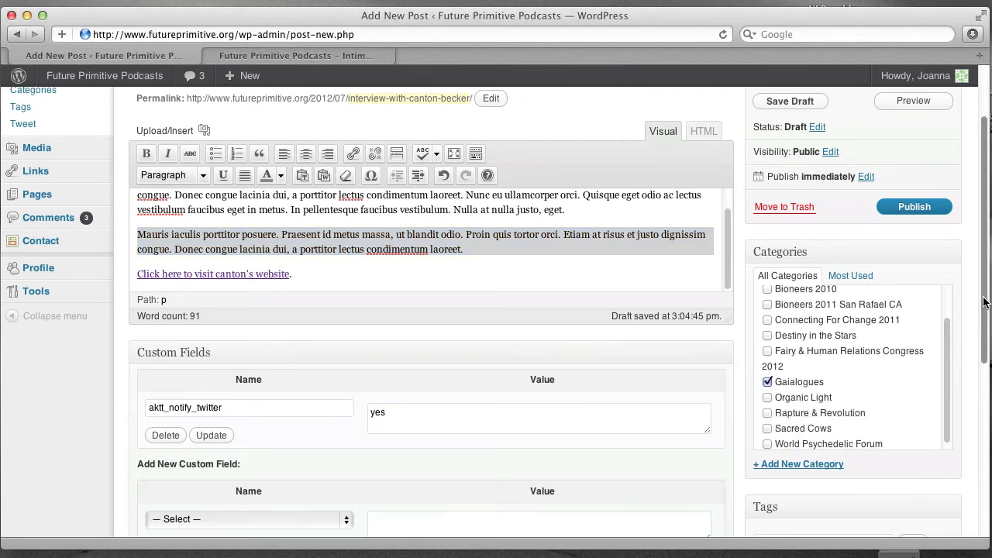
{"action": "scroll", "scroll_direction": "down", "scroll_amount": 3}
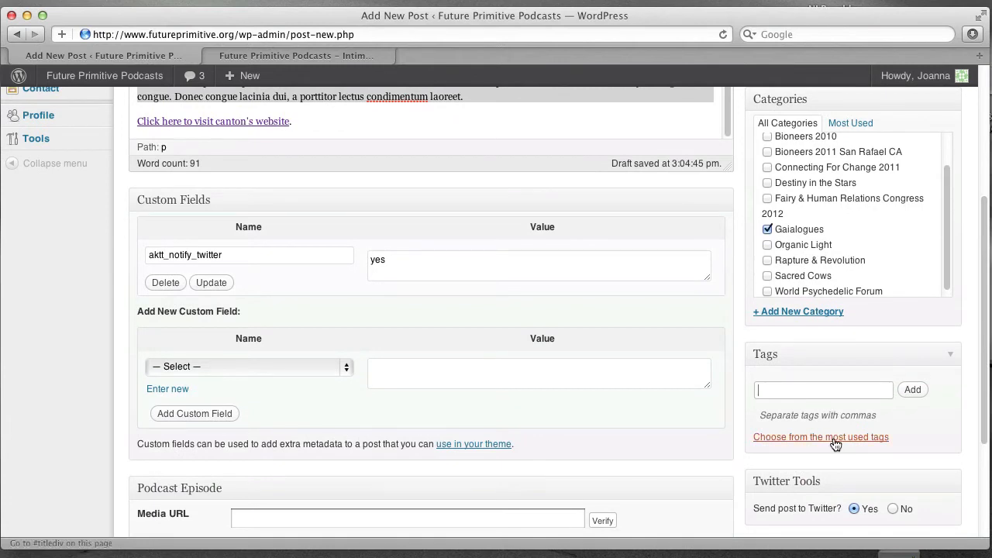
Add eco-psychology and mysticism from the most used tags
{"action": "left_click", "coordinate": [821, 437]}
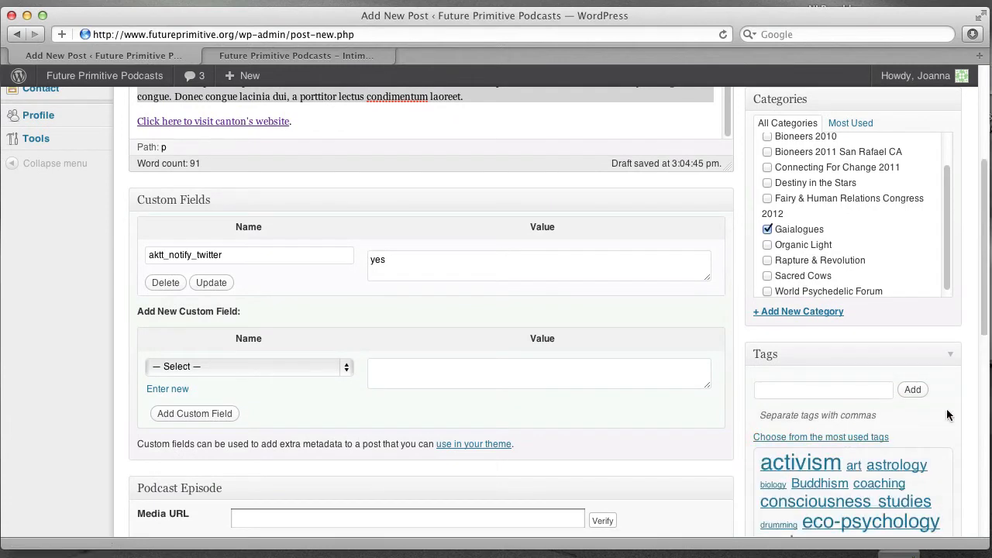
{"action": "scroll", "scroll_direction": "down", "scroll_amount": 3}
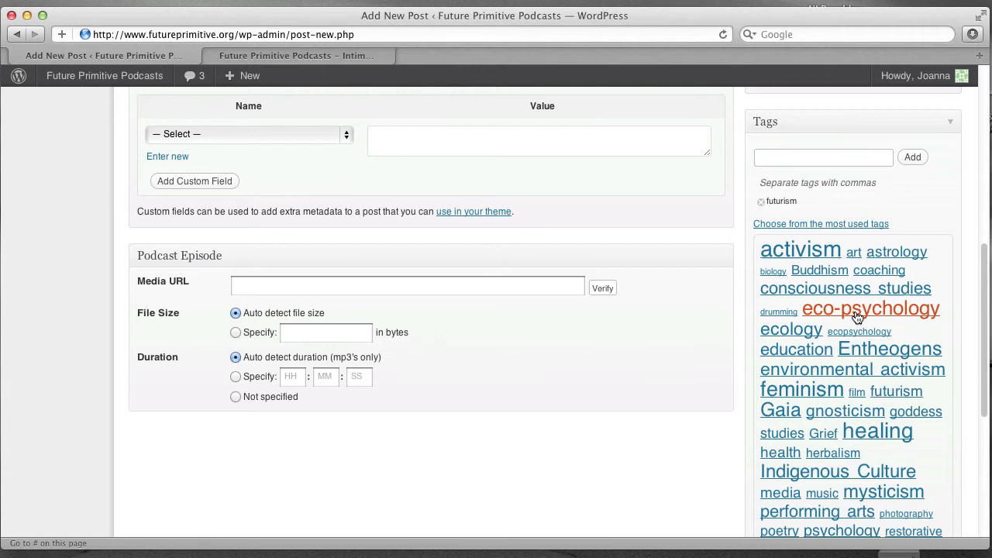
{"action": "left_click", "coordinate": [871, 308]}
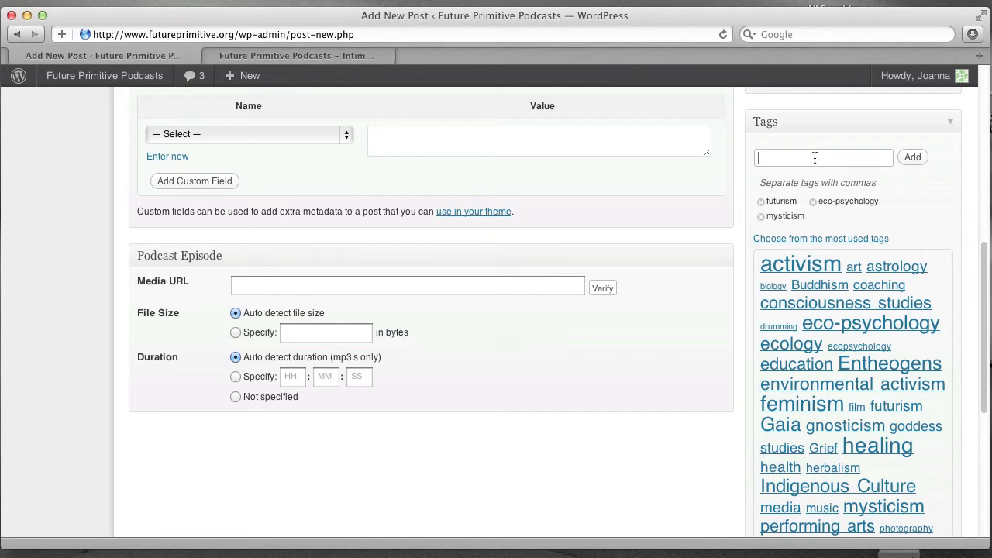
{"action": "mouse_move", "coordinate": [845, 302]}
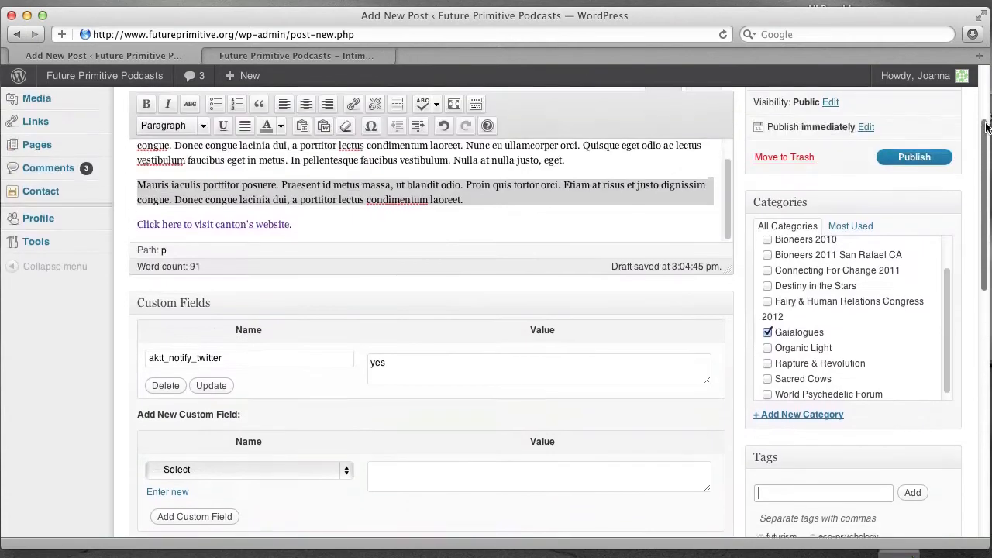
{"action": "scroll", "scroll_direction": "up", "scroll_amount": 3}
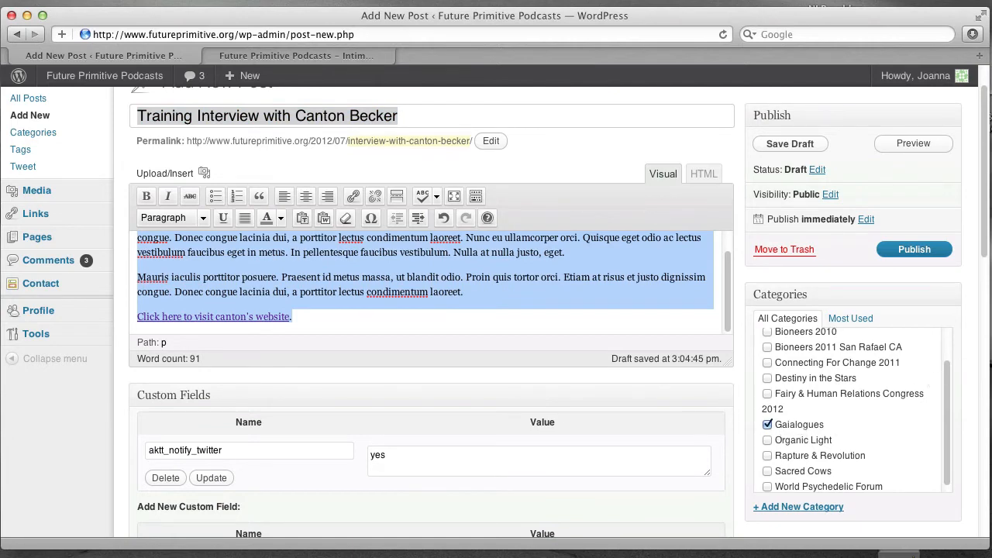
{"action": "scroll", "scroll_direction": "down", "scroll_amount": 3}
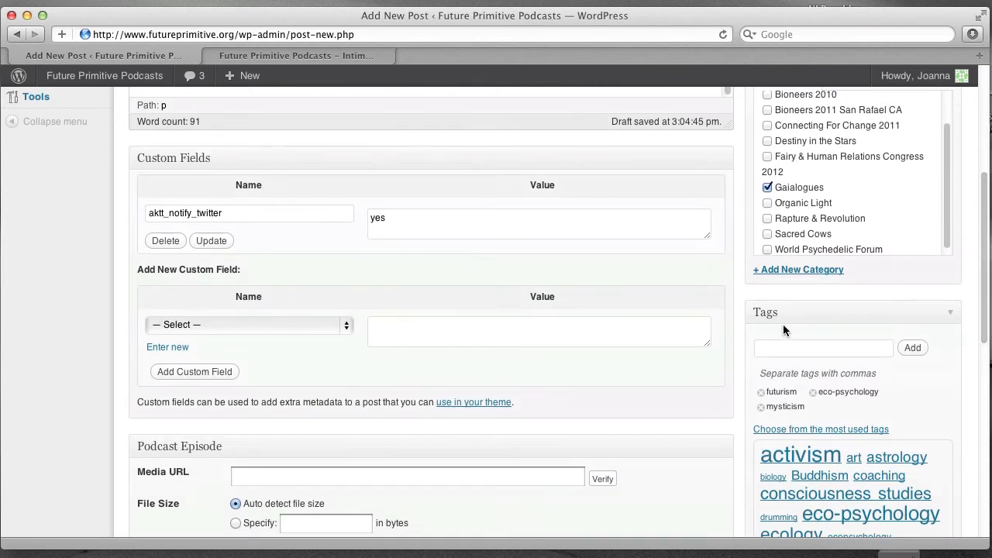
{"action": "scroll", "scroll_direction": "down", "scroll_amount": 3}
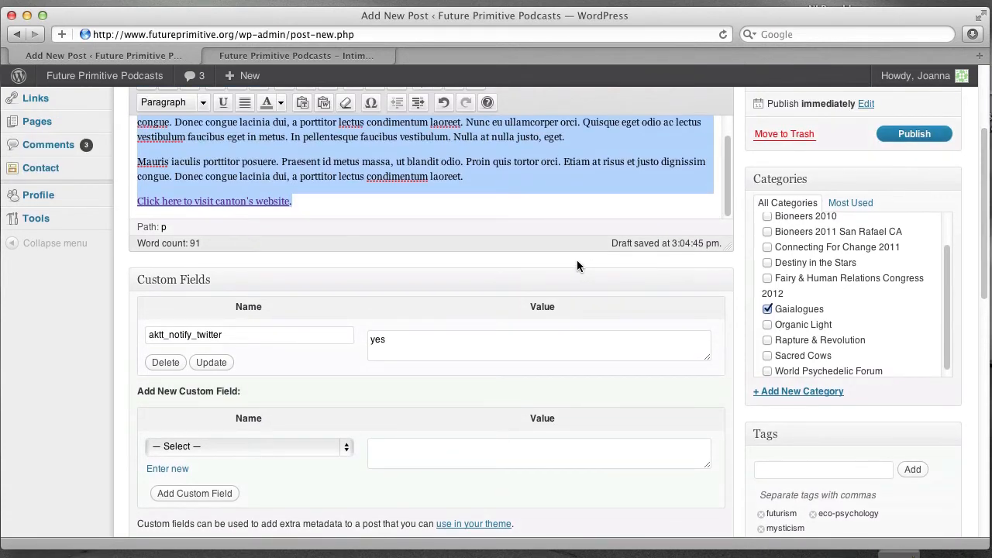
{"action": "scroll", "scroll_direction": "down", "scroll_amount": 3}
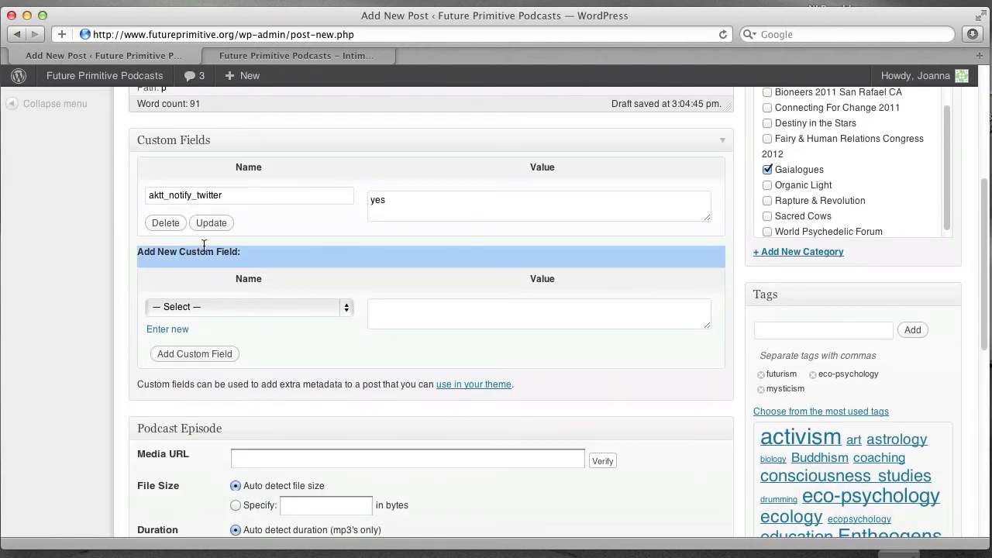
{"action": "left_click", "coordinate": [248, 306]}
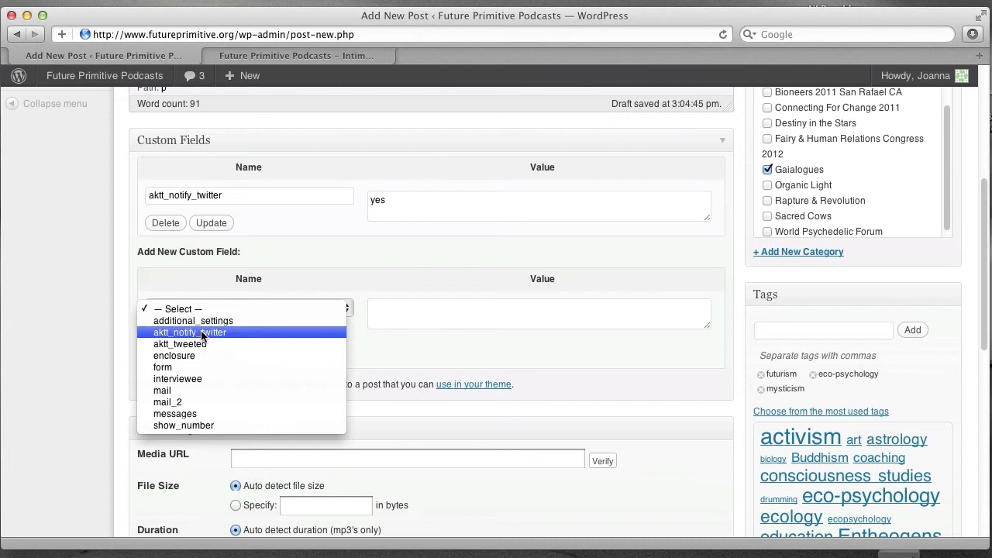
{"action": "mouse_move", "coordinate": [223, 379]}
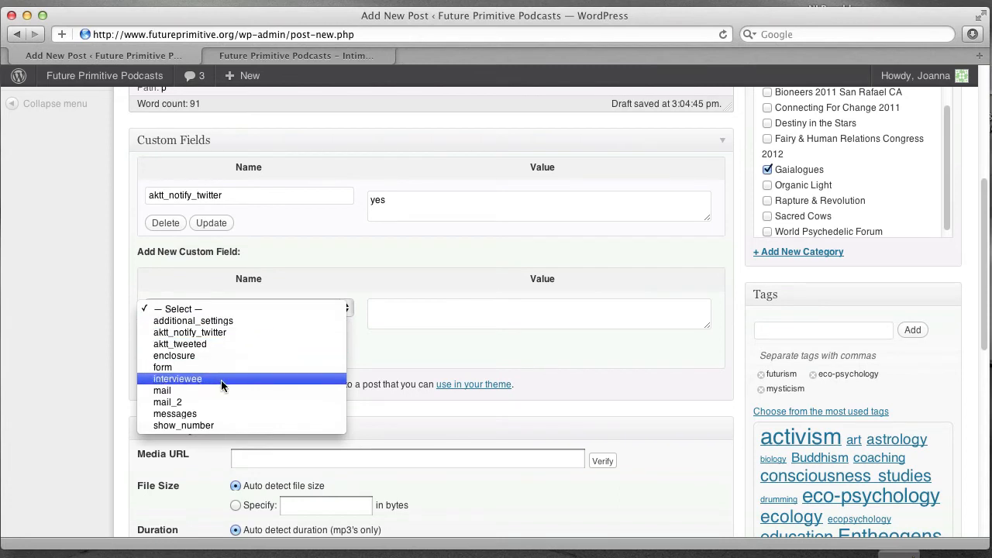
{"action": "left_click", "coordinate": [177, 378]}
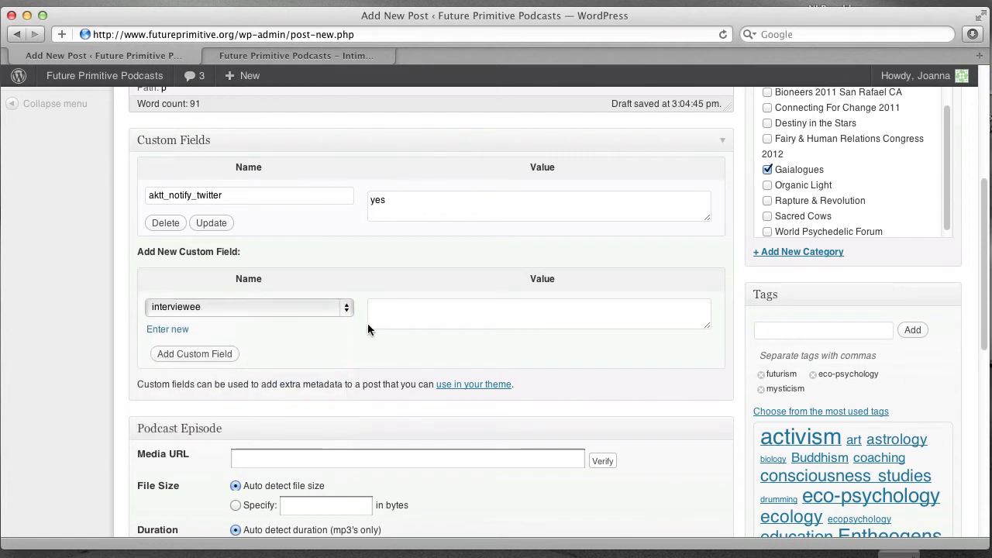
{"action": "type", "text": "Canton Be3"}
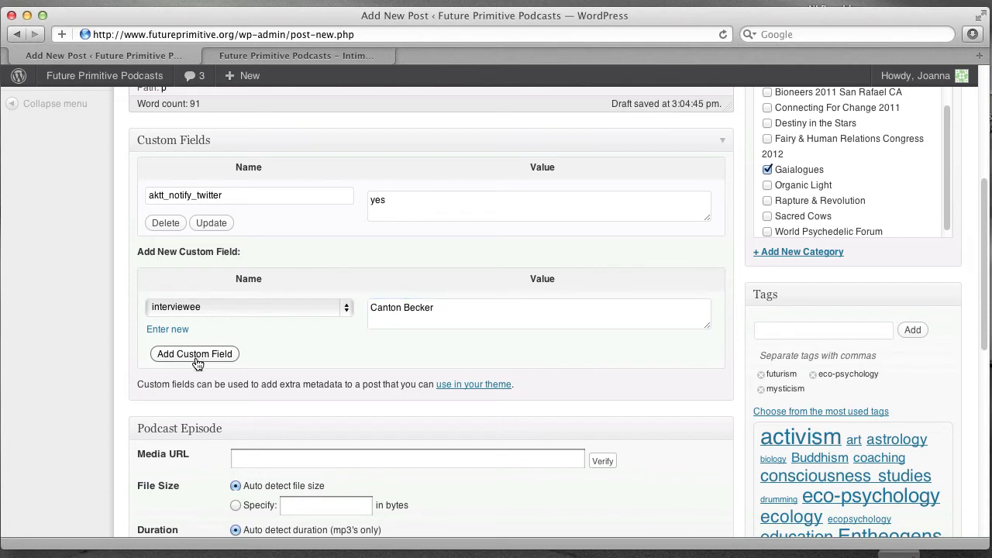
{"action": "left_click", "coordinate": [195, 353]}
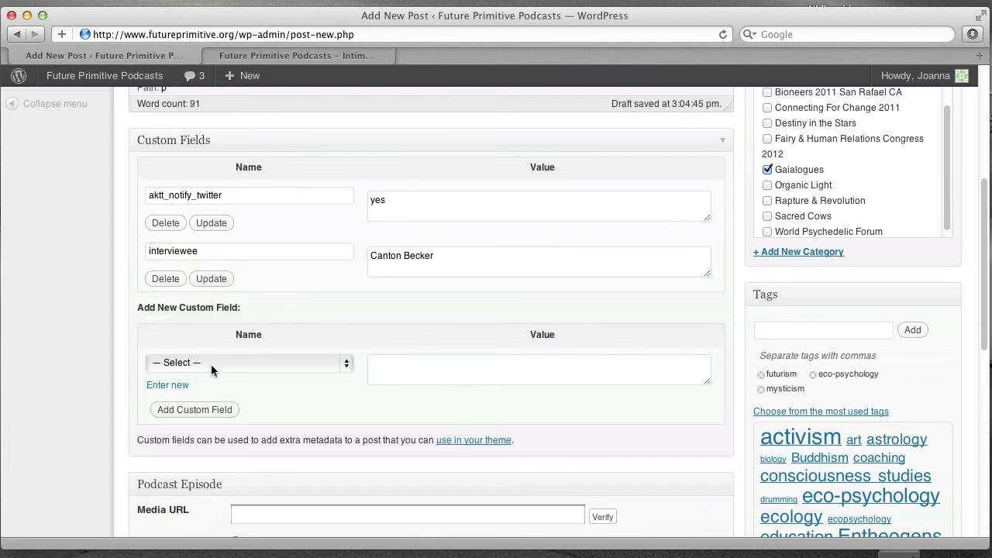
Select show_number as the next custom field and enter 303
{"action": "left_click", "coordinate": [248, 363]}
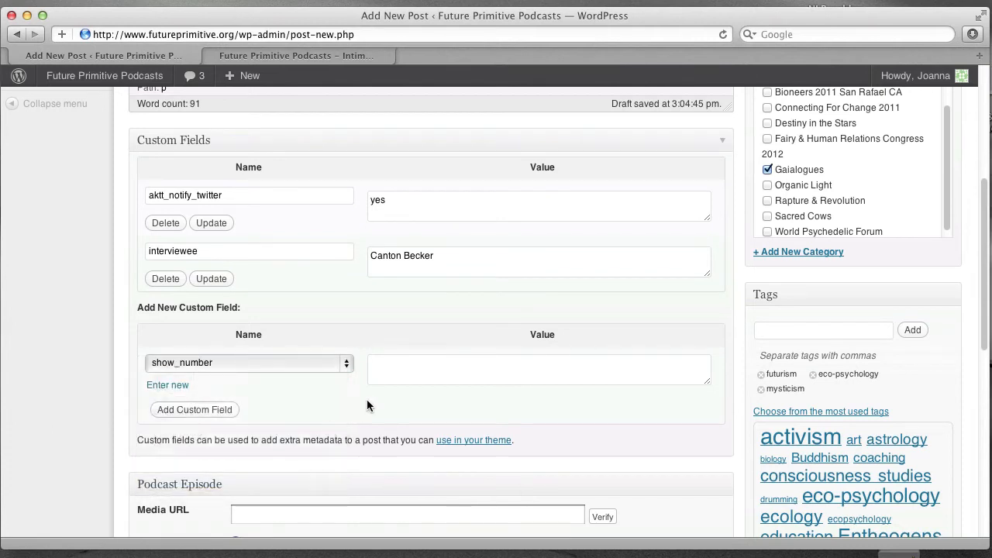
{"action": "type", "text": "303"}
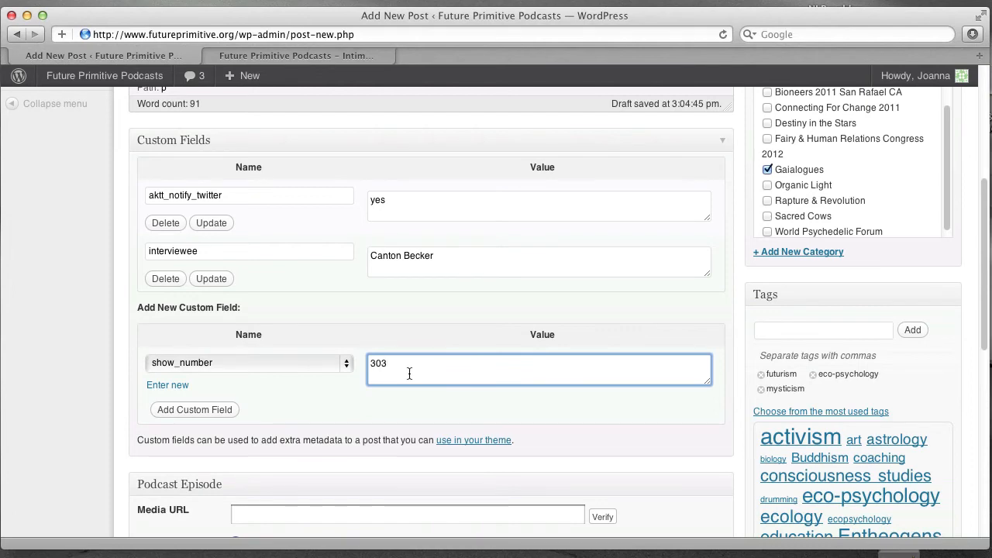
{"action": "scroll", "scroll_direction": "down", "scroll_amount": 3}
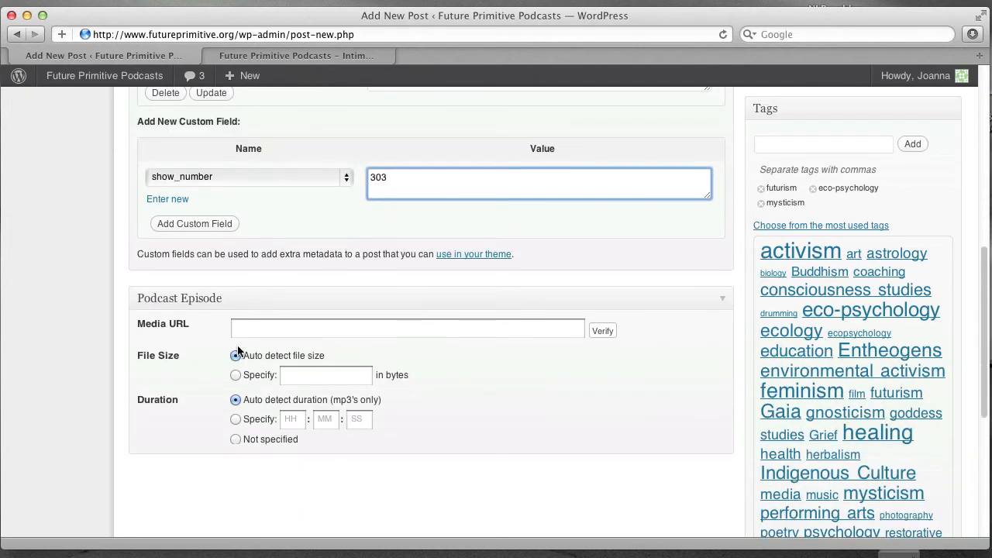
{"action": "left_click", "coordinate": [408, 328]}
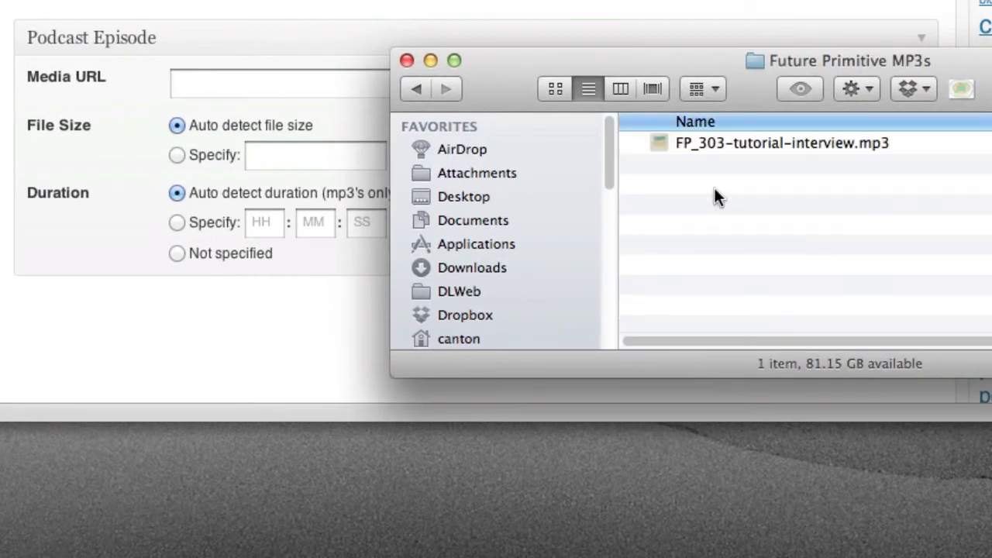
{"action": "left_click", "coordinate": [782, 142]}
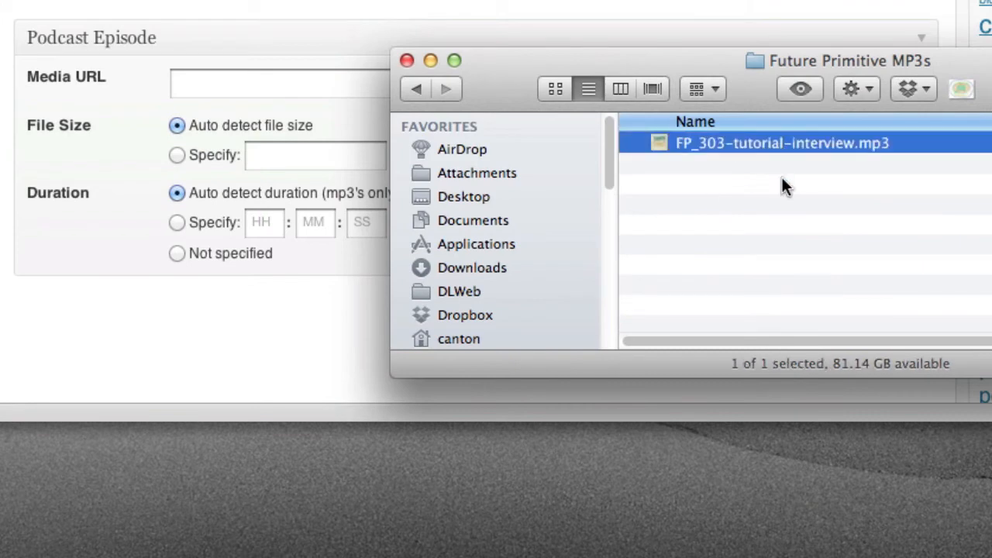
{"action": "left_click", "coordinate": [782, 142]}
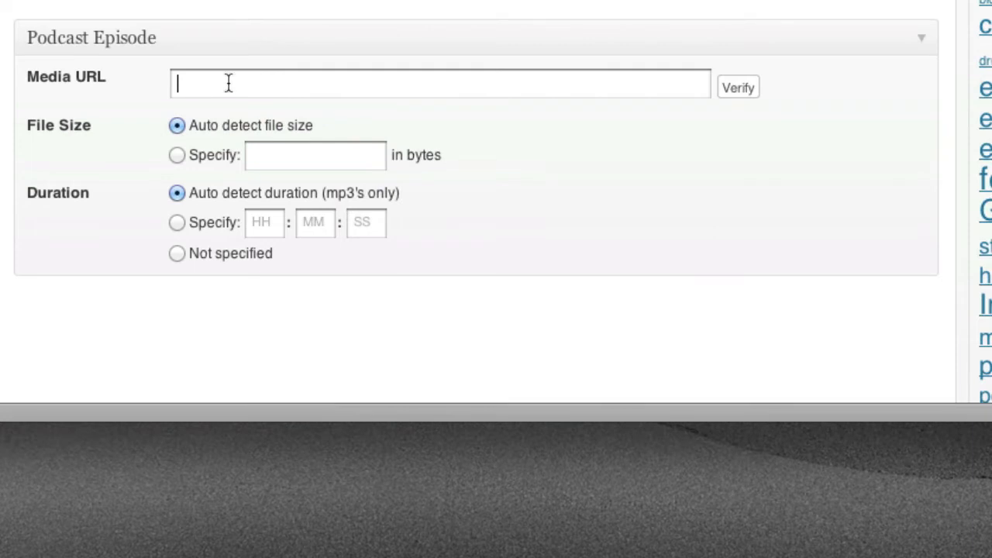
{"action": "type", "text": "FP_303-tutorial-interview.mp3"}
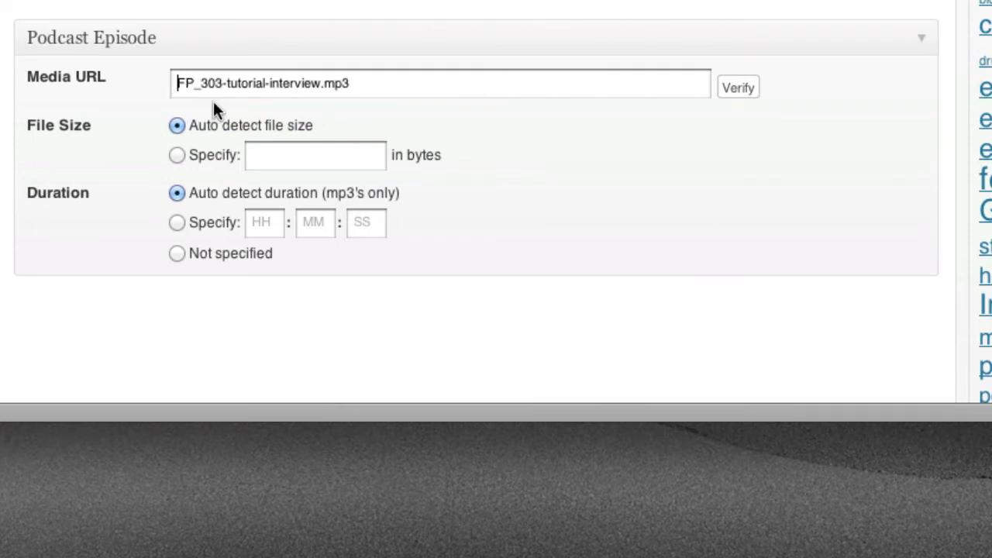
{"action": "mouse_move", "coordinate": [221, 105]}
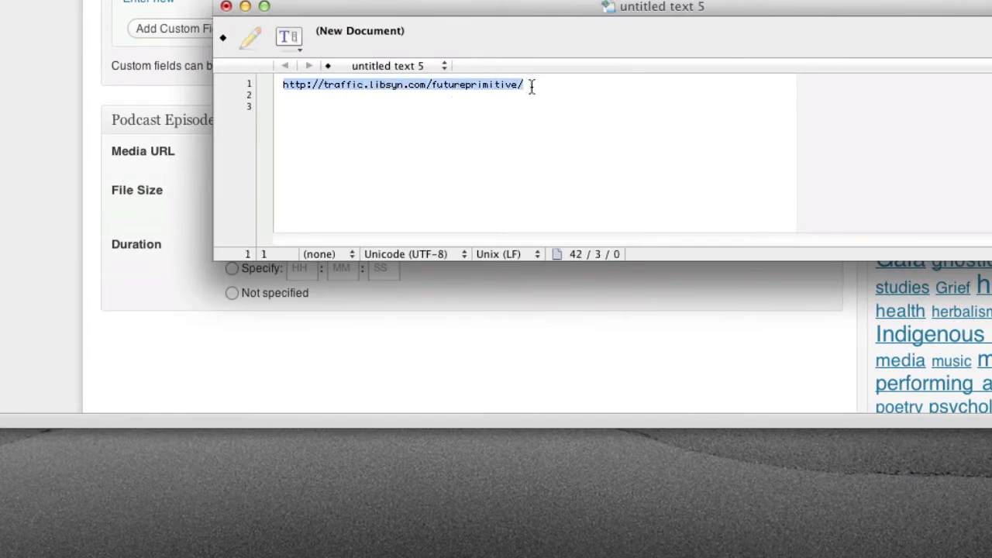
{"action": "triple_click", "coordinate": [402, 84]}
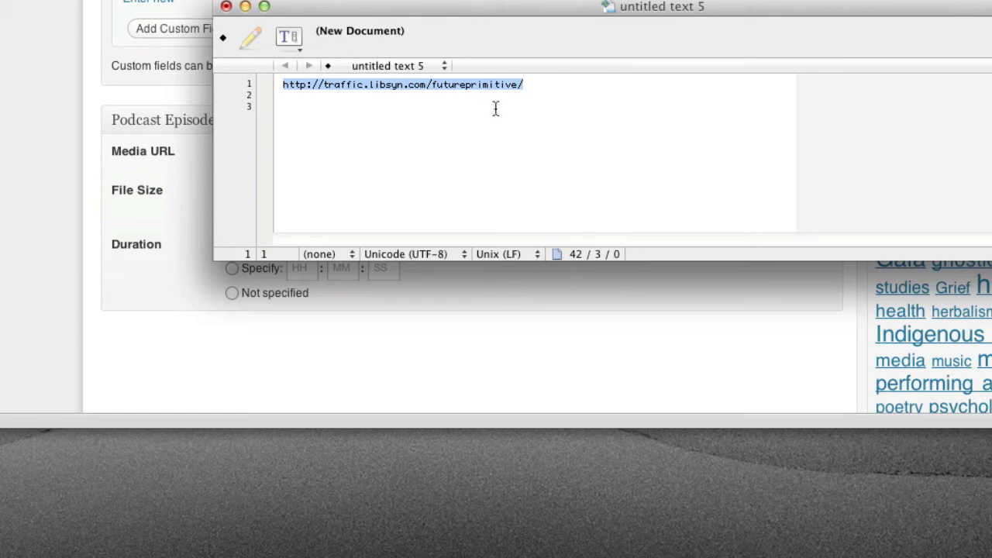
{"action": "mouse_move", "coordinate": [169, 157]}
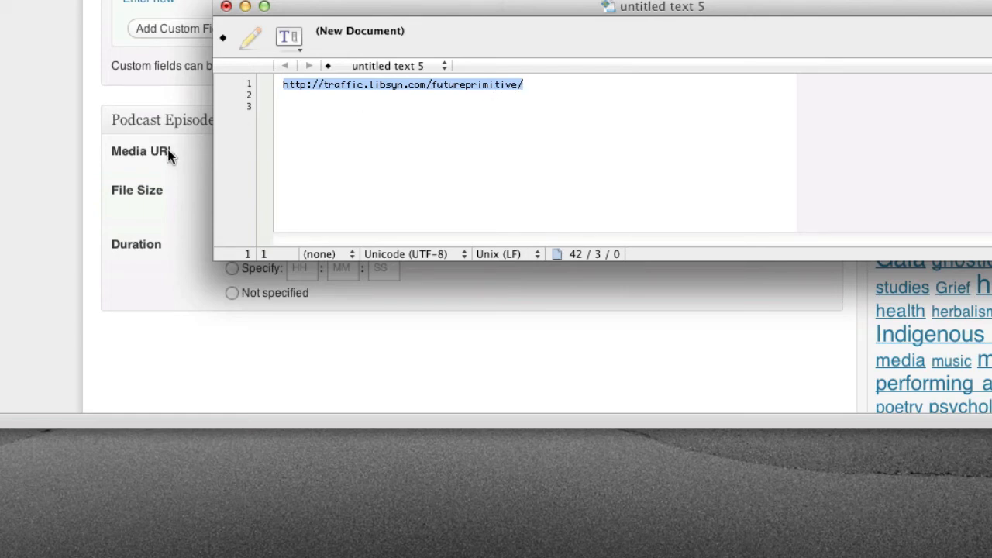
{"action": "mouse_move", "coordinate": [157, 158]}
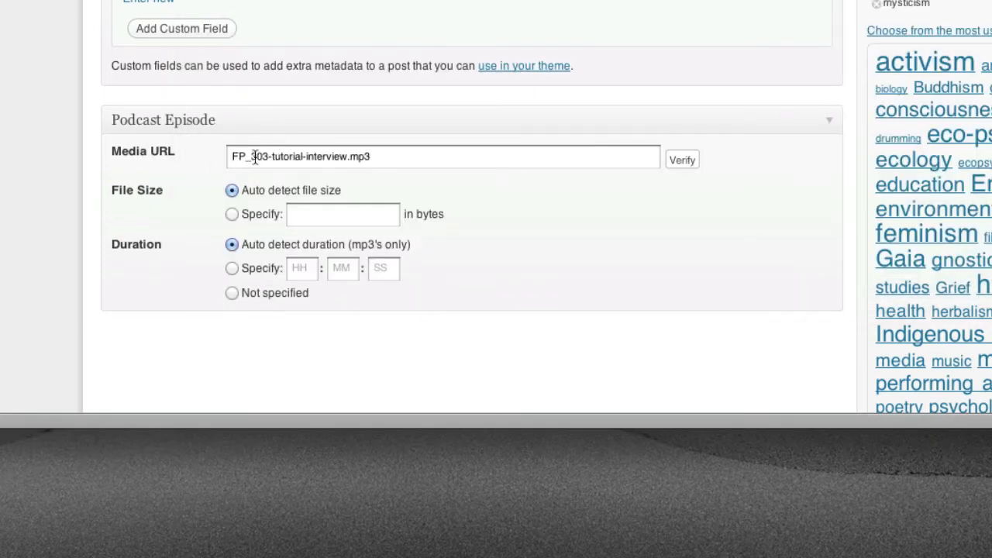
{"action": "type", "text": "http://traffic.libsyn.com/futureprimitive/FP_303-tutorial-interview.mp3"}
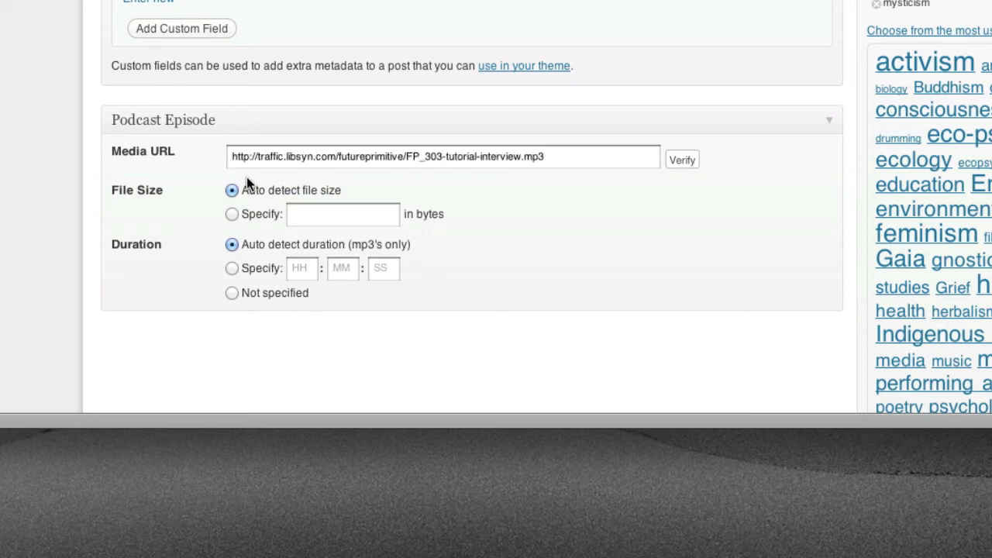
{"action": "left_click_drag", "start_coordinate": [231, 156], "coordinate": [403, 156]}
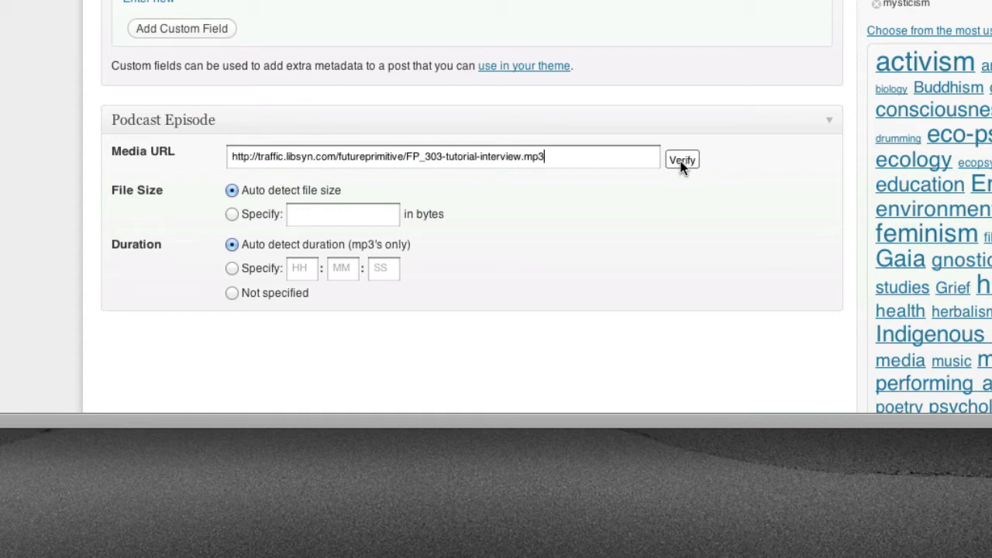
Verify the episode media, auto-filling file size 34578356 bytes and duration 0:35:32
{"action": "left_click", "coordinate": [682, 160]}
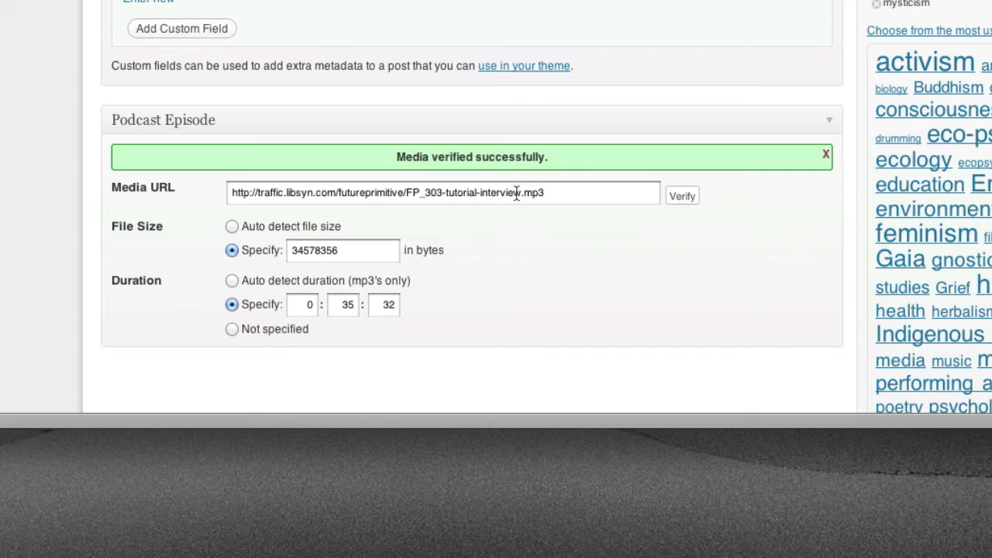
{"action": "scroll", "scroll_direction": "down", "scroll_amount": 3}
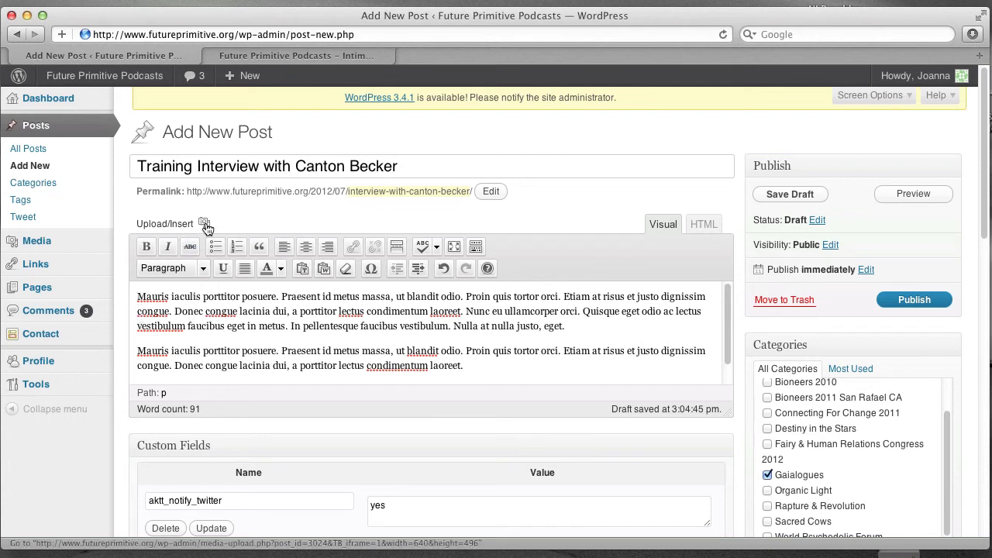
{"action": "mouse_move", "coordinate": [205, 225]}
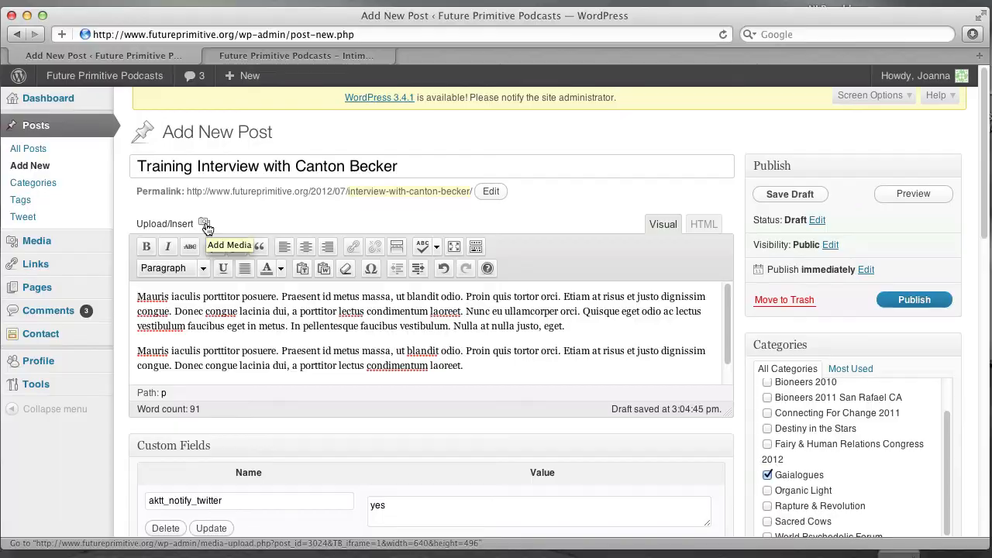
Upload canton-glow.jpg from the Future Primitive Pictures folder into the post's media window
{"action": "left_click", "coordinate": [204, 225]}
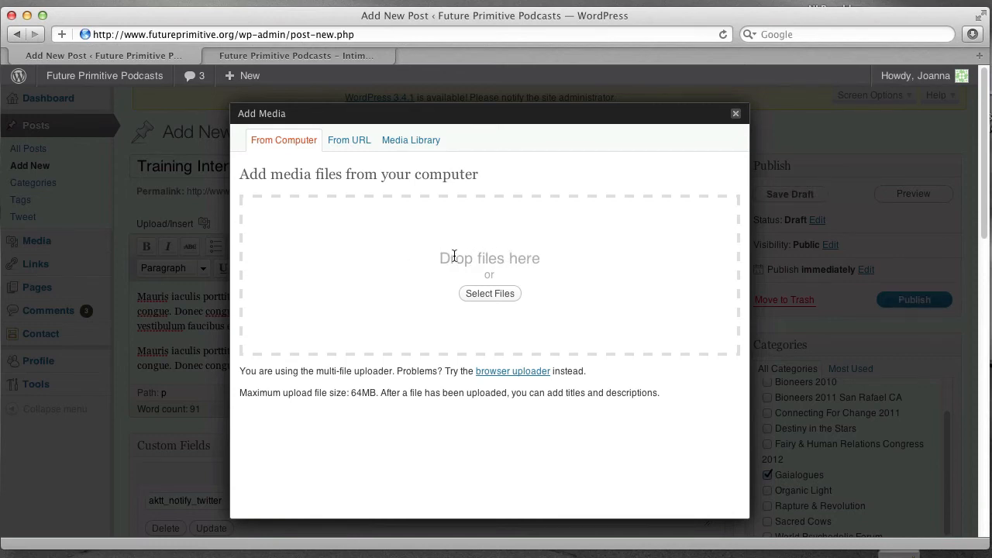
{"action": "left_click", "coordinate": [489, 293]}
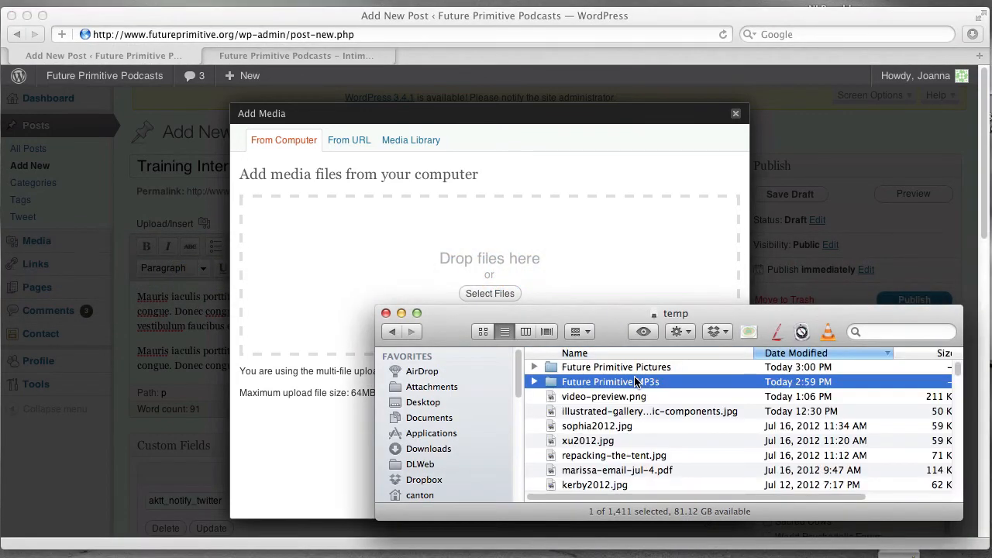
{"action": "double_click", "coordinate": [616, 367]}
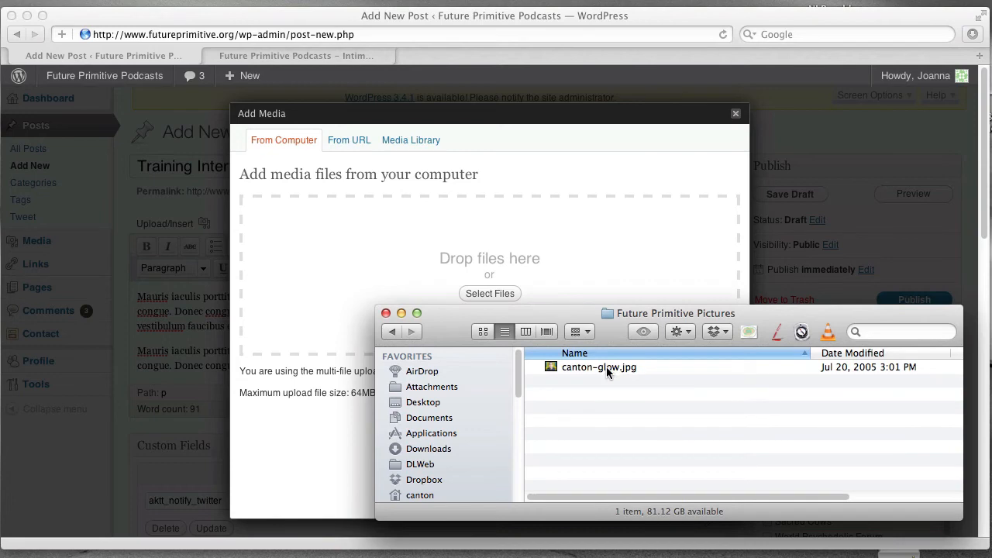
{"action": "left_click_drag", "start_coordinate": [598, 367], "coordinate": [566, 286]}
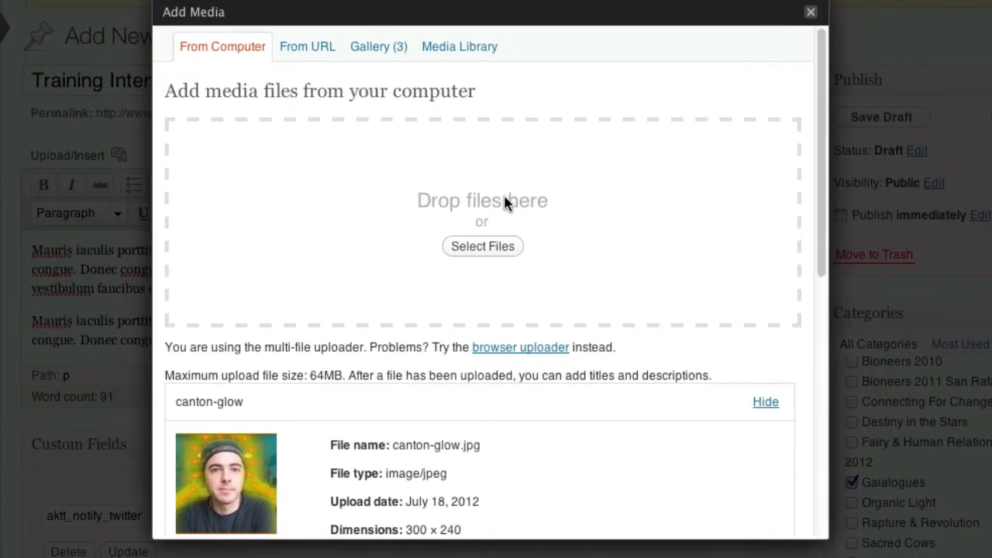
Insert the photo into the post as an unlinked, right-aligned thumbnail
{"action": "scroll", "scroll_direction": "down", "scroll_amount": 3}
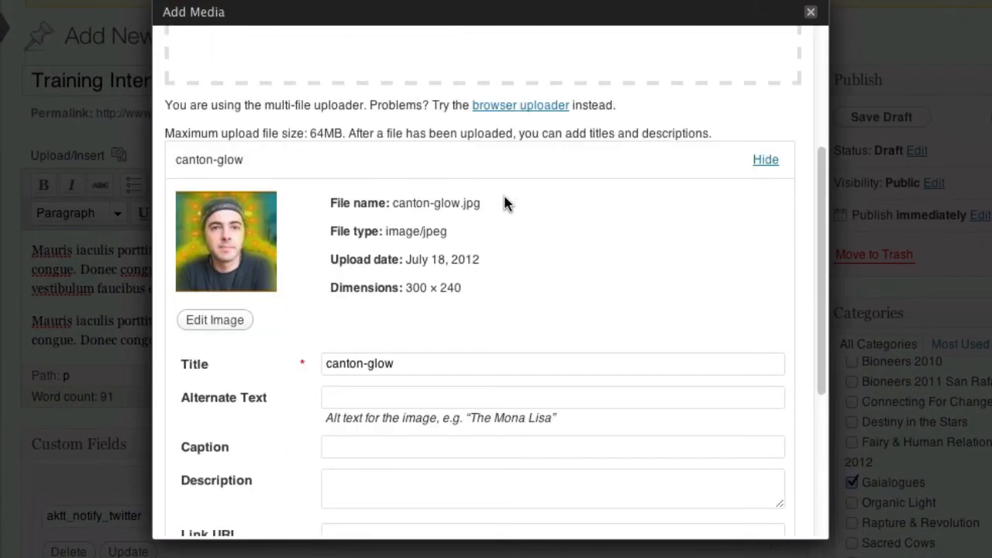
{"action": "mouse_move", "coordinate": [413, 297]}
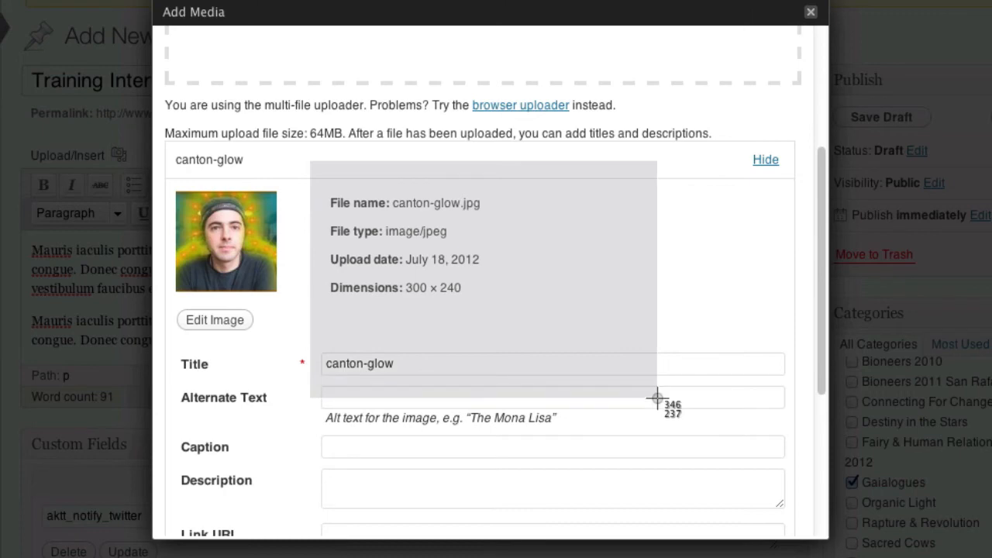
{"action": "scroll", "scroll_direction": "down", "scroll_amount": 3}
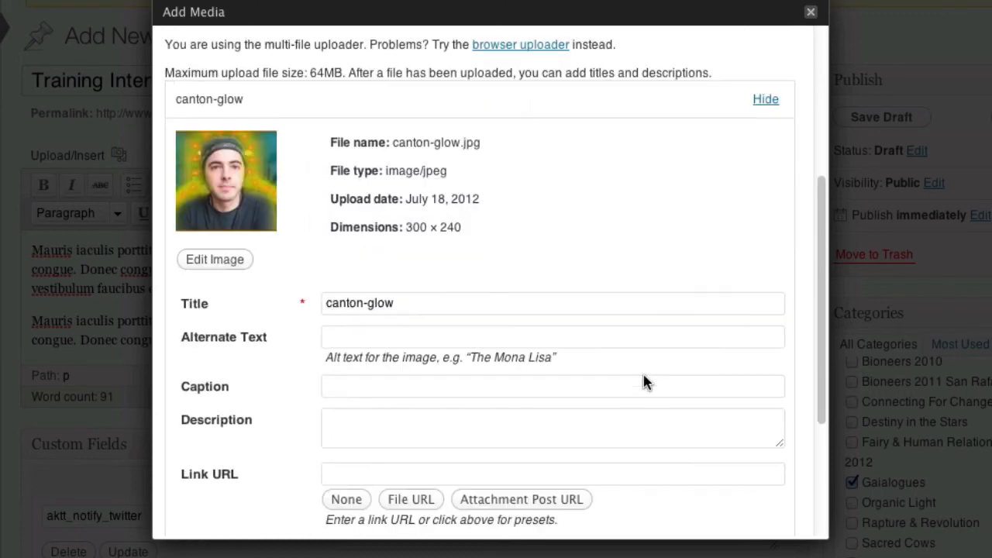
{"action": "scroll", "scroll_direction": "down", "scroll_amount": 3}
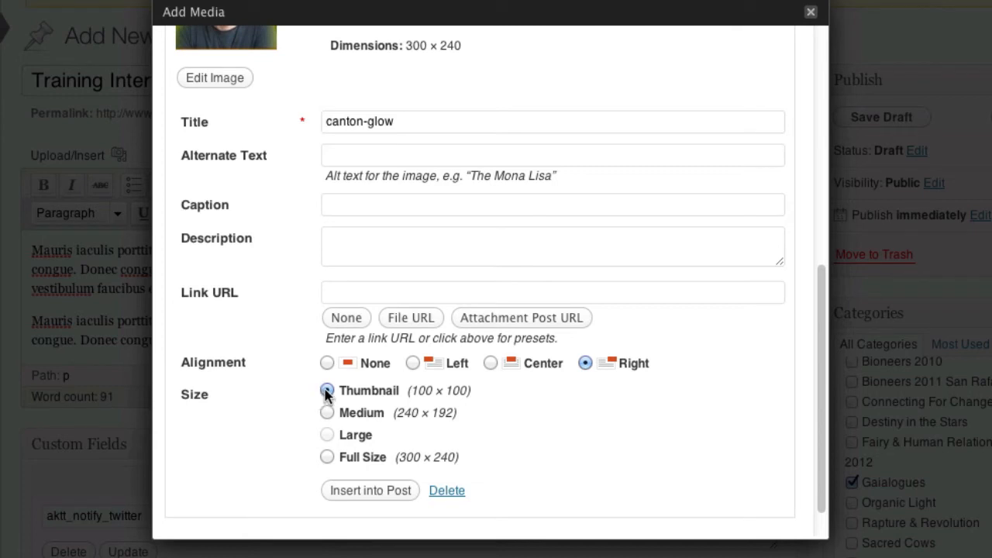
{"action": "left_click", "coordinate": [326, 391]}
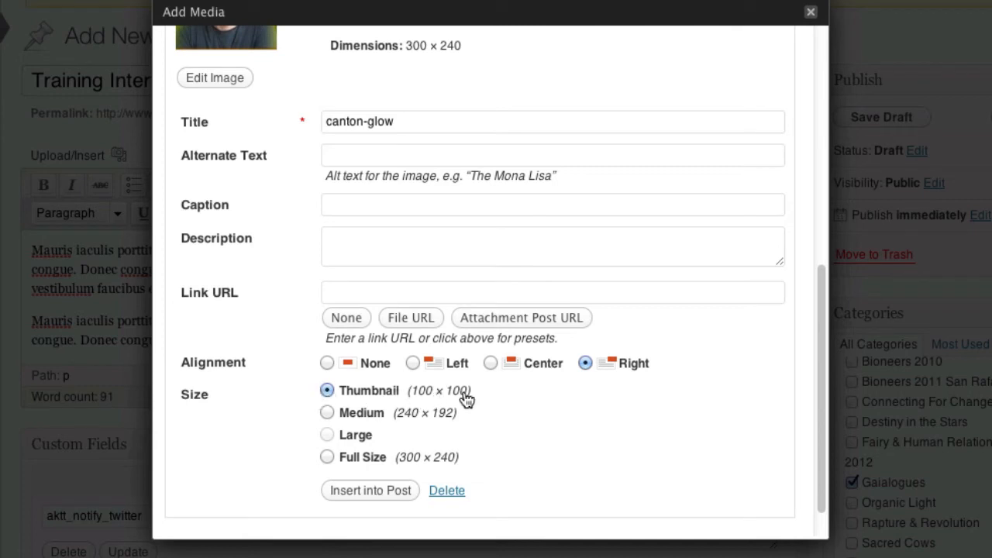
{"action": "mouse_move", "coordinate": [203, 373]}
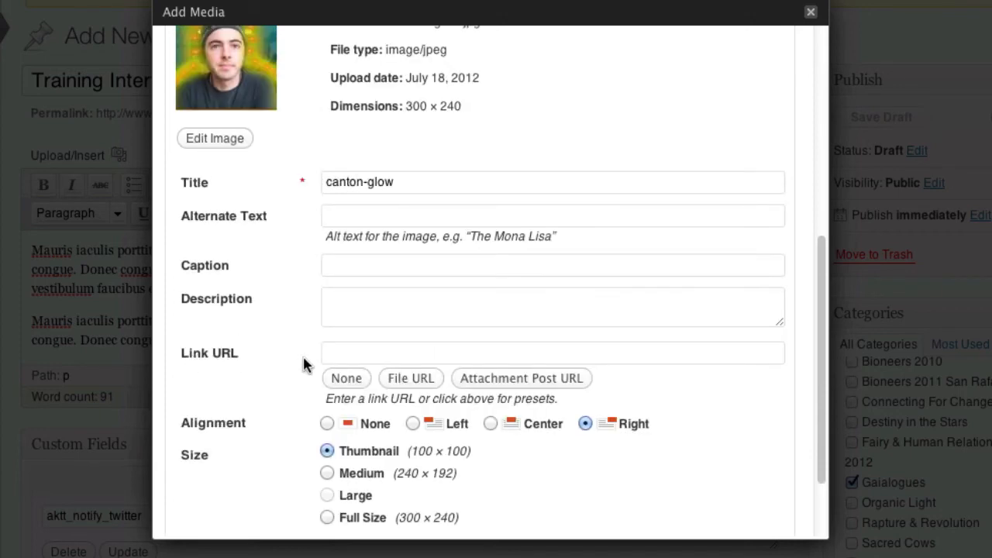
{"action": "left_click", "coordinate": [410, 378]}
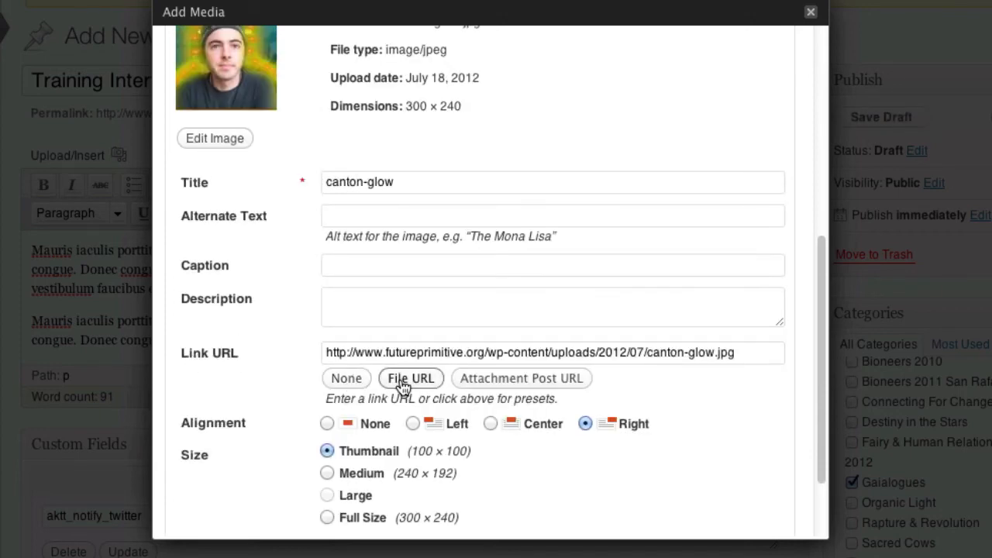
{"action": "left_click", "coordinate": [346, 378]}
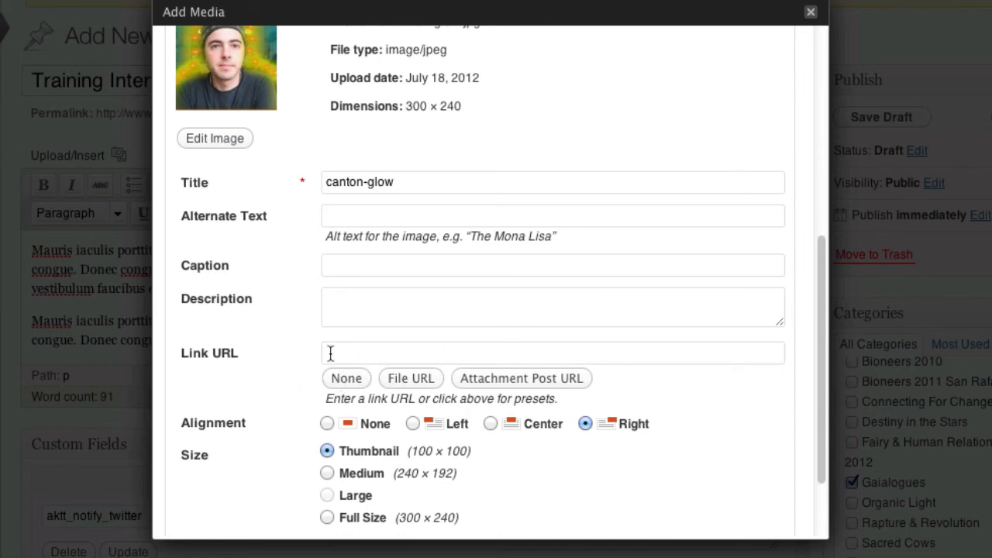
{"action": "scroll", "scroll_direction": "down", "scroll_amount": 3}
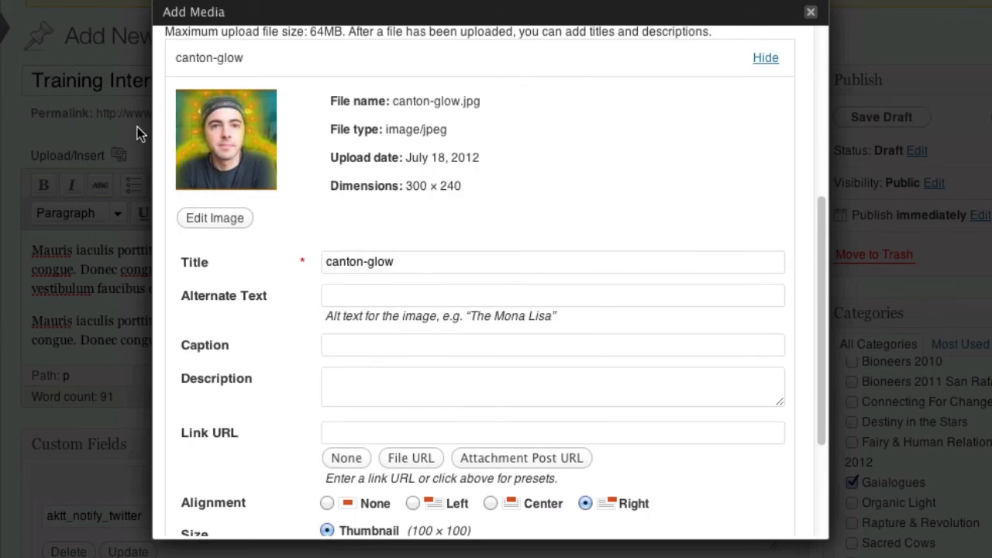
{"action": "scroll", "scroll_direction": "down", "scroll_amount": 3}
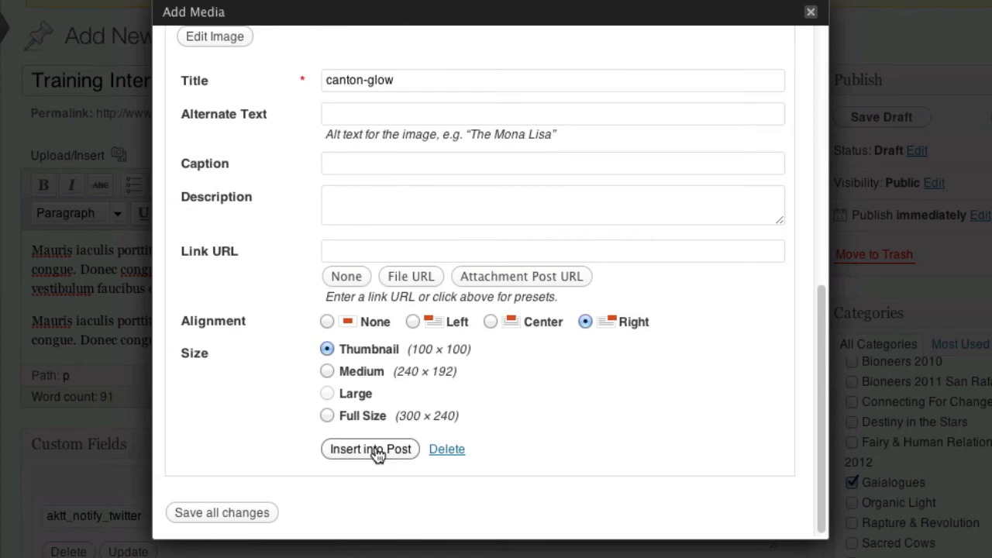
{"action": "left_click", "coordinate": [370, 448]}
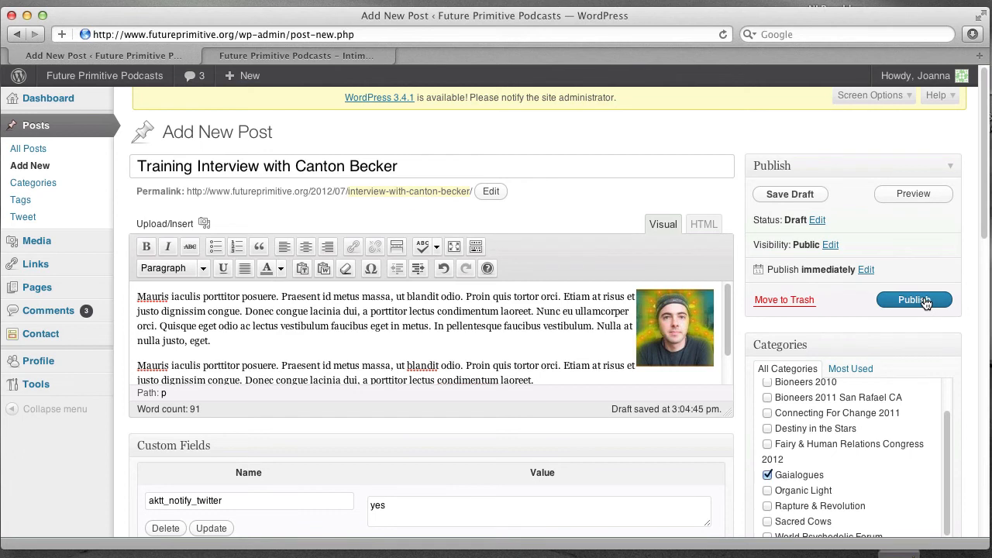
Publish the Training Interview with Canton Becker post and switch to the live site
{"action": "left_click", "coordinate": [913, 300]}
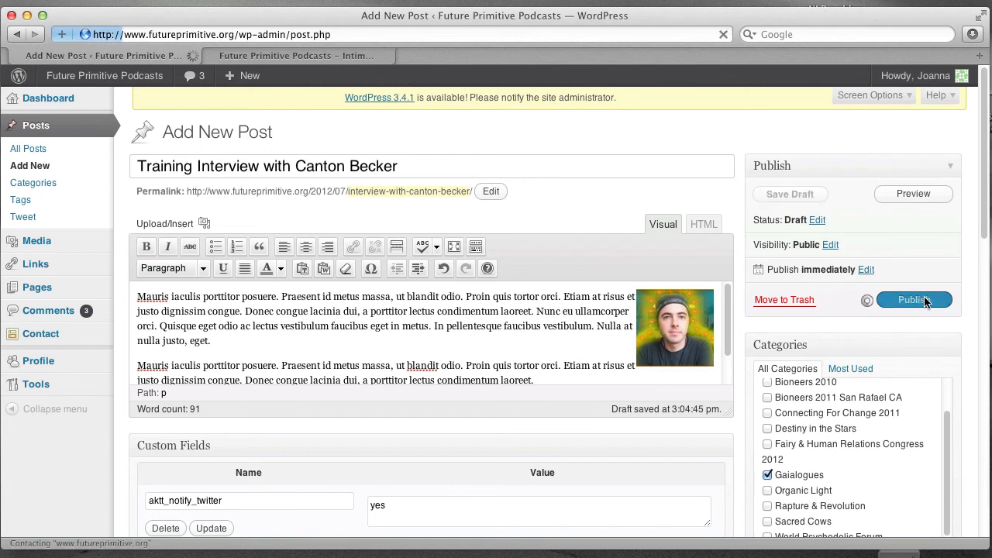
{"action": "left_click", "coordinate": [913, 300]}
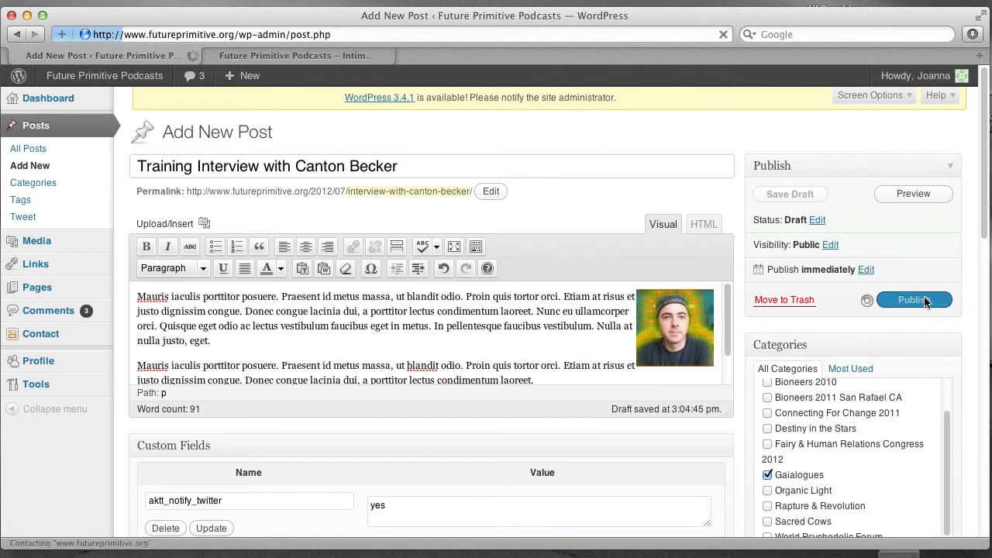
{"action": "left_click", "coordinate": [914, 300]}
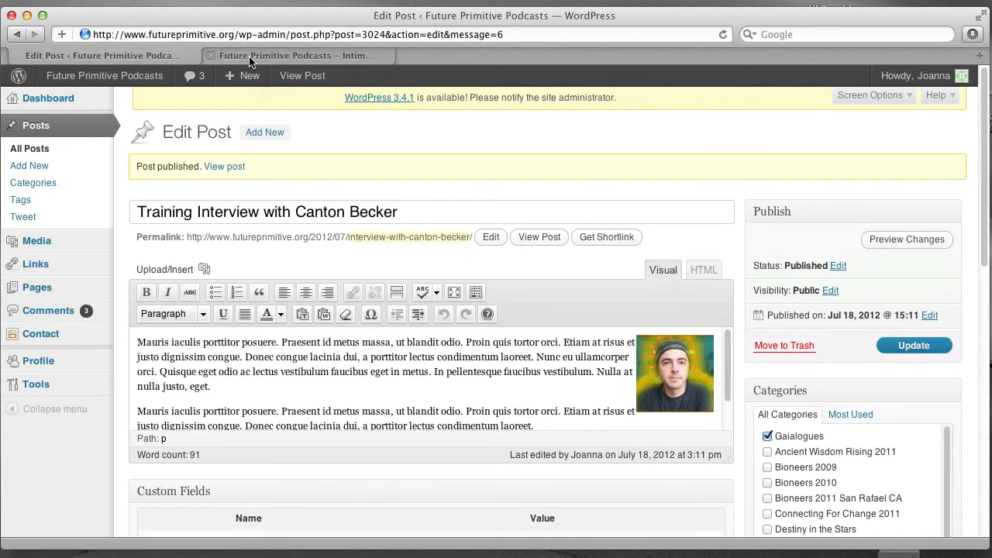
{"action": "left_click", "coordinate": [295, 55]}
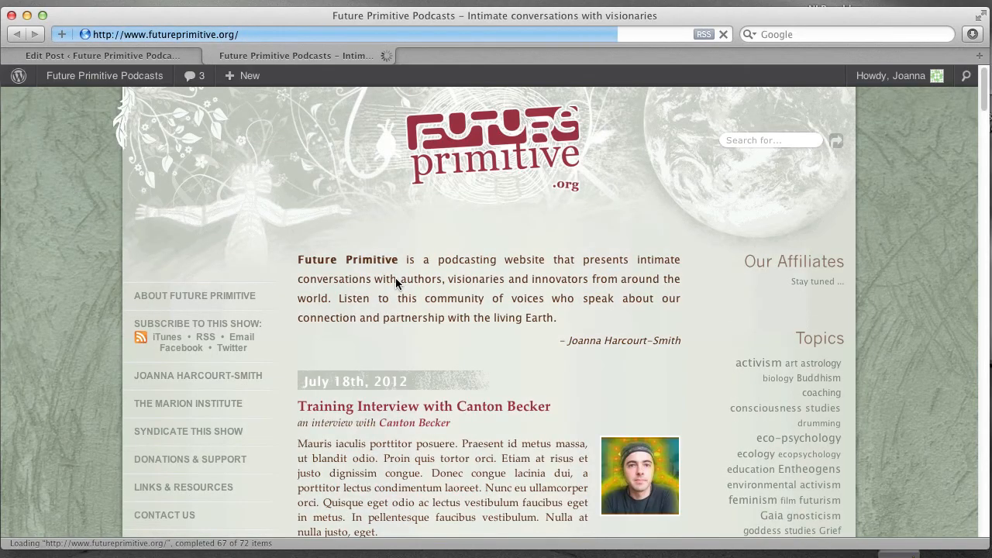
Scroll to the new Canton Becker post on the live site and play its audio
{"action": "scroll", "scroll_direction": "down", "scroll_amount": 3}
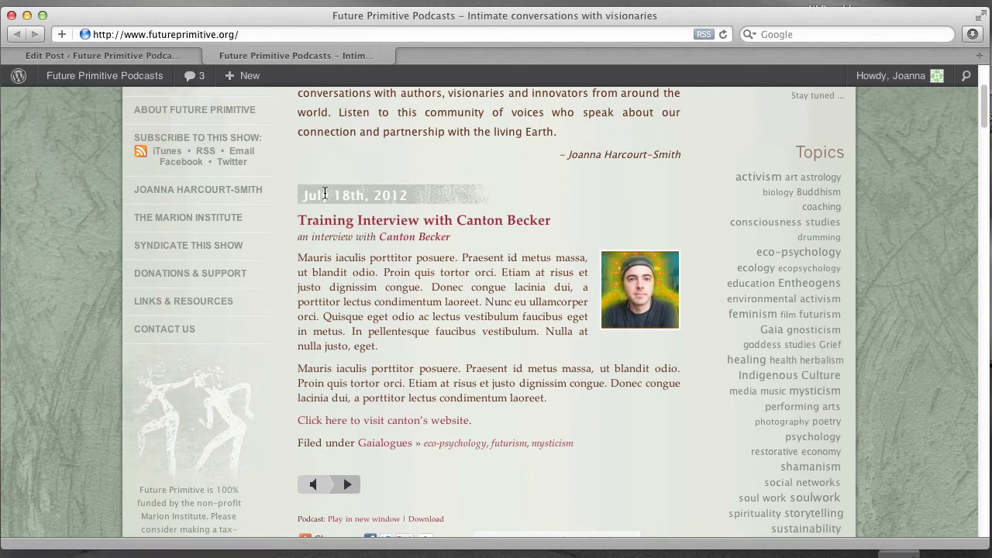
{"action": "mouse_move", "coordinate": [409, 240]}
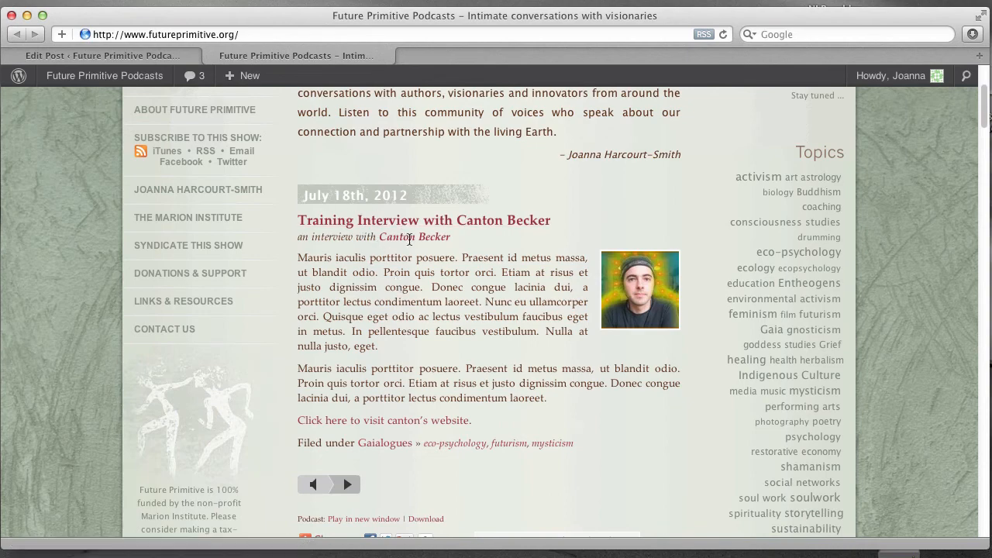
{"action": "scroll", "scroll_direction": "down", "scroll_amount": 3}
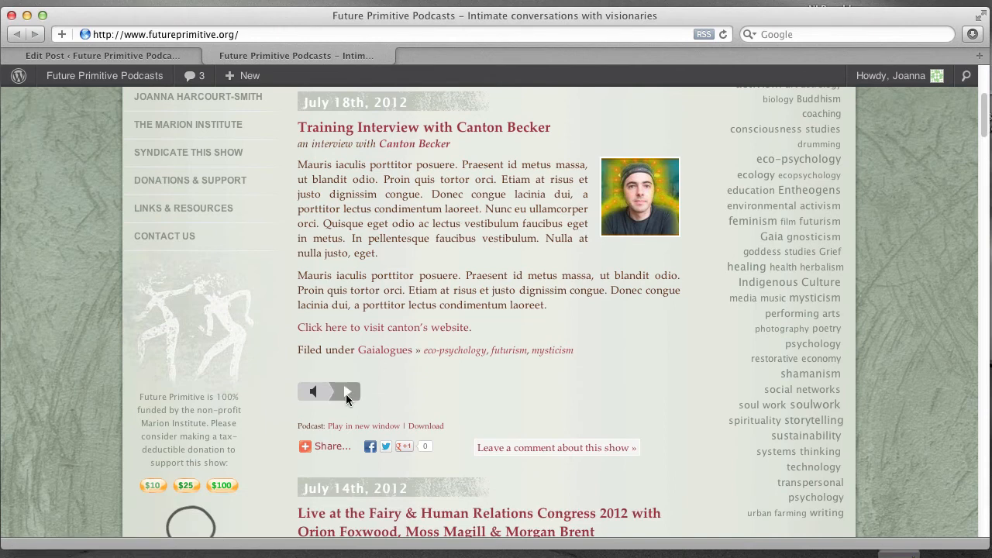
{"action": "left_click", "coordinate": [348, 392]}
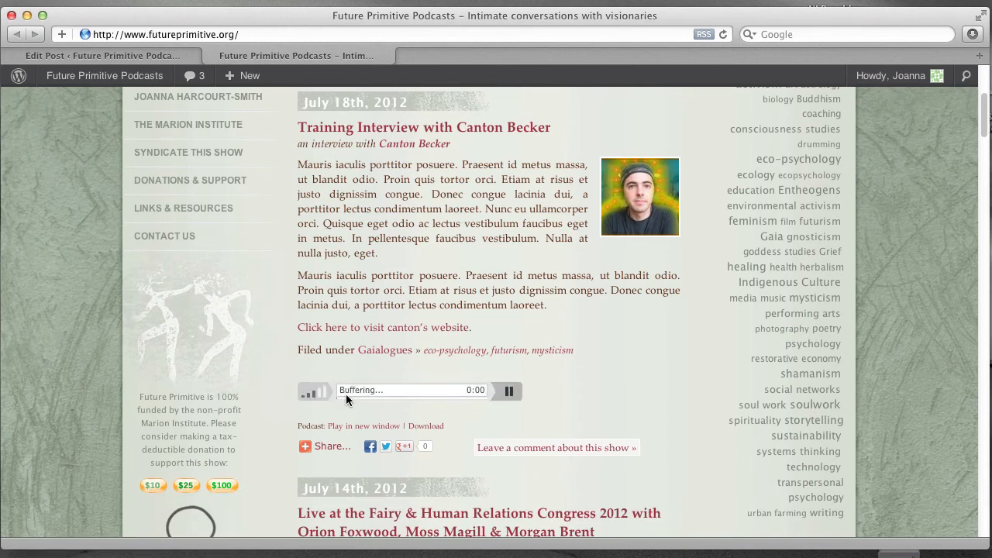
{"action": "mouse_move", "coordinate": [378, 419]}
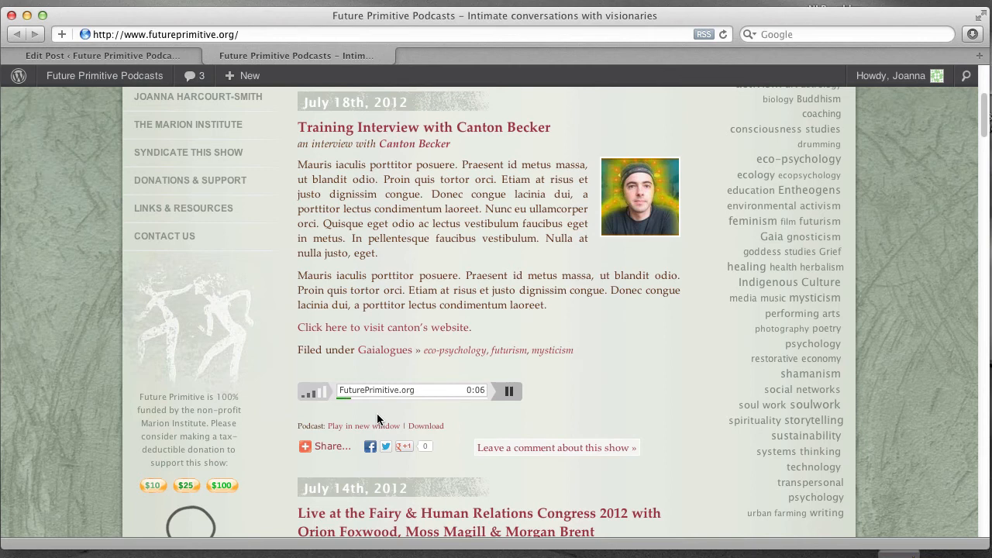
{"action": "left_click", "coordinate": [507, 391]}
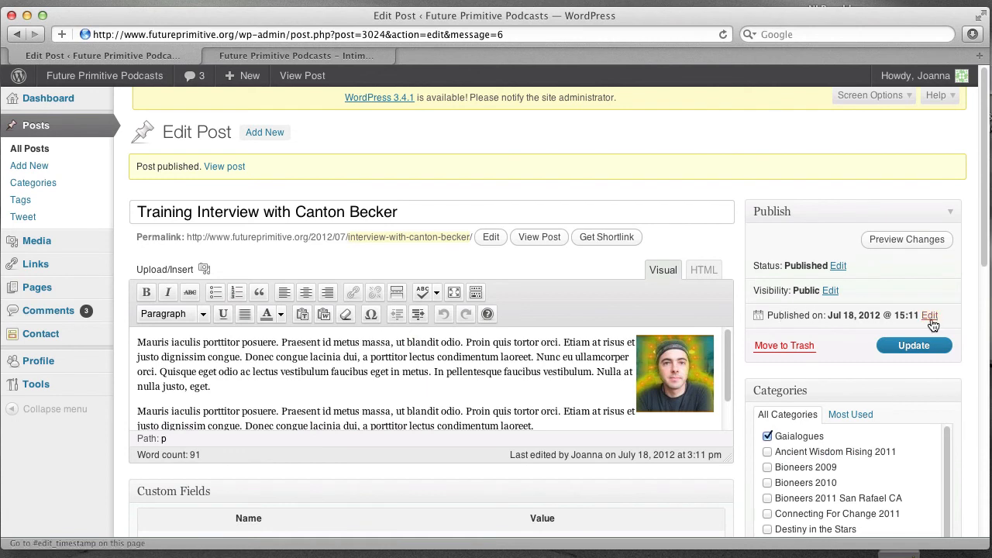
Set the interview's publish date to July 17 and its status to Draft
{"action": "left_click", "coordinate": [929, 316]}
{"action": "type", "text": "17"}
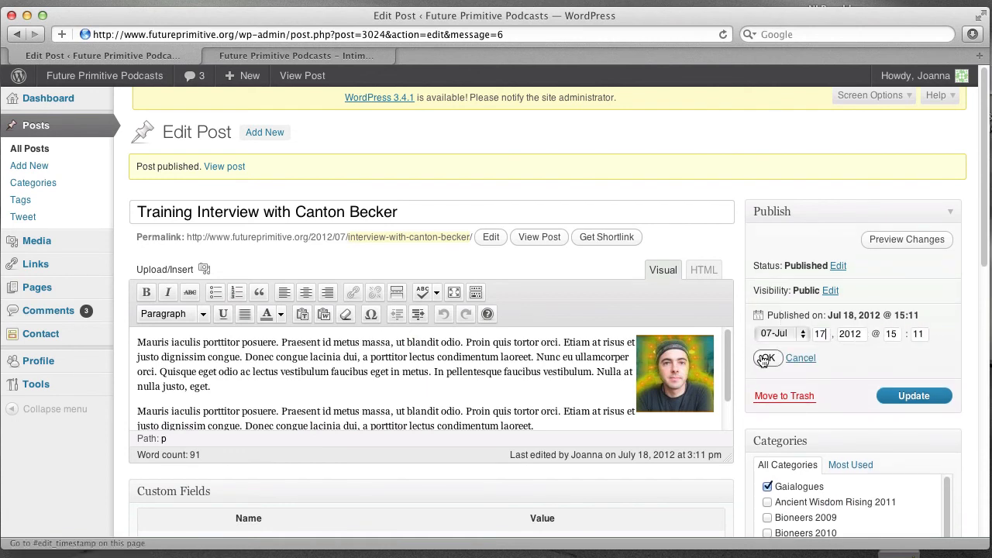
{"action": "left_click", "coordinate": [766, 358]}
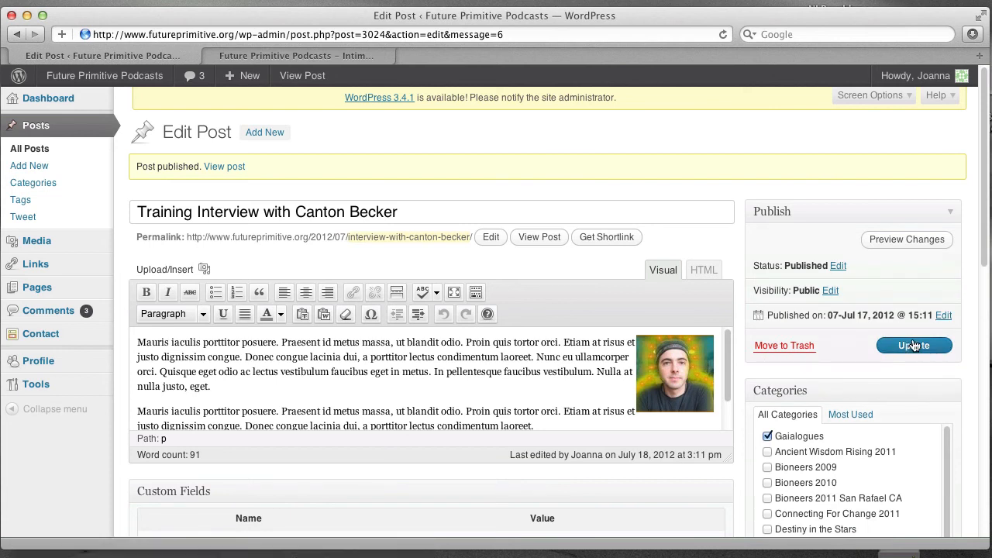
{"action": "mouse_move", "coordinate": [779, 267]}
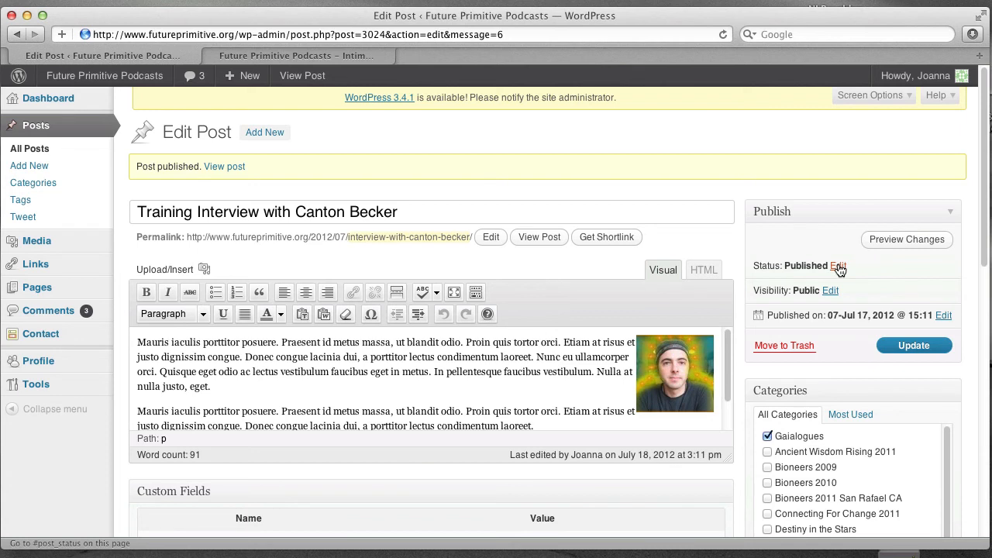
{"action": "left_click", "coordinate": [840, 265]}
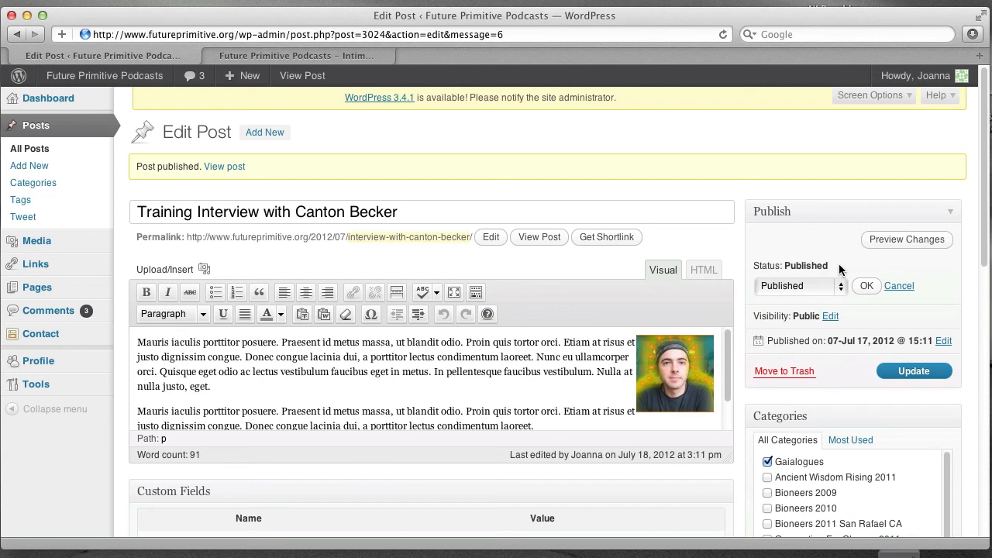
{"action": "left_click", "coordinate": [799, 286]}
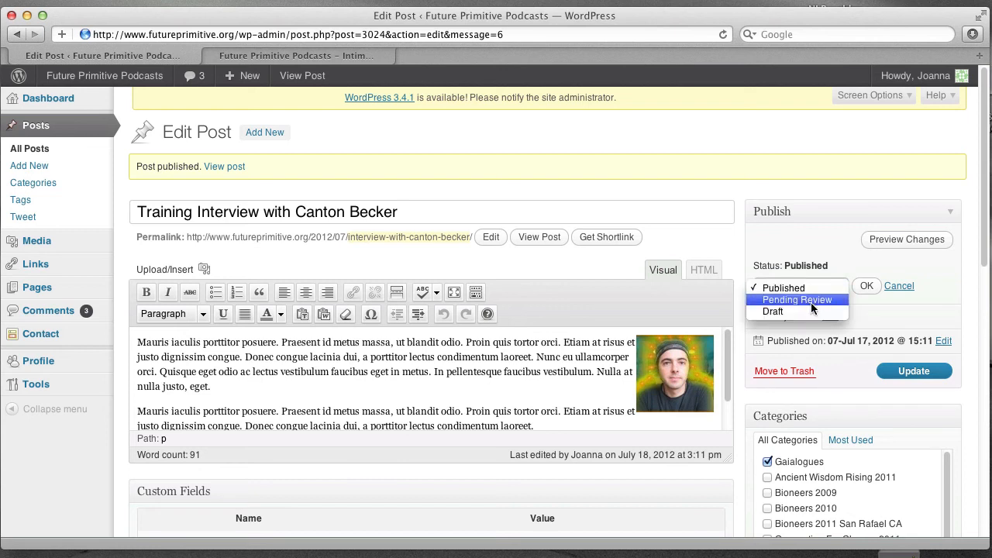
{"action": "left_click", "coordinate": [773, 311]}
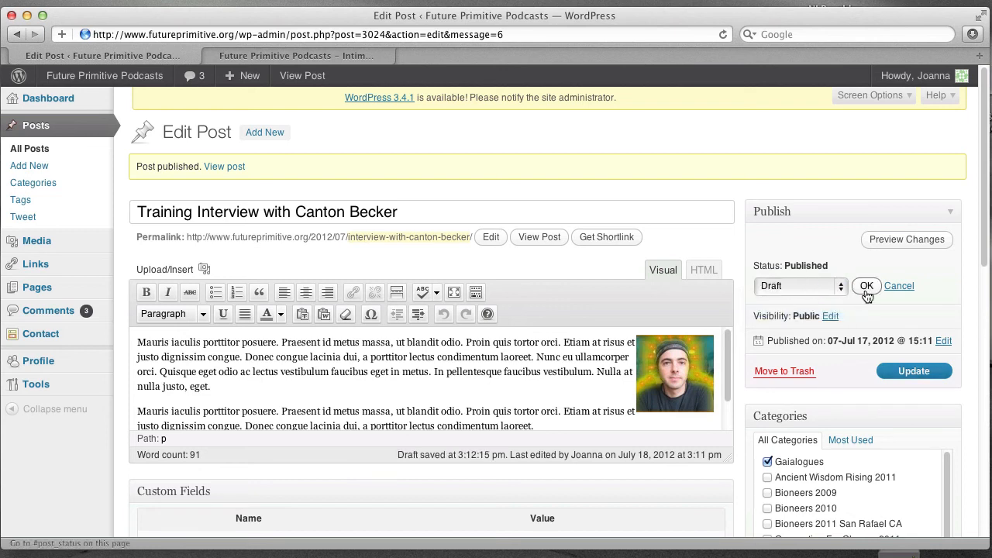
{"action": "left_click", "coordinate": [867, 286]}
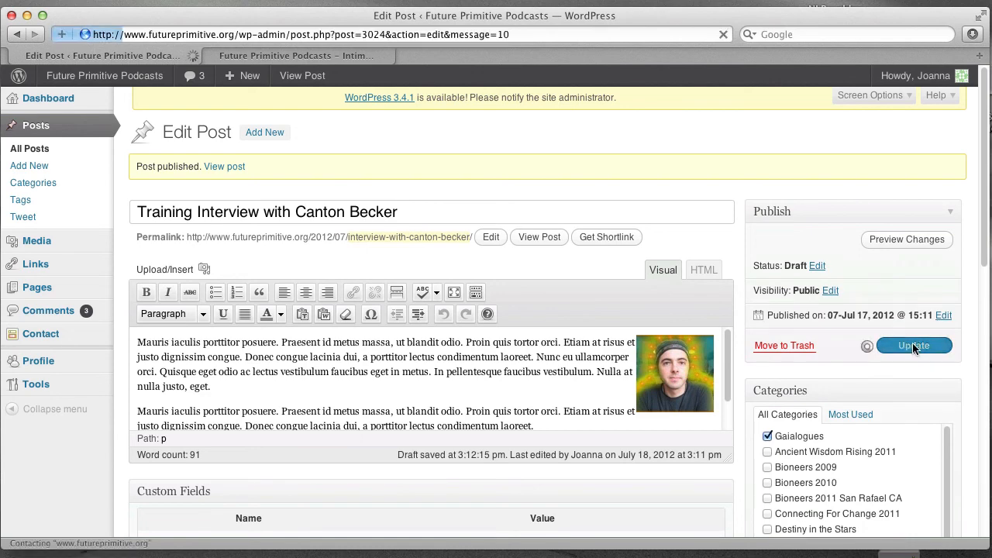
Update the post as a draft, confirm it's gone from the live site, then return
{"action": "left_click", "coordinate": [914, 345]}
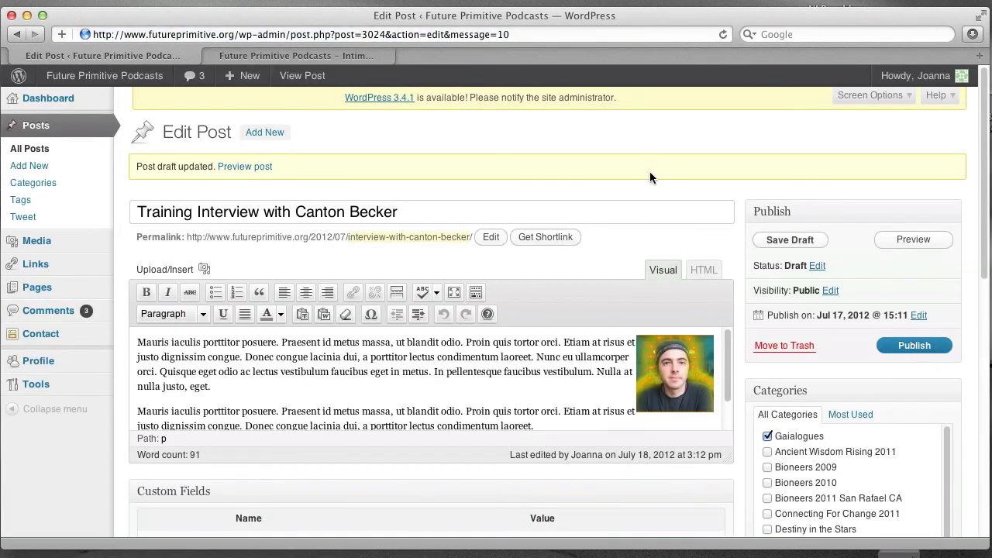
{"action": "left_click", "coordinate": [295, 55]}
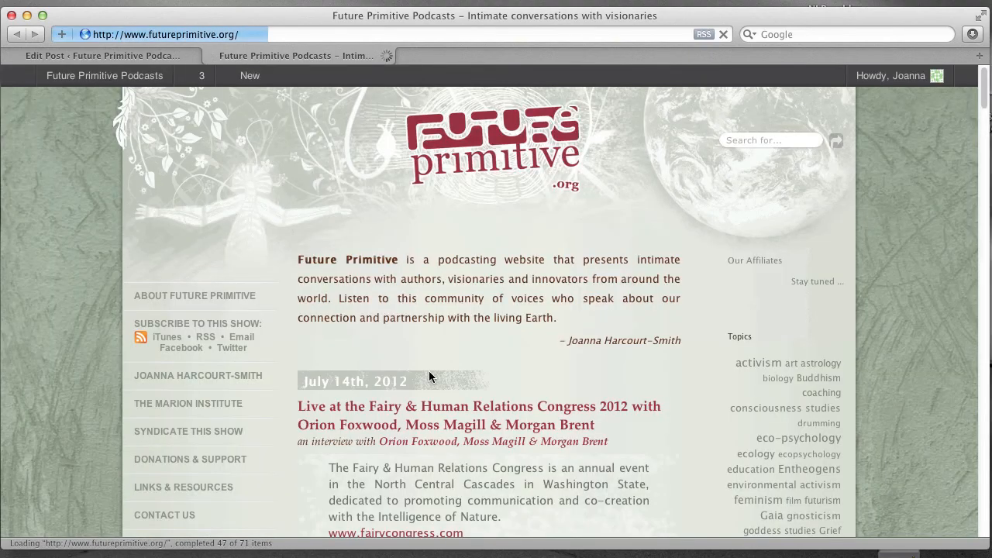
{"action": "scroll", "scroll_direction": "down", "scroll_amount": 3}
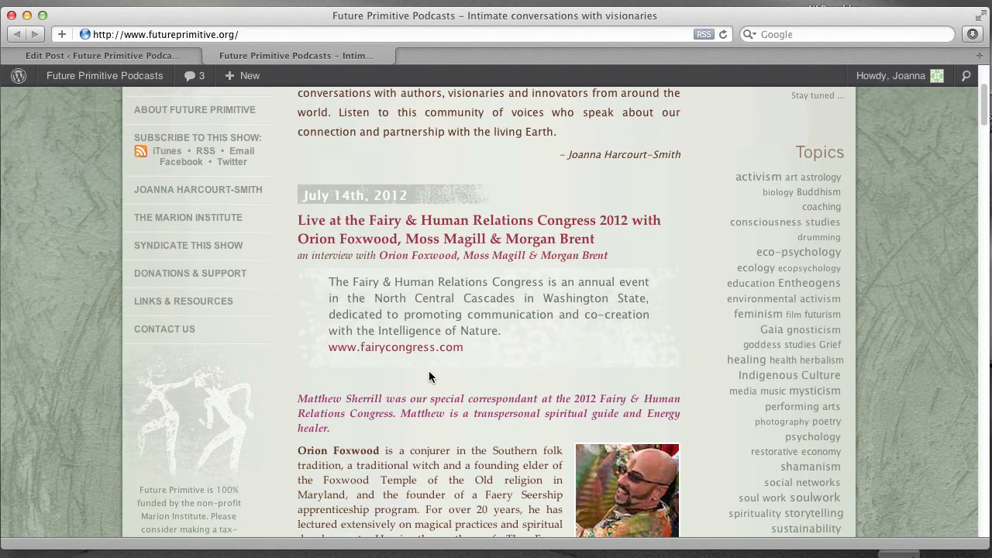
{"action": "left_click", "coordinate": [101, 55]}
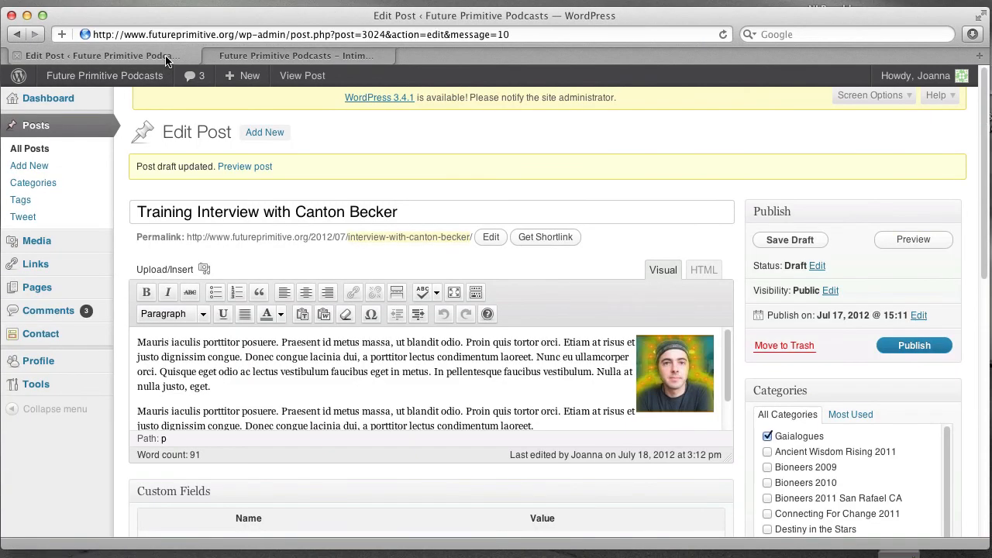
{"action": "mouse_move", "coordinate": [29, 149]}
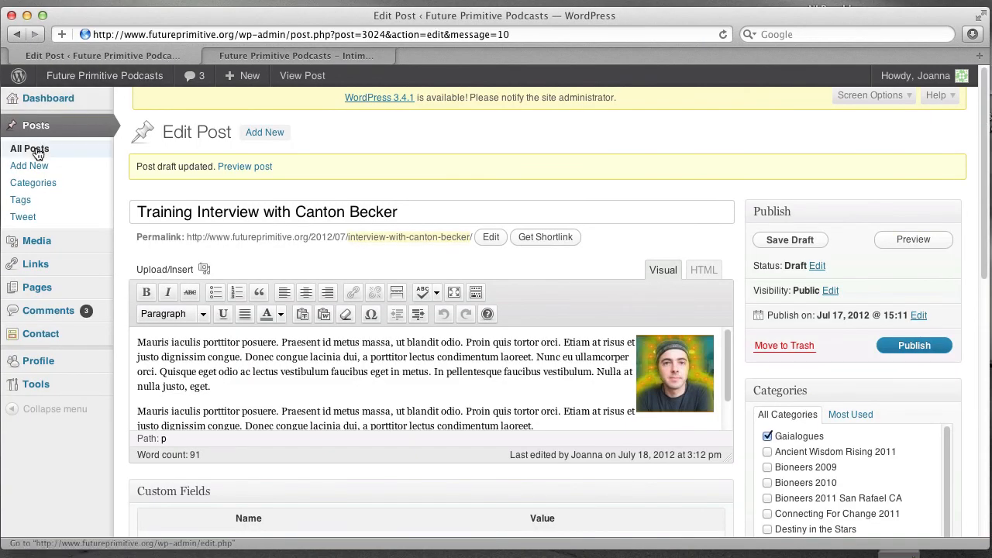
Quick Edit the Canton Becker interview in All Posts and set its status to Published
{"action": "left_click", "coordinate": [29, 148]}
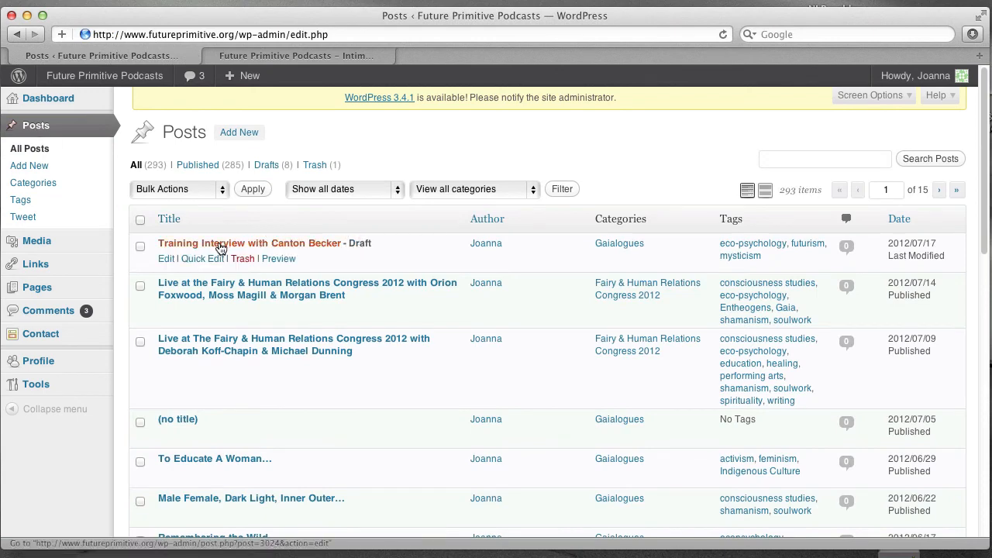
{"action": "left_click", "coordinate": [202, 258]}
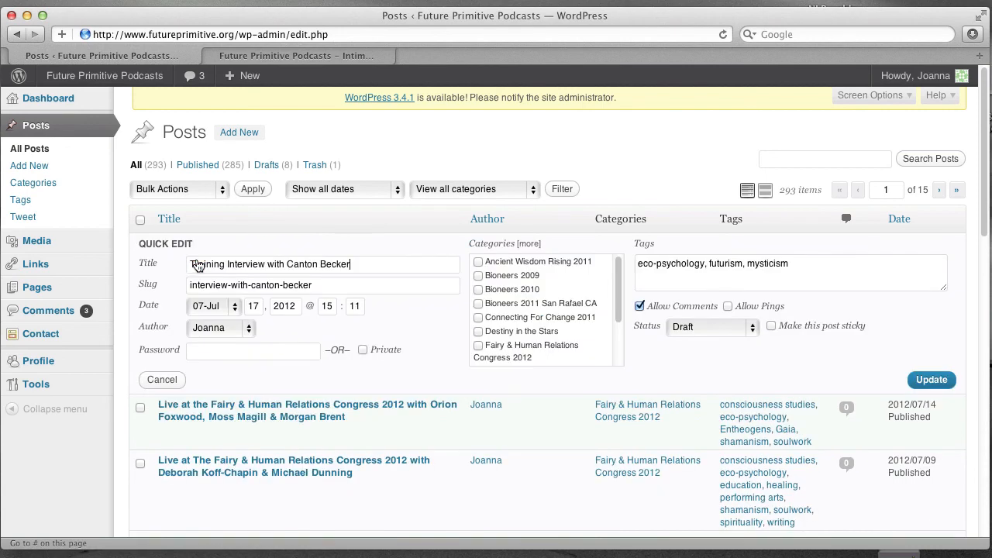
{"action": "left_click", "coordinate": [710, 325]}
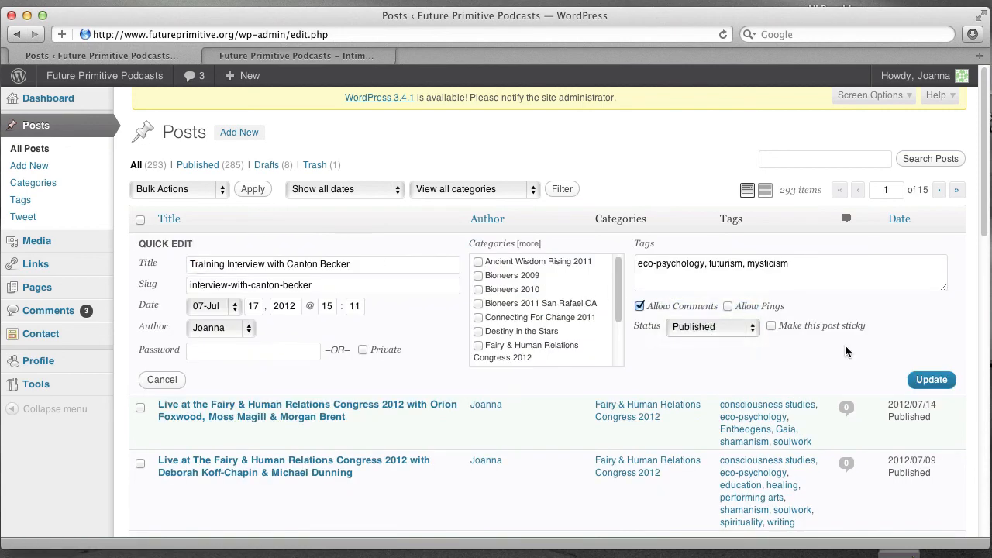
{"action": "left_click", "coordinate": [931, 380]}
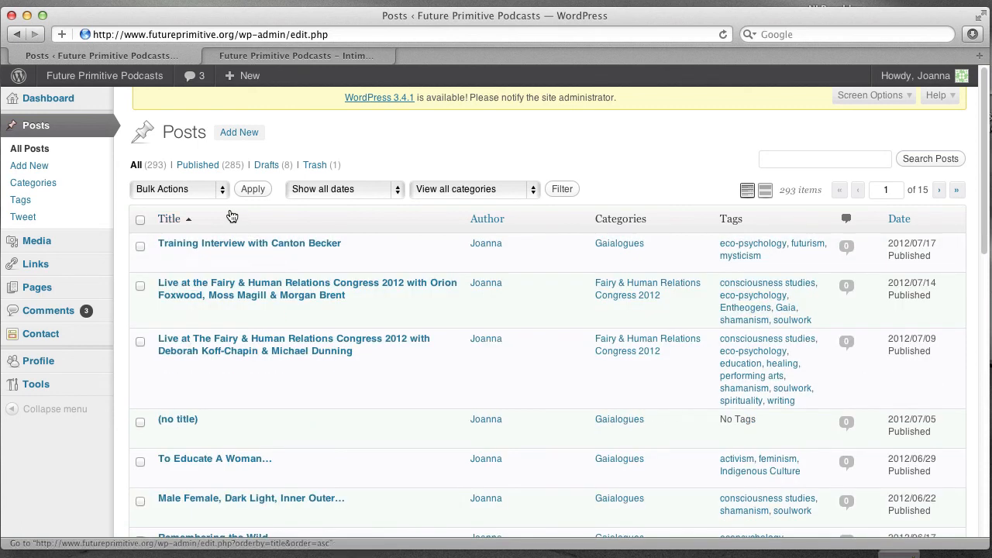
{"action": "mouse_move", "coordinate": [249, 243]}
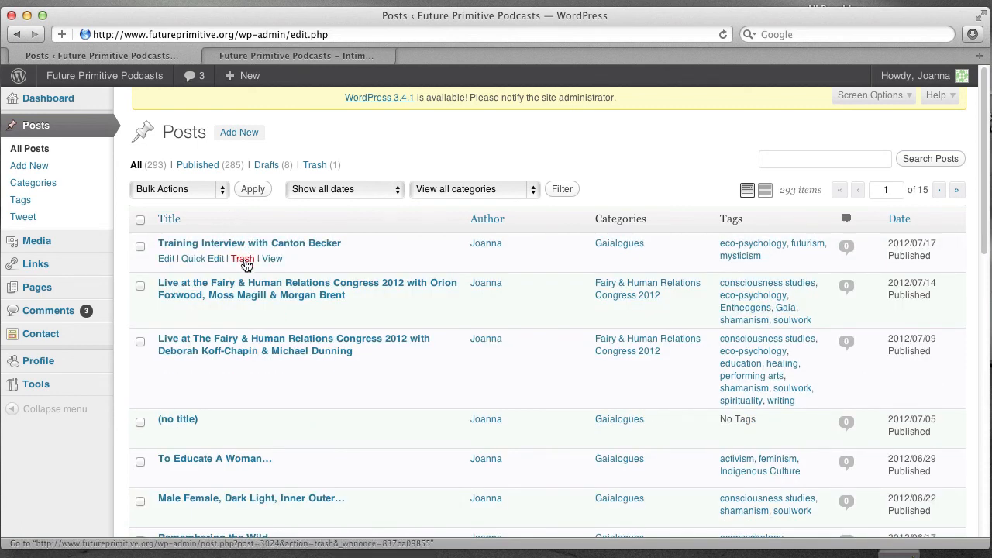
{"action": "mouse_move", "coordinate": [243, 259]}
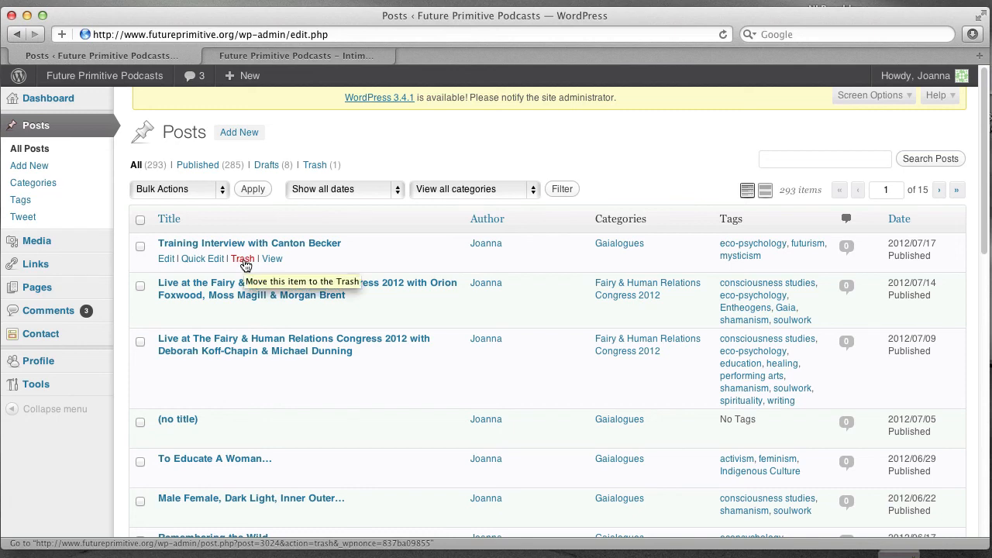
{"action": "left_click", "coordinate": [242, 258]}
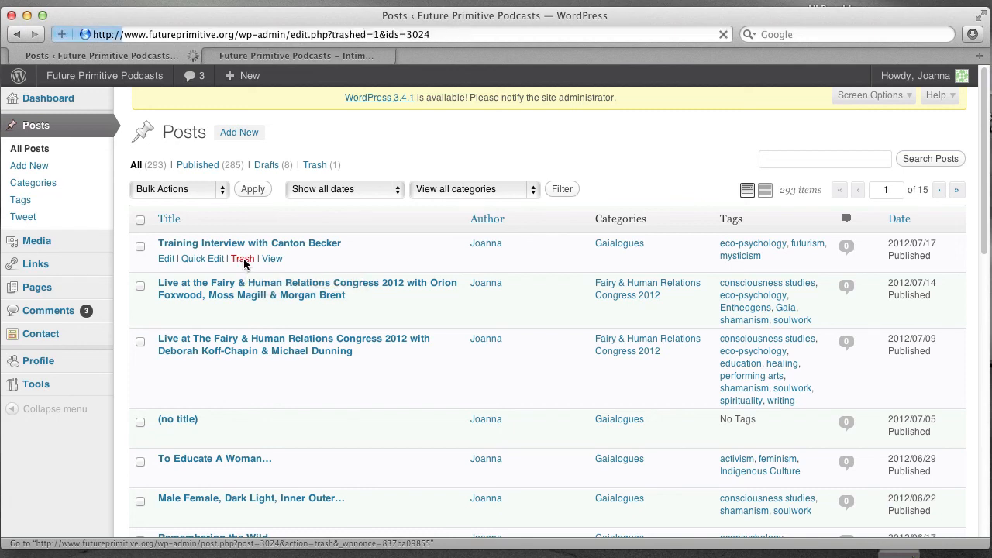
{"action": "left_click", "coordinate": [243, 258]}
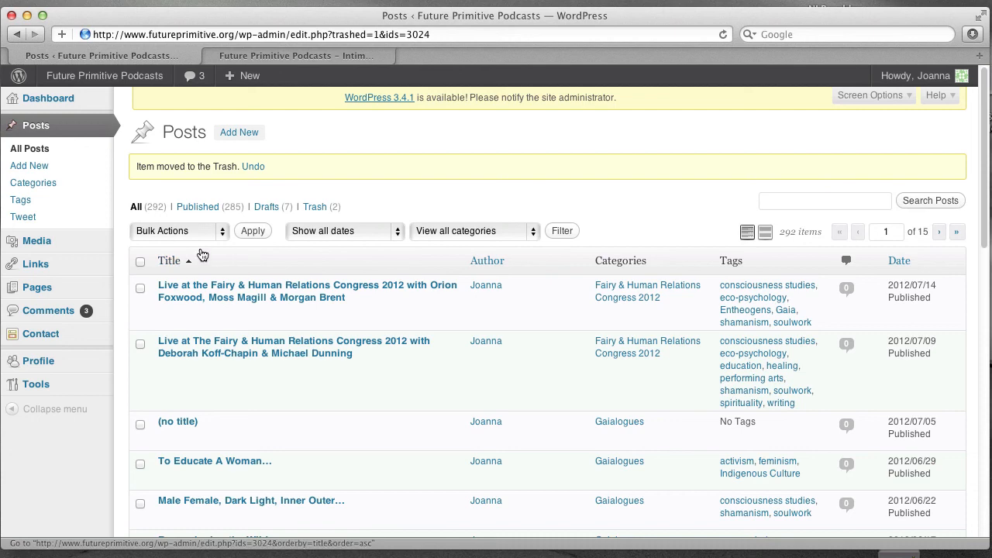
{"action": "mouse_move", "coordinate": [36, 125]}
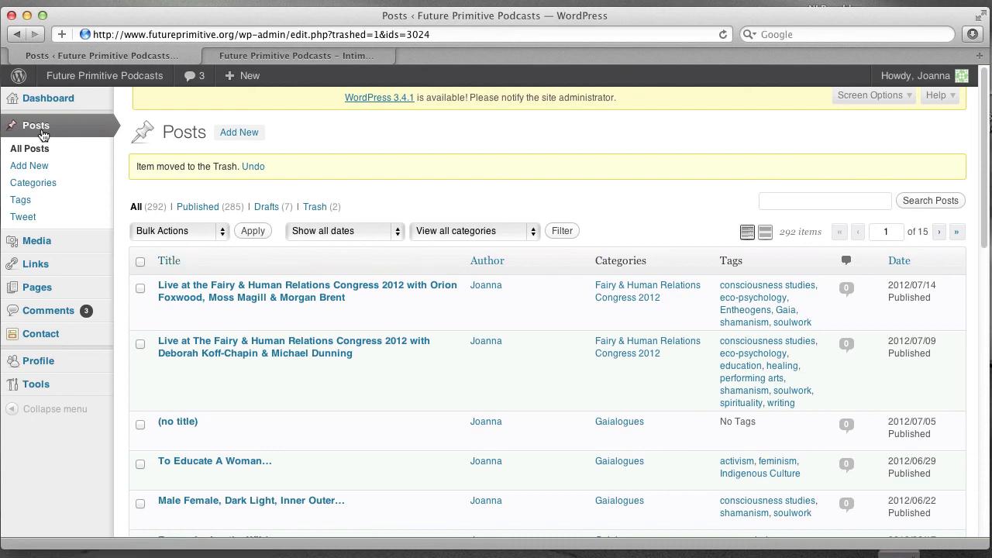
{"action": "mouse_move", "coordinate": [37, 287]}
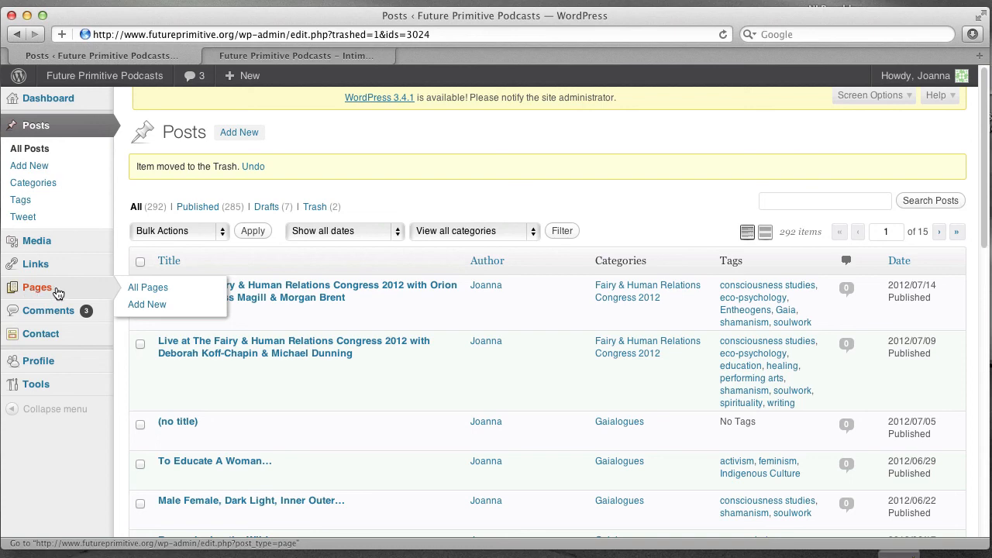
Open the Pages admin list and scroll through its 14 pages
{"action": "left_click", "coordinate": [148, 287]}
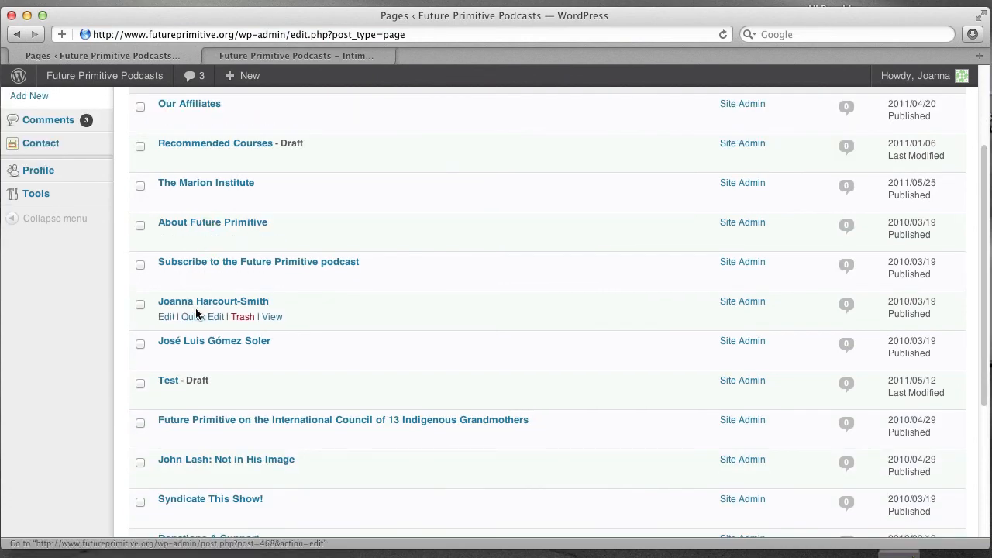
{"action": "scroll", "scroll_direction": "down", "scroll_amount": 3}
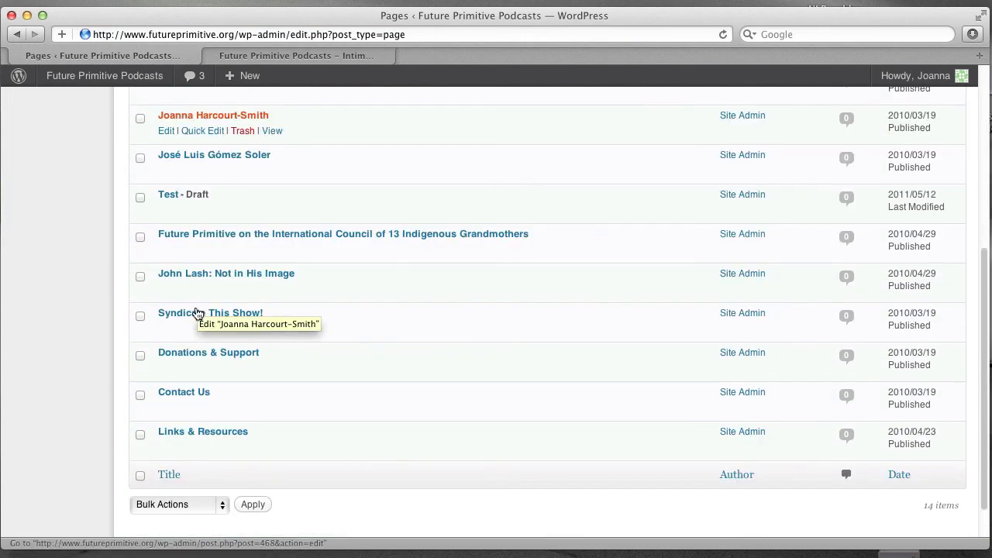